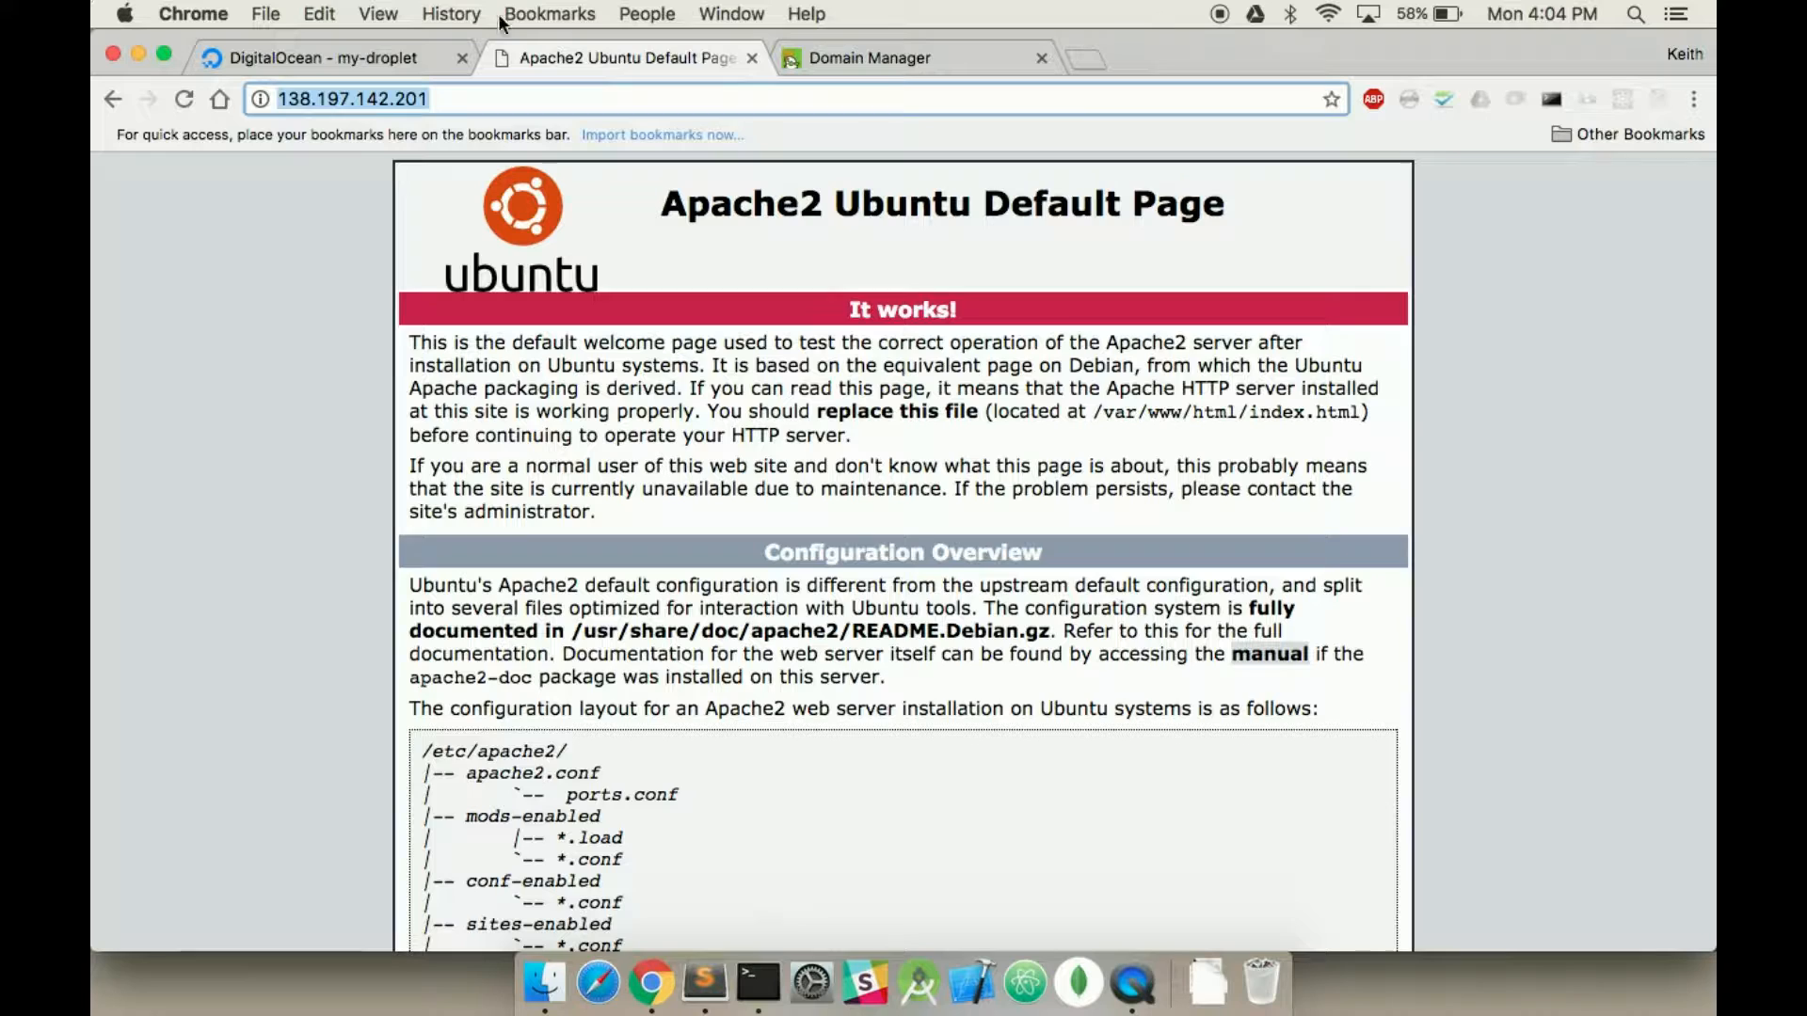
Go to github.com in a new tab and list the account's repositories.
text(github.com)
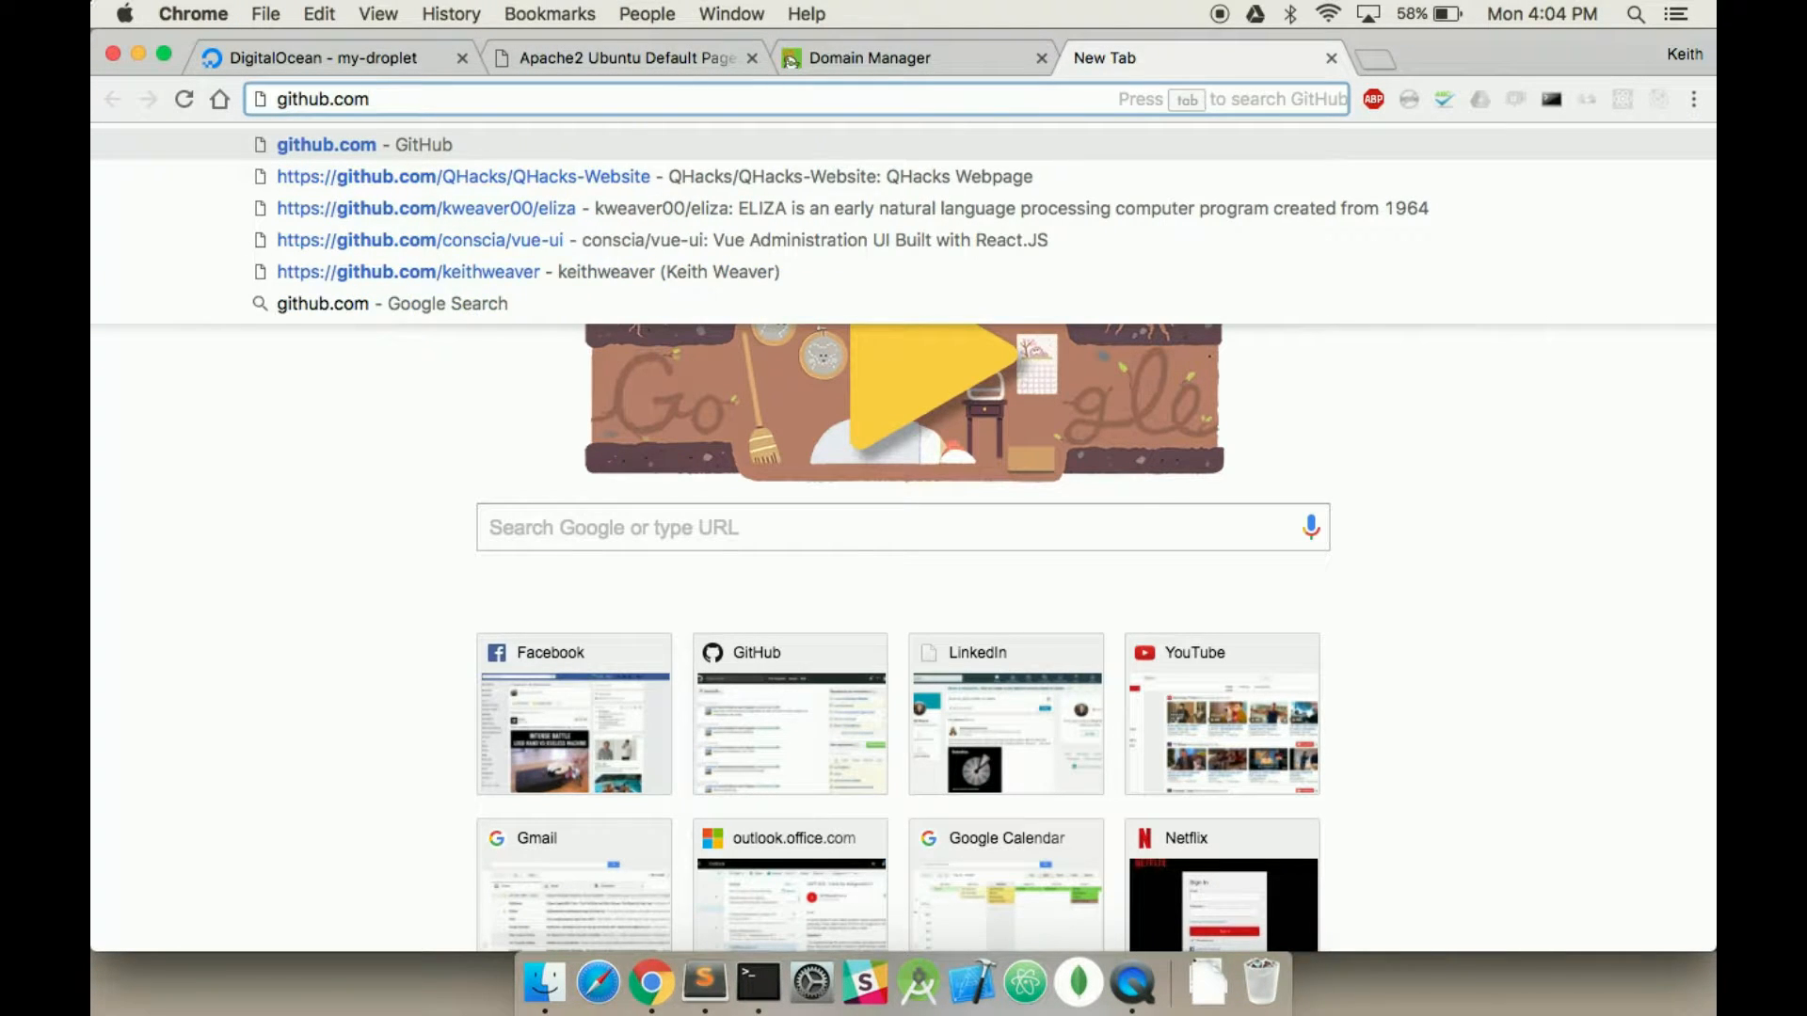
click(407, 271)
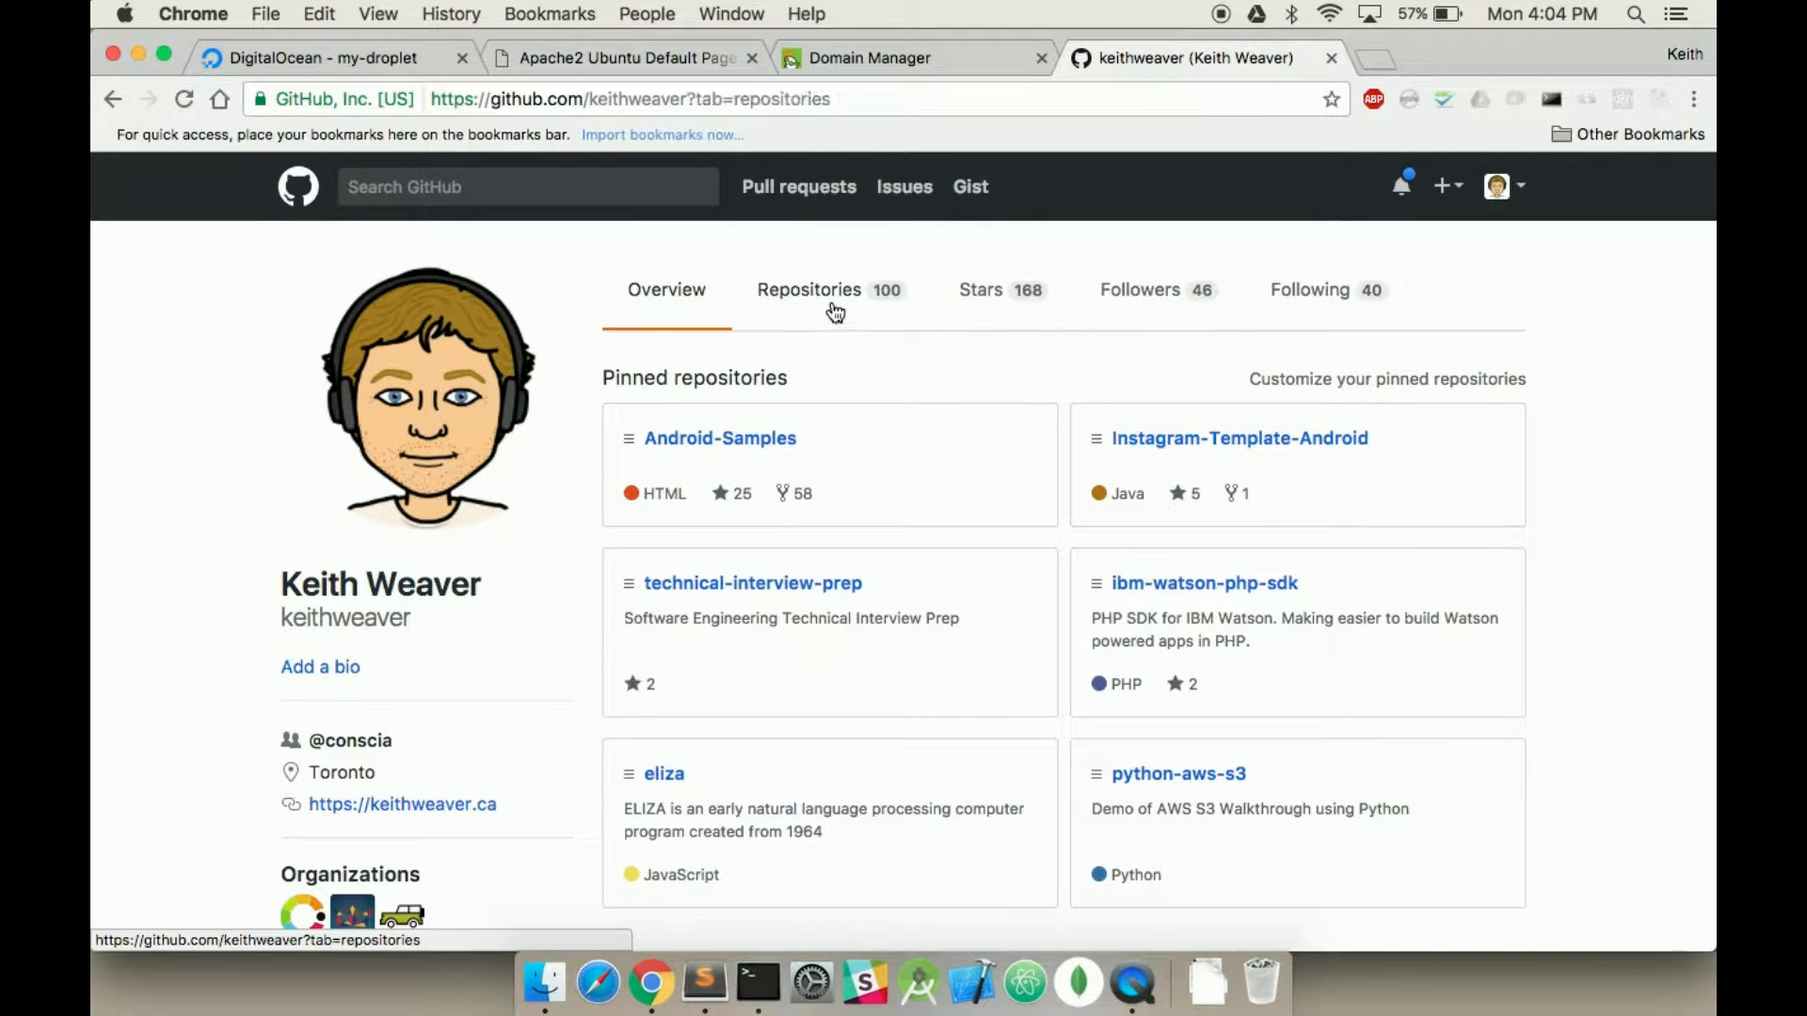
click(807, 289)
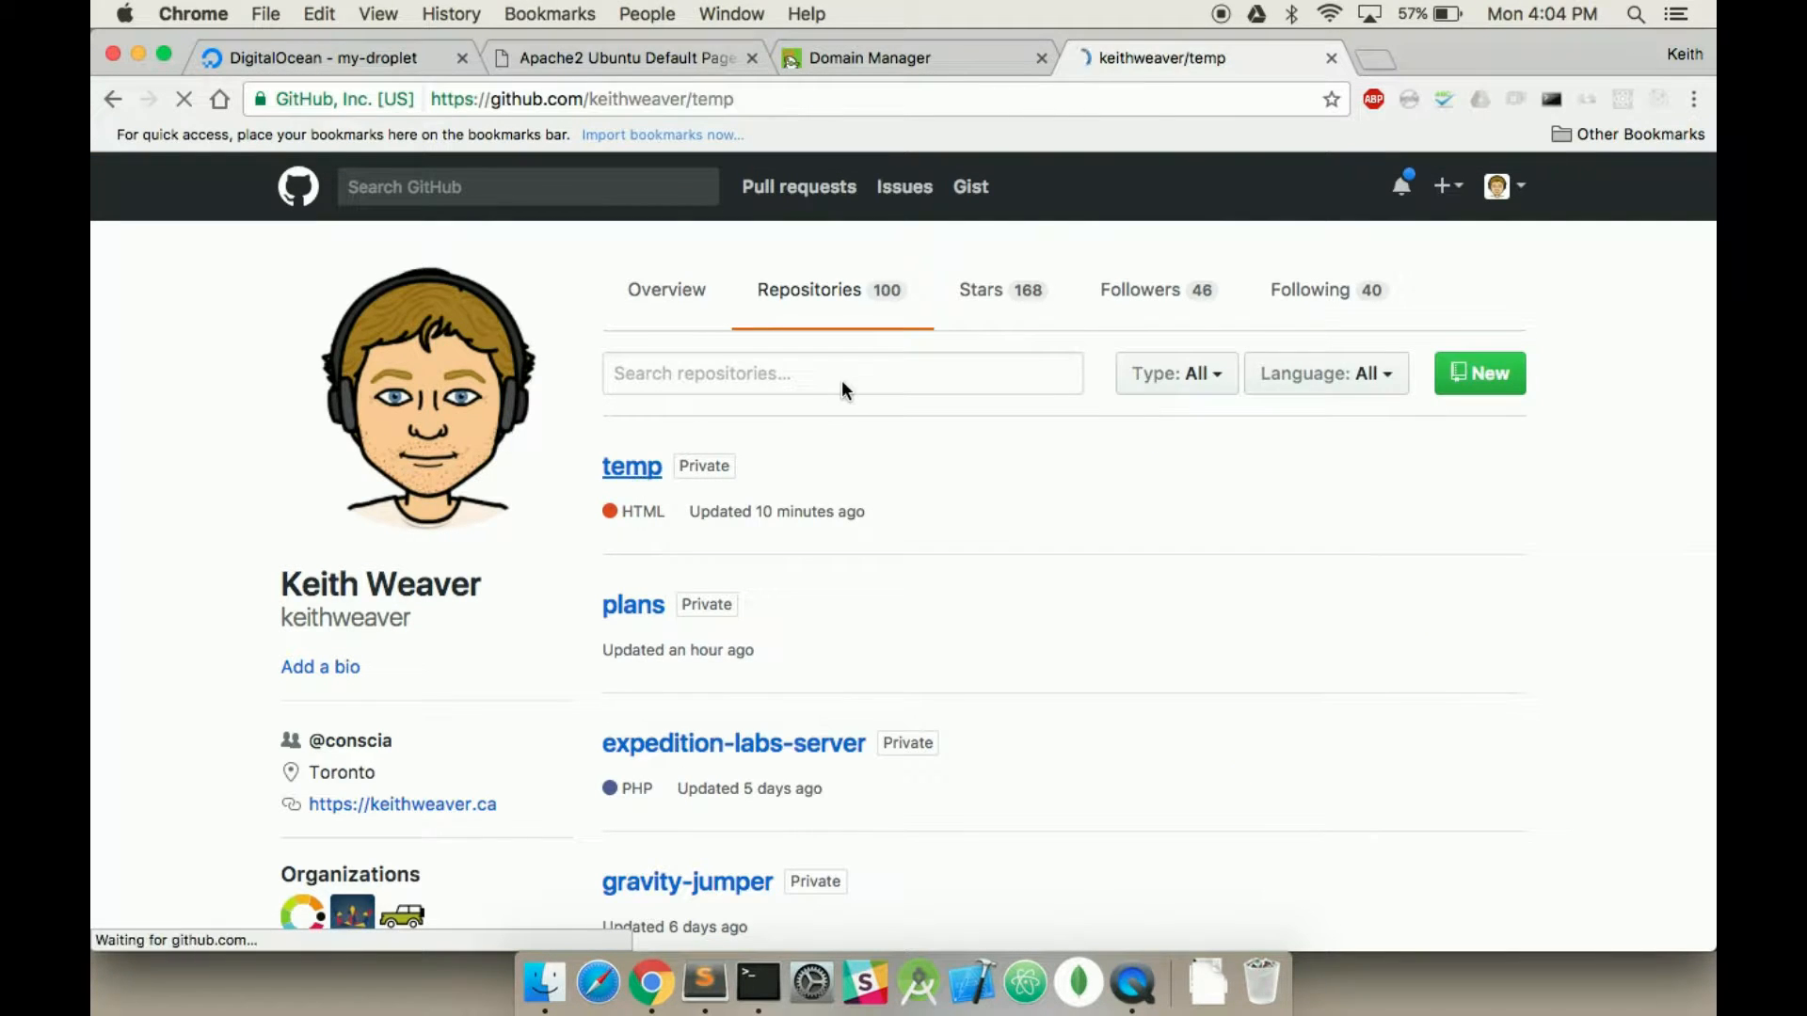
Open the temp repository, view its .gitignore, then open index.html.
click(631, 466)
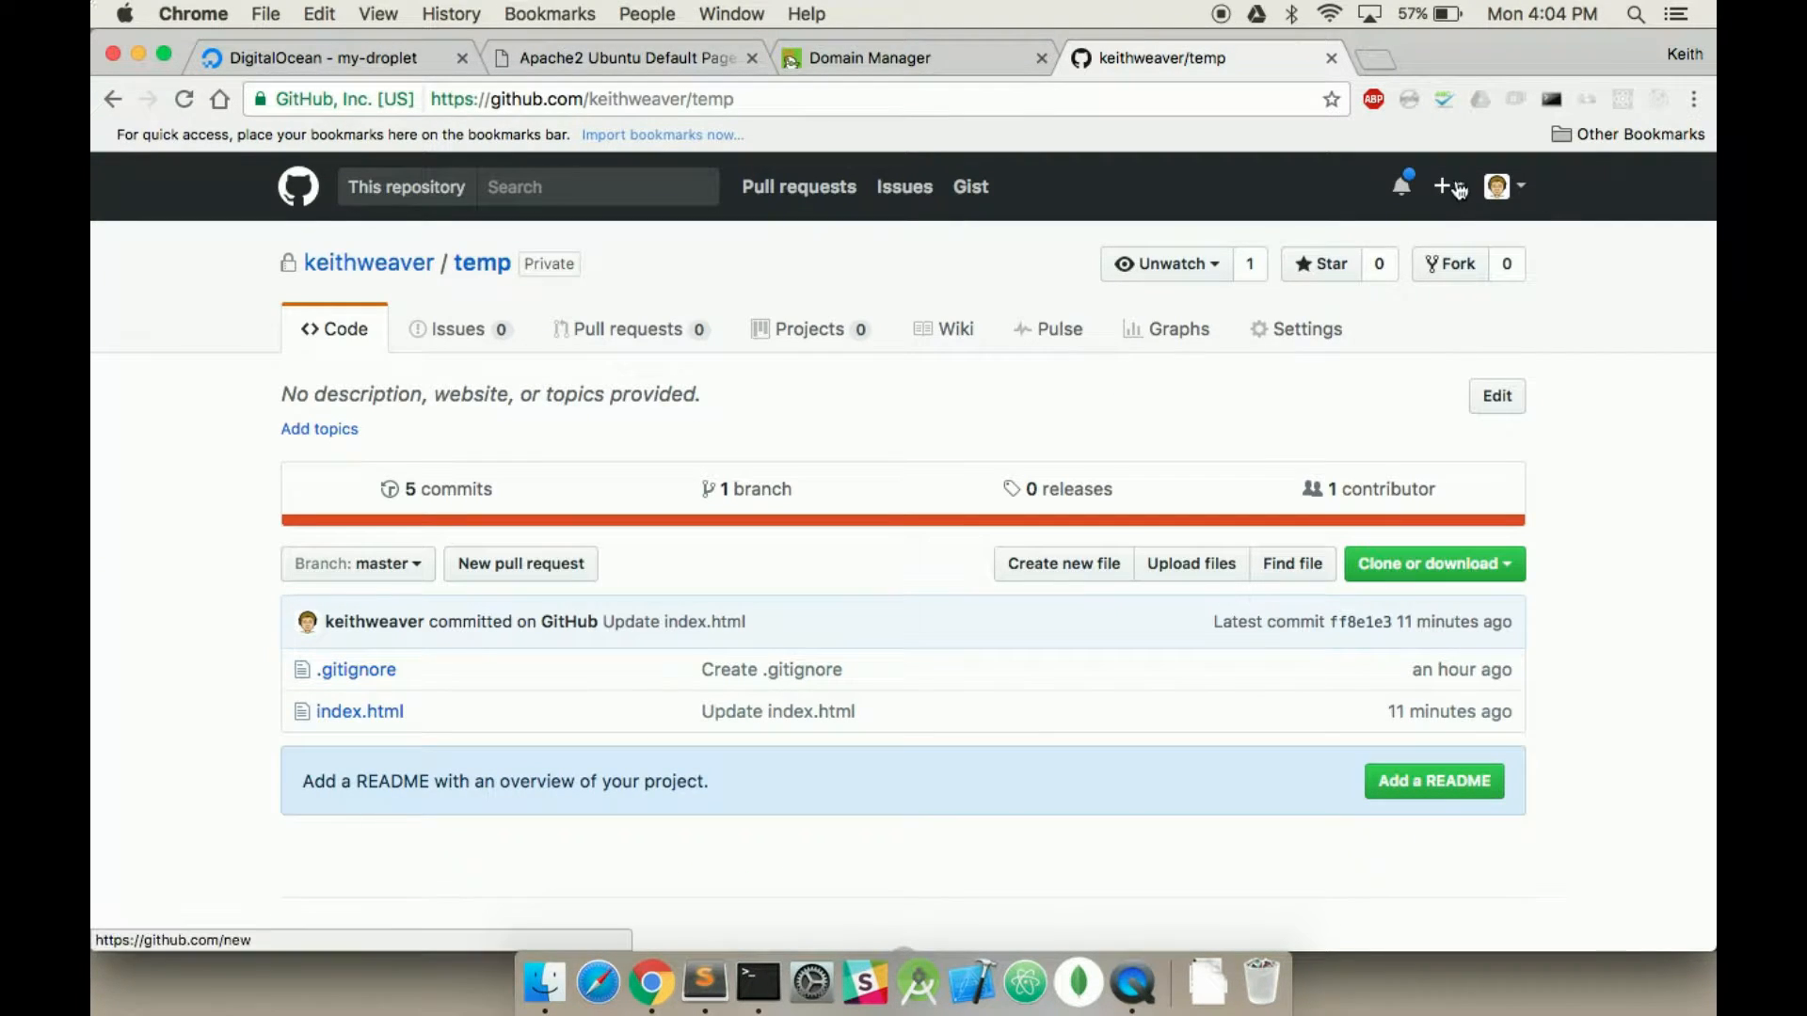
click(1442, 186)
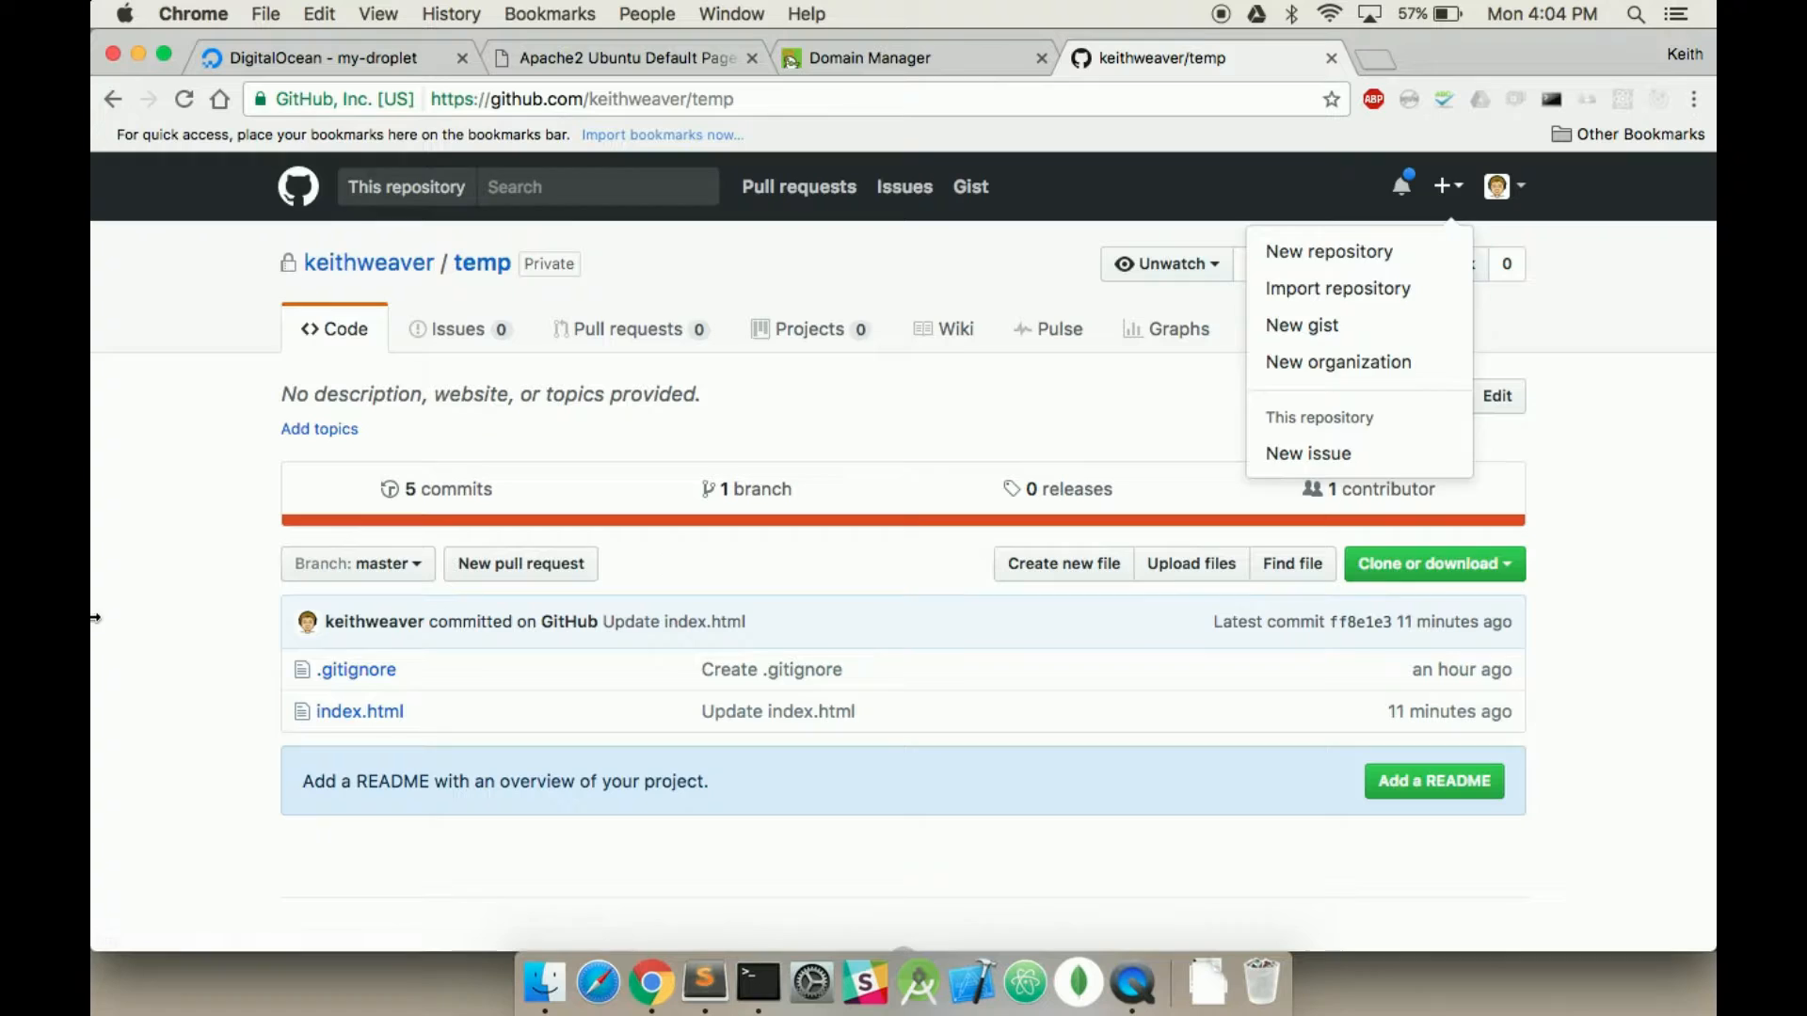
click(356, 669)
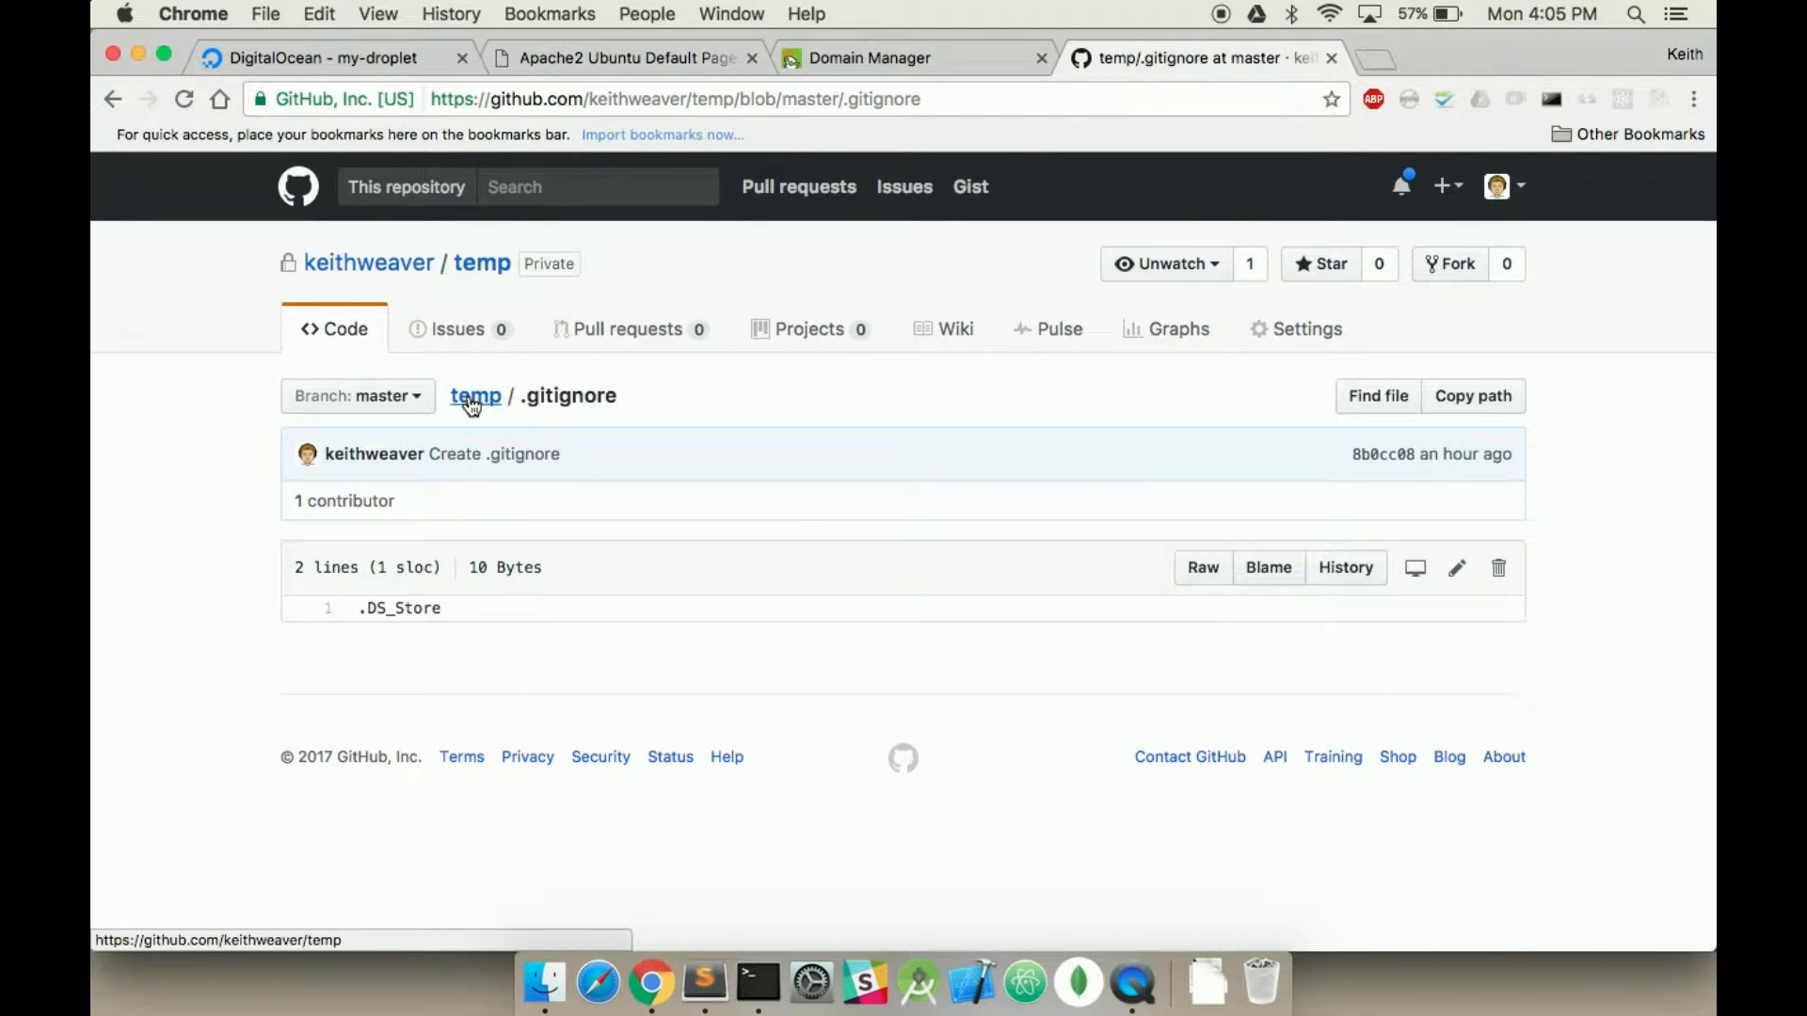
double_click(399, 607)
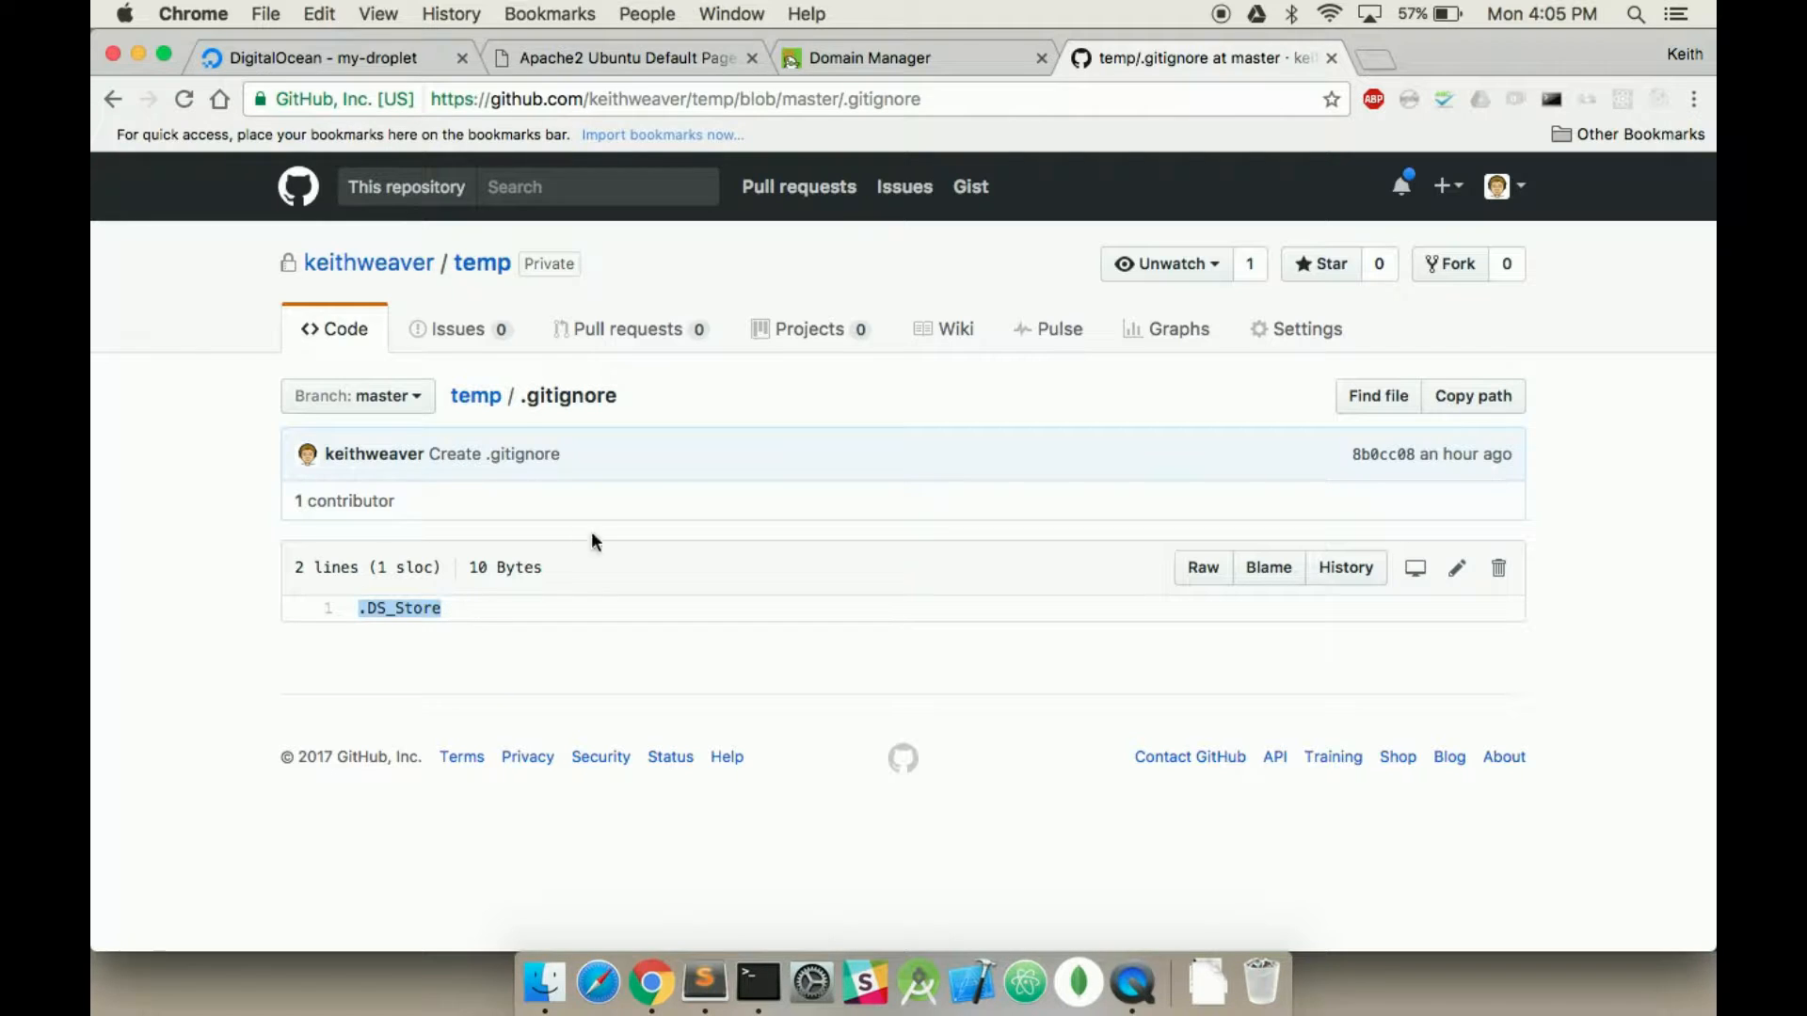
click(474, 396)
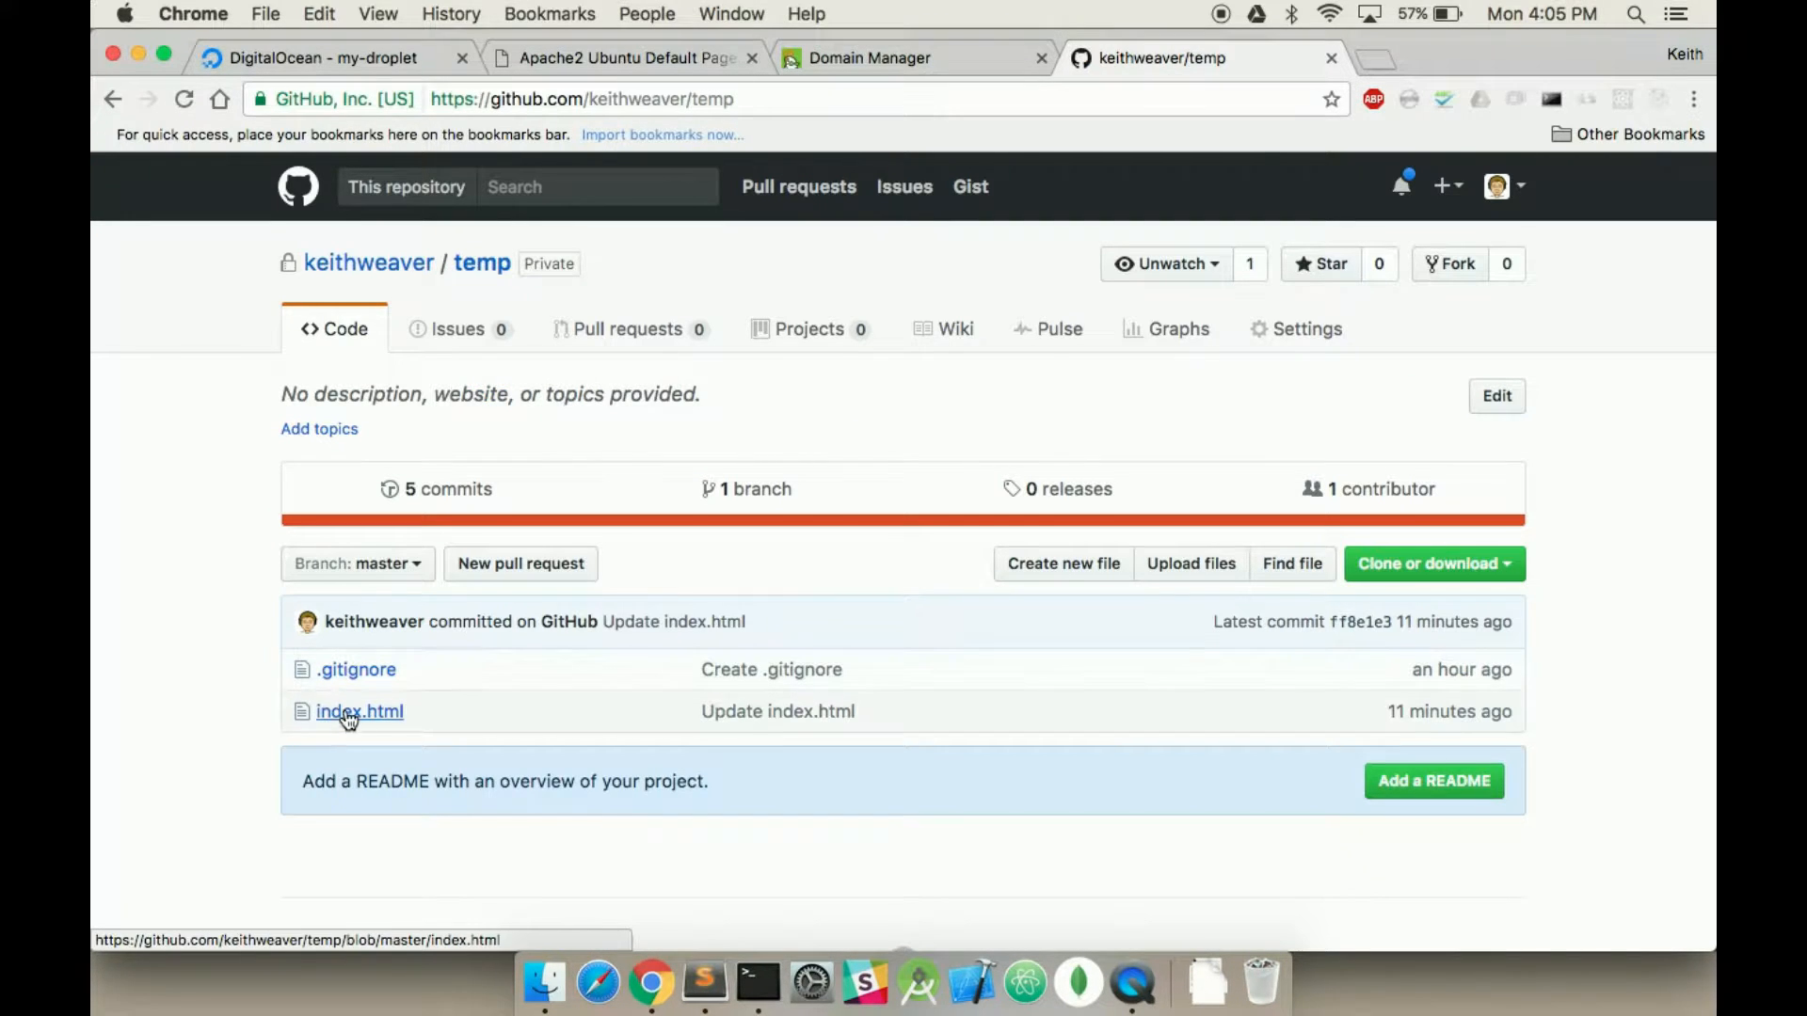
click(358, 711)
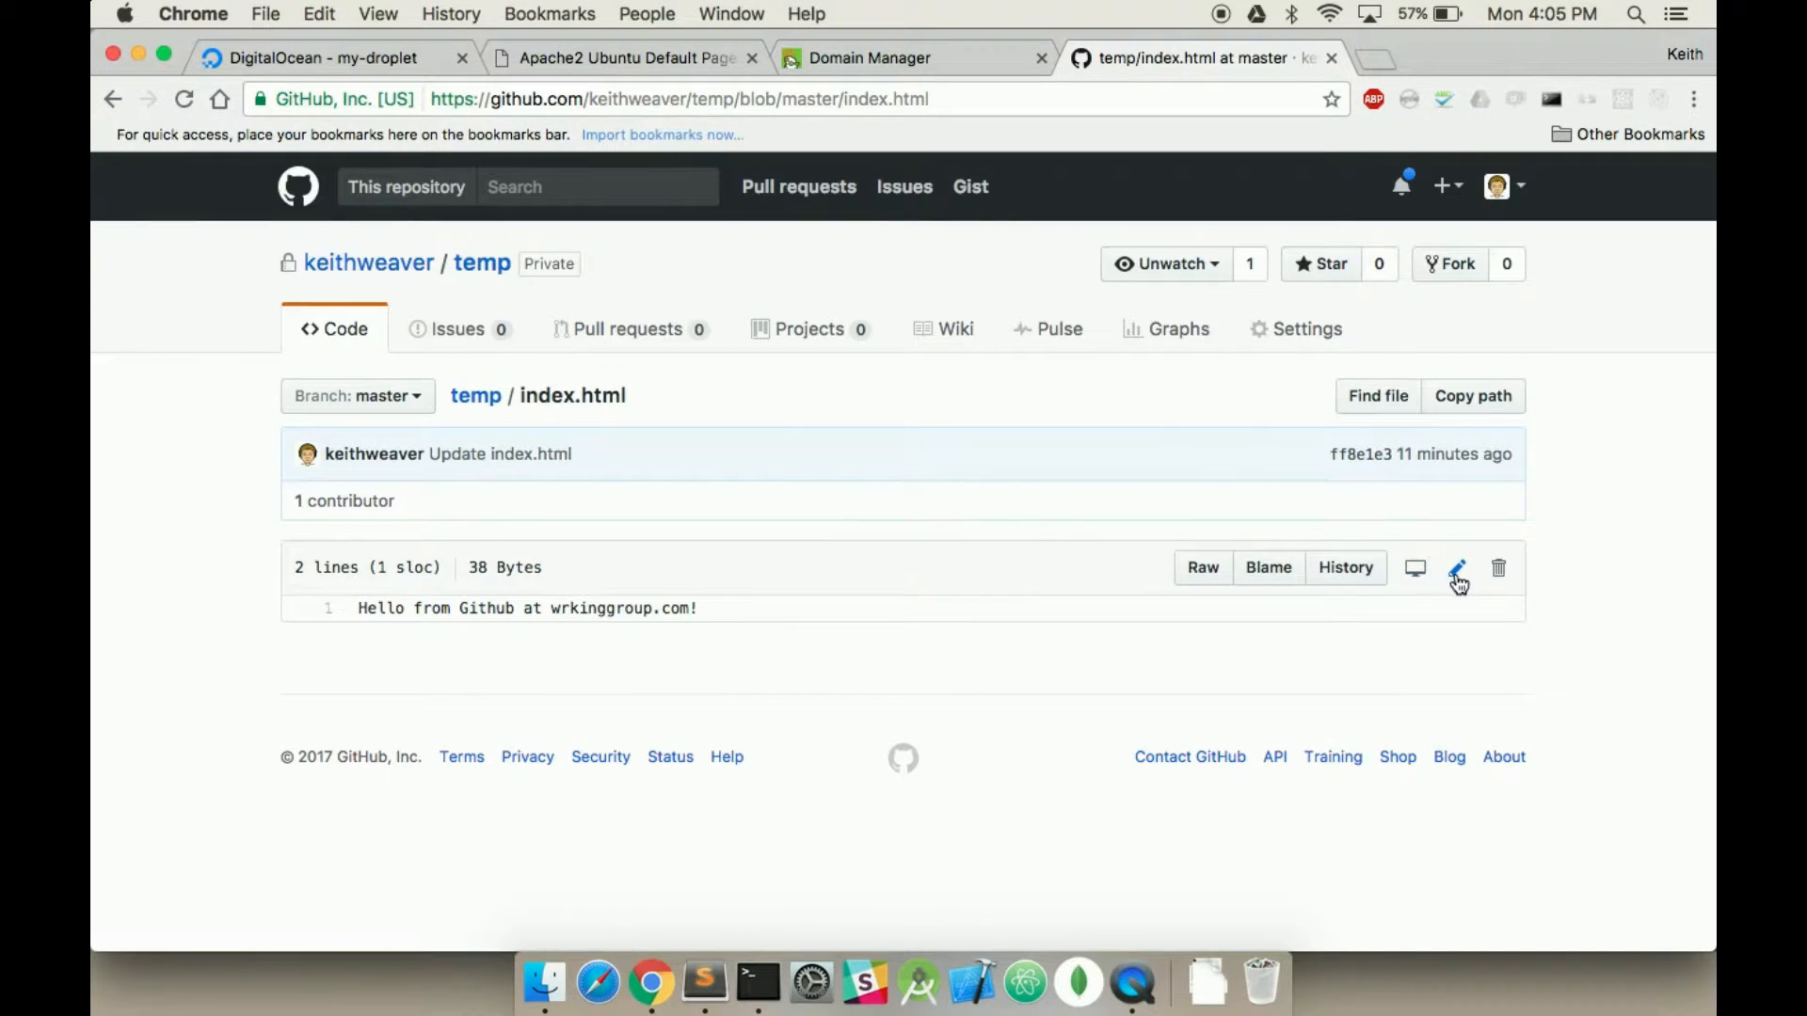
Replace index.html's line with 'Hello world!' and commit it to master.
click(1457, 566)
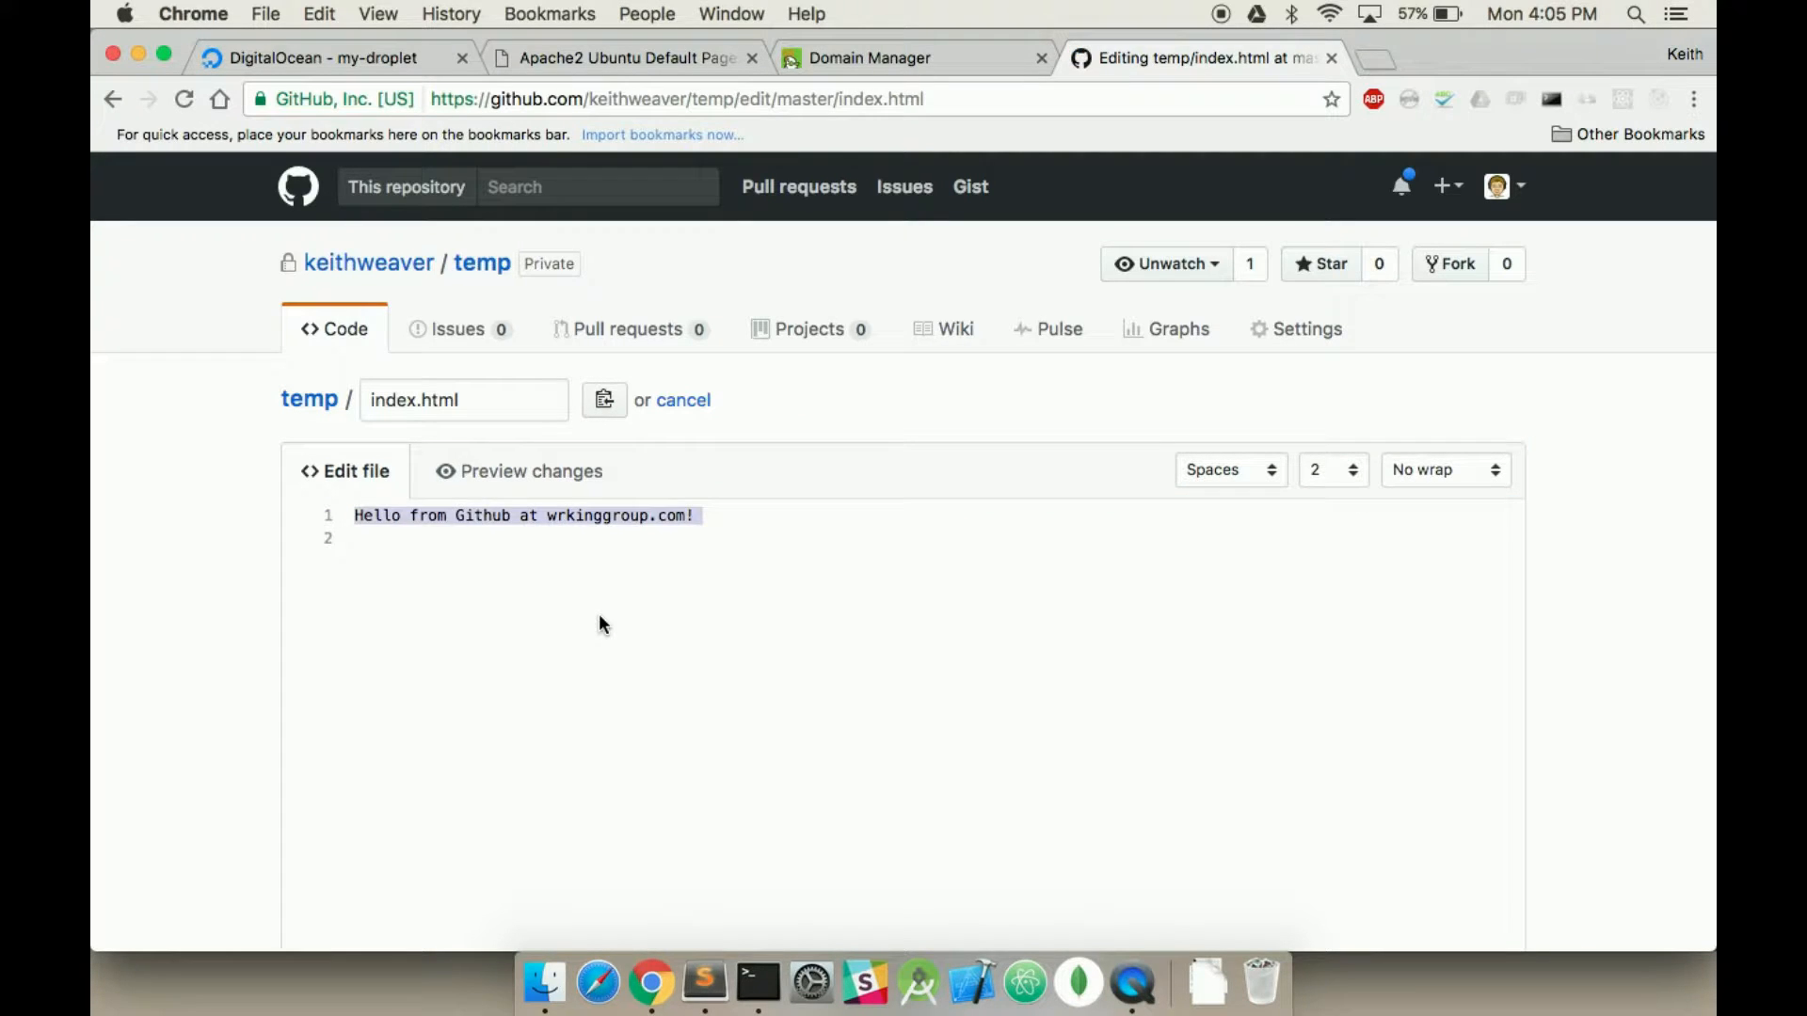
text(Hello world!)
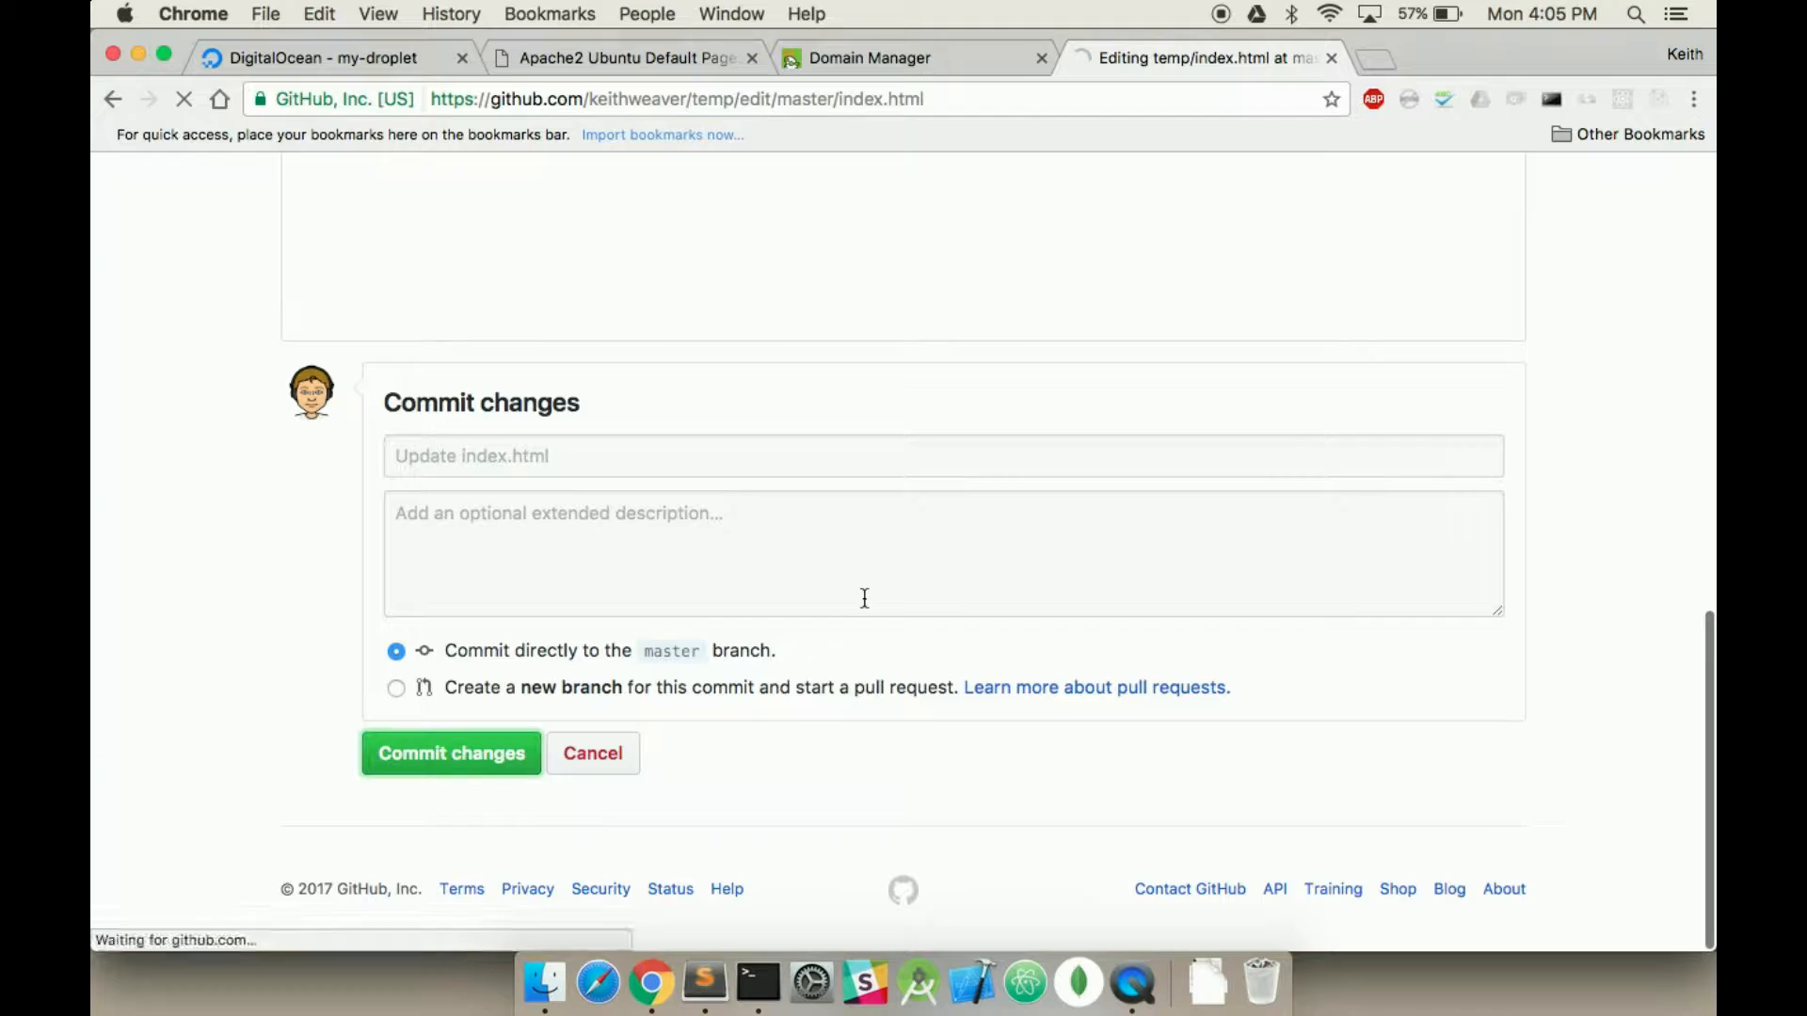
click(450, 753)
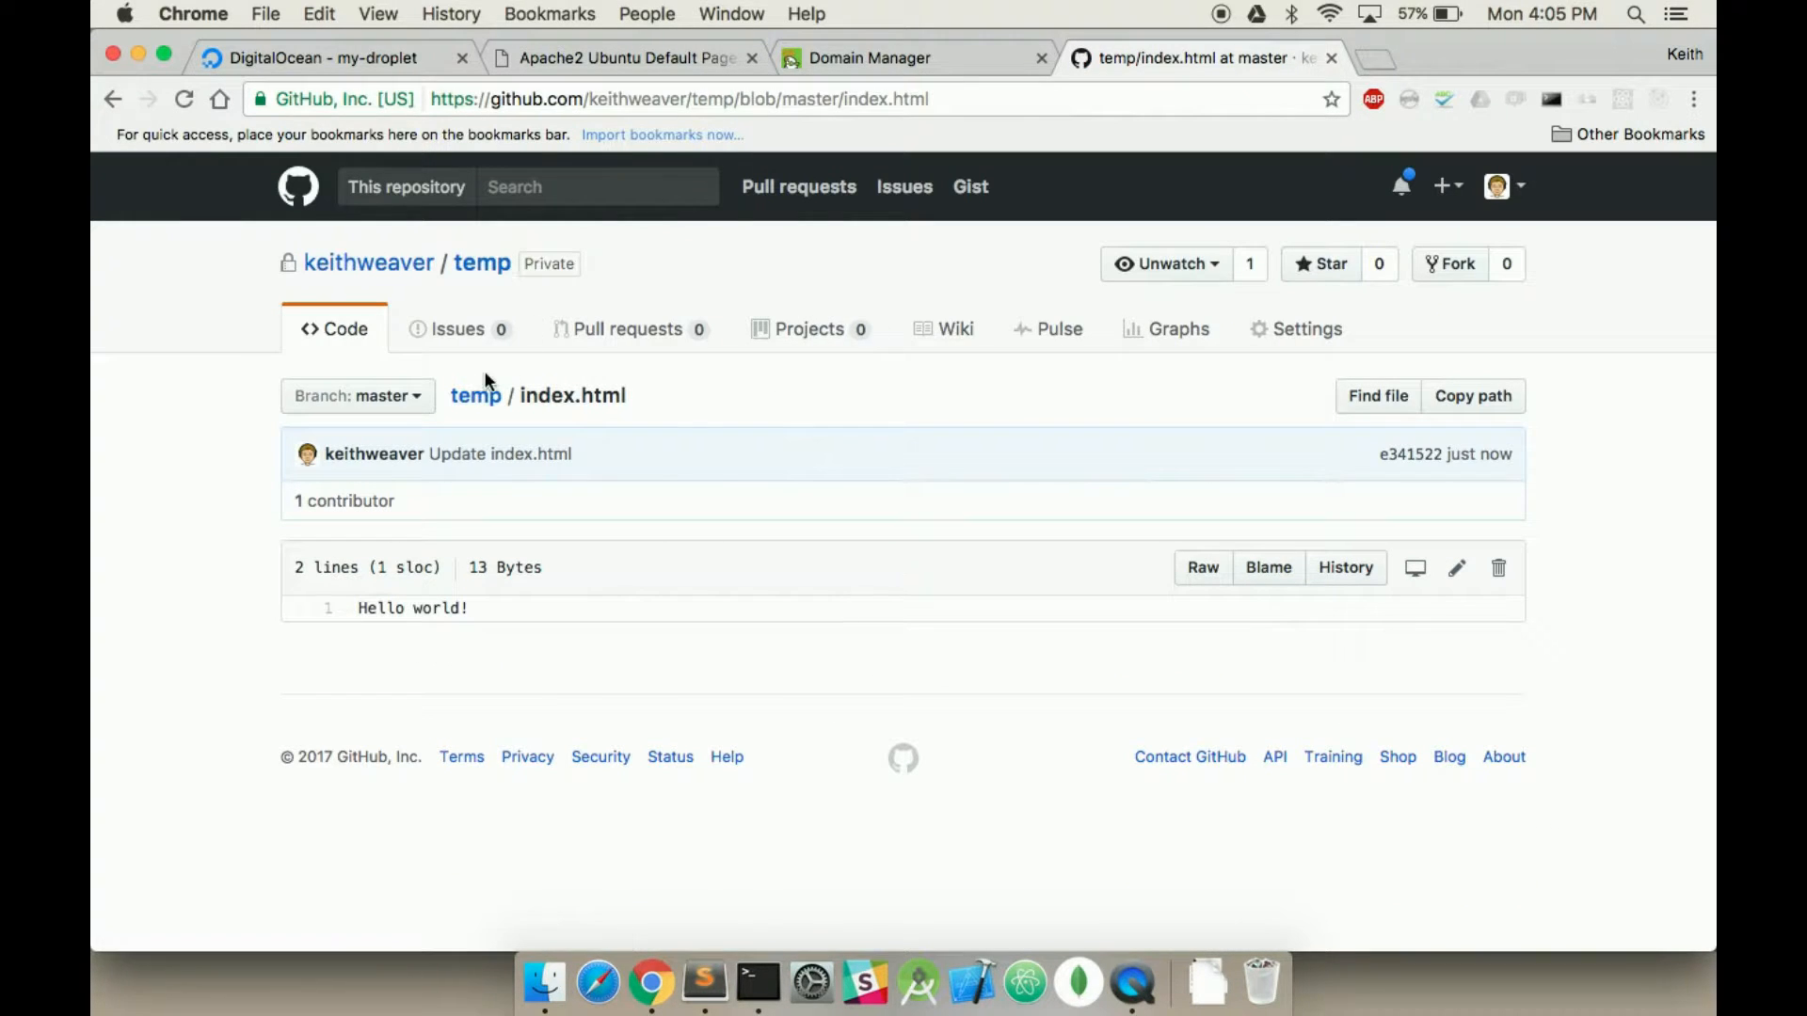
Delete the Server Key deploy key in temp's settings and return to the Code overview.
click(1295, 328)
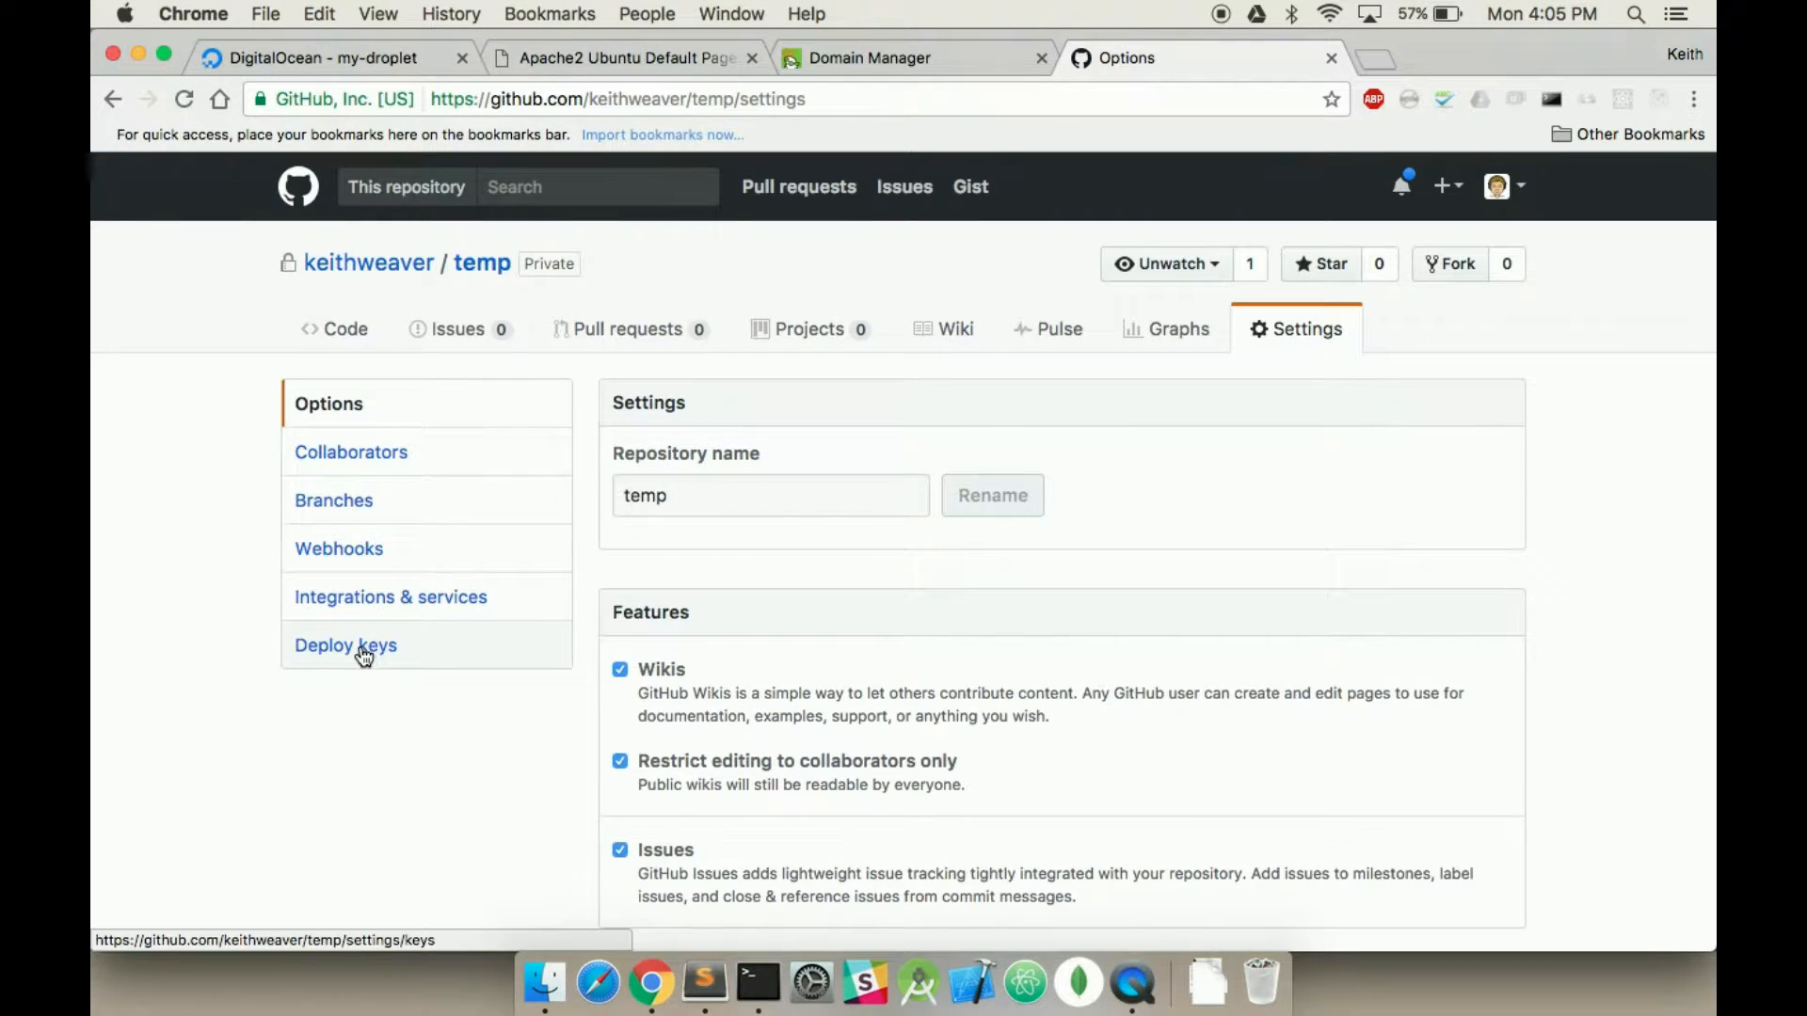
click(345, 645)
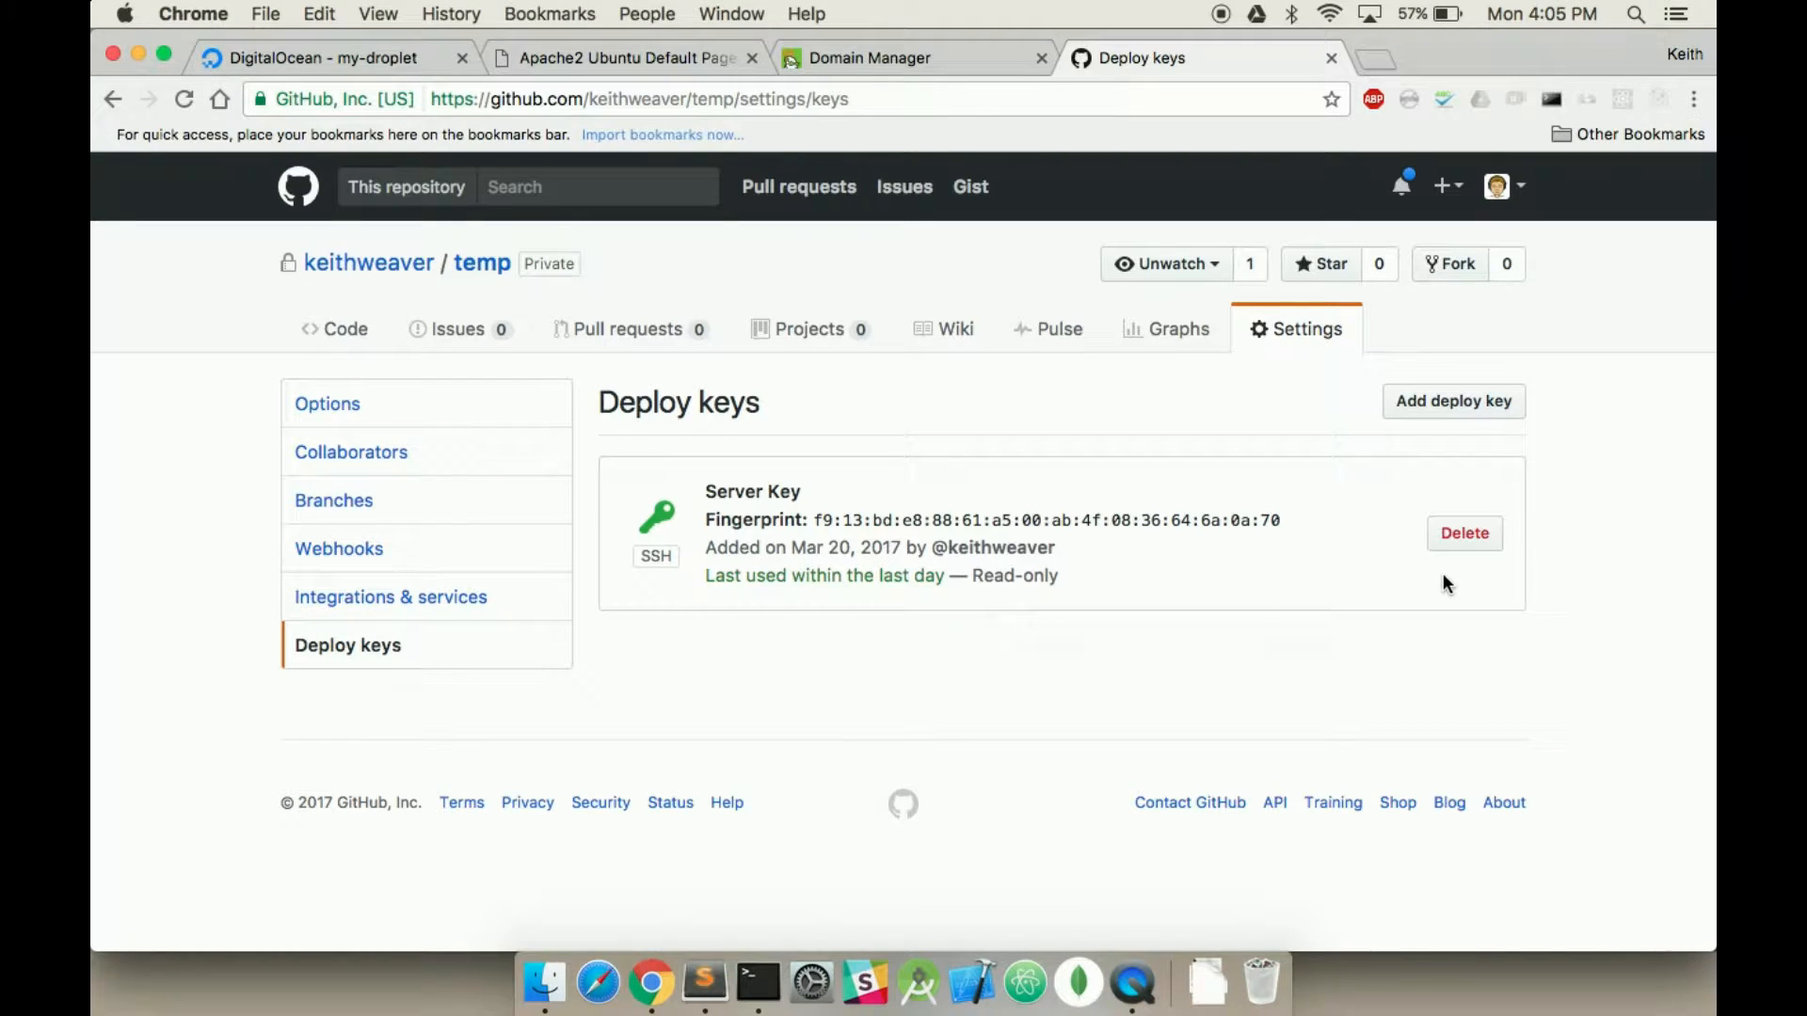
click(1463, 533)
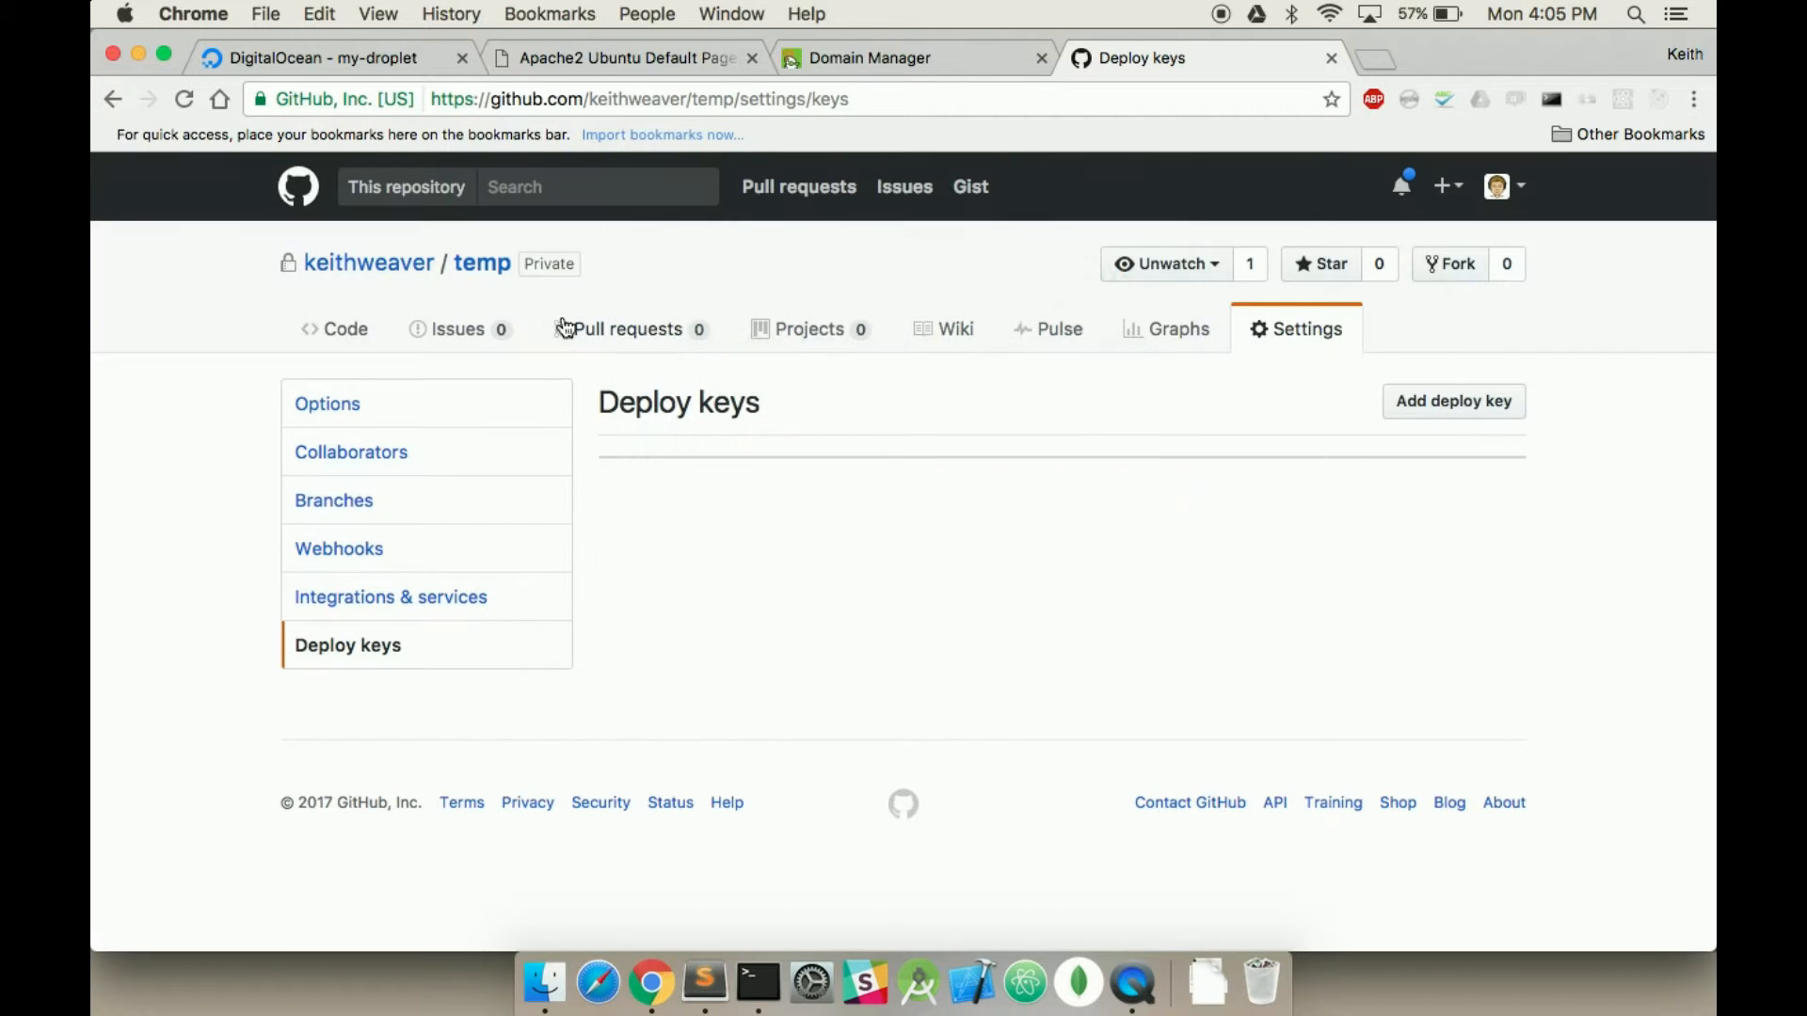
click(343, 328)
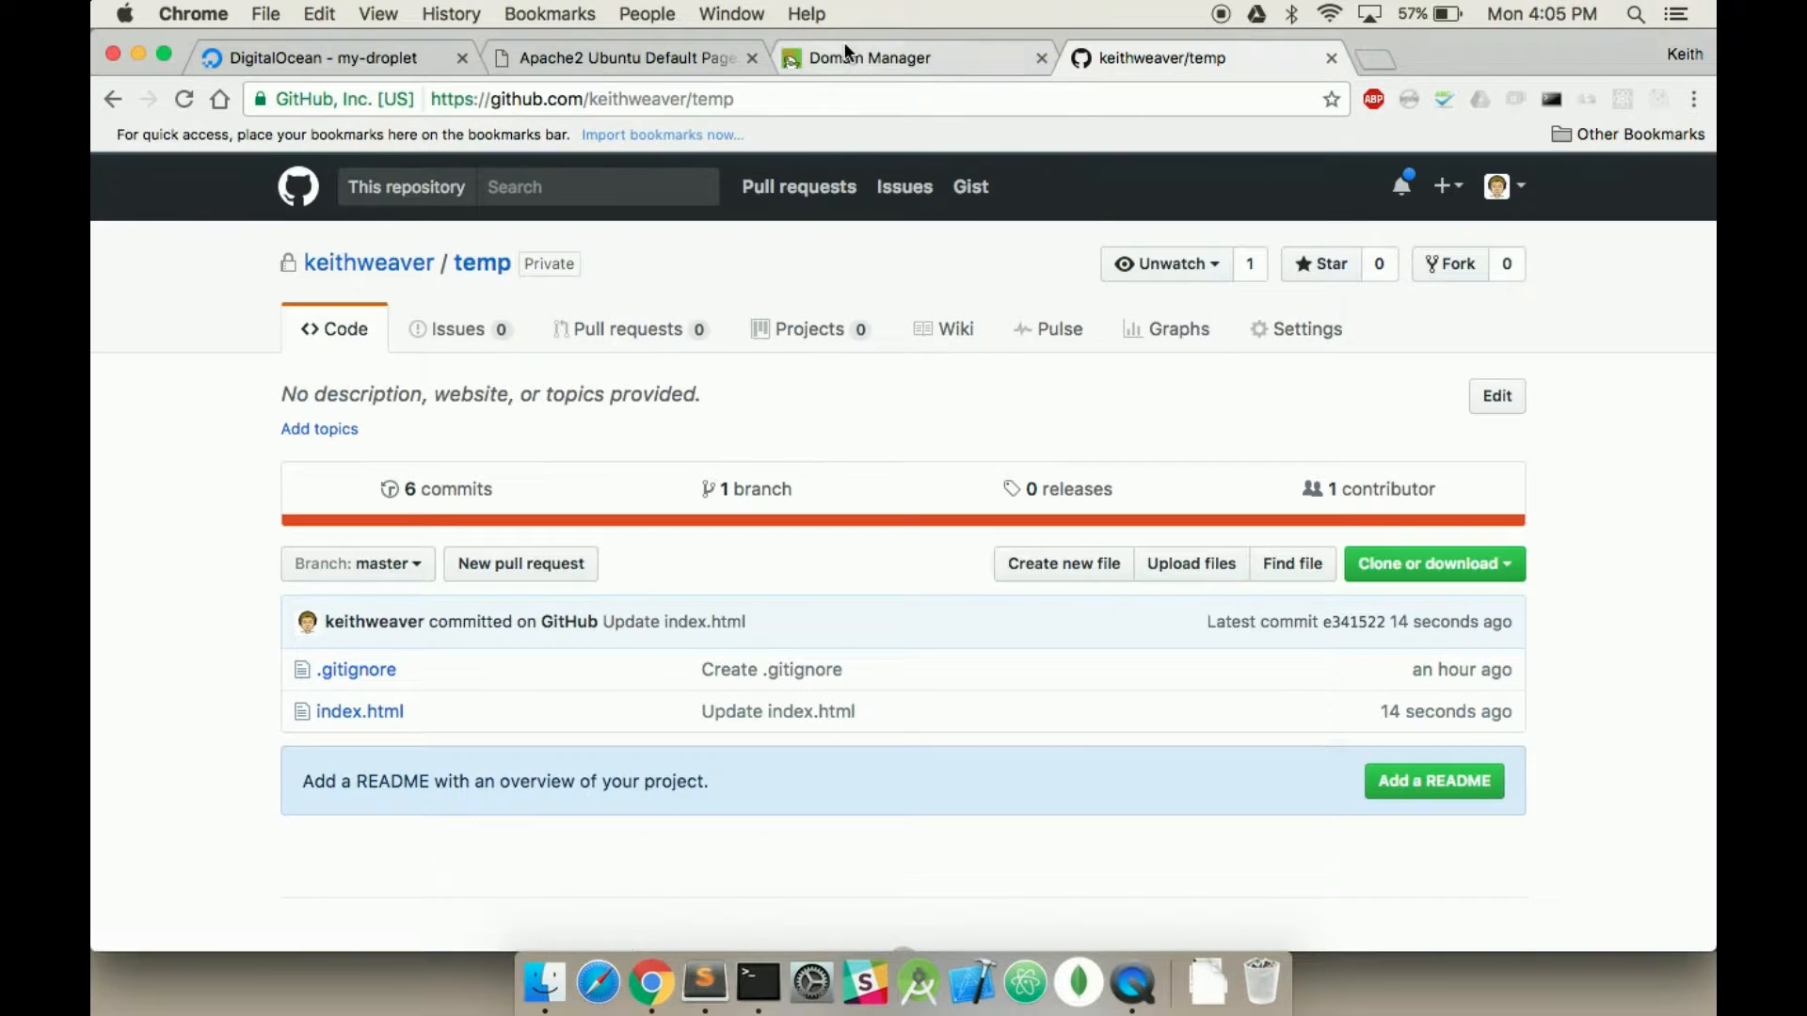
click(622, 58)
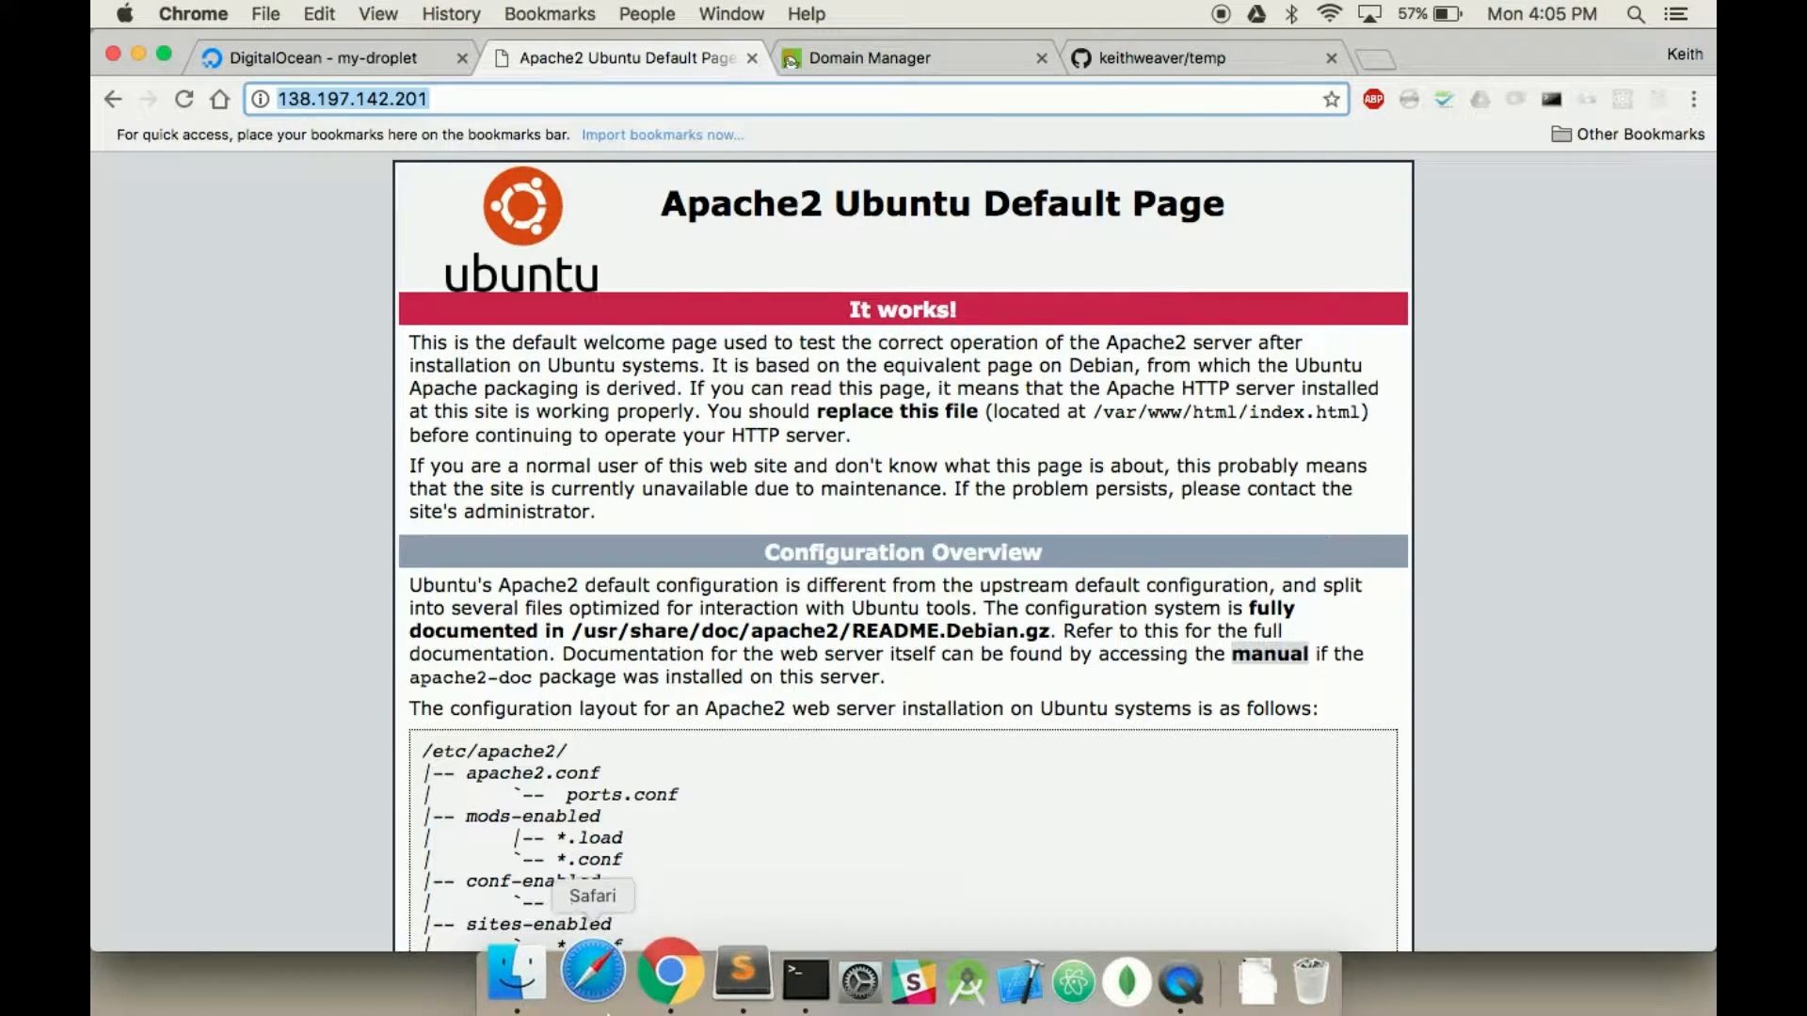
Switch from Chrome to the droplet's root Terminal session.
click(755, 982)
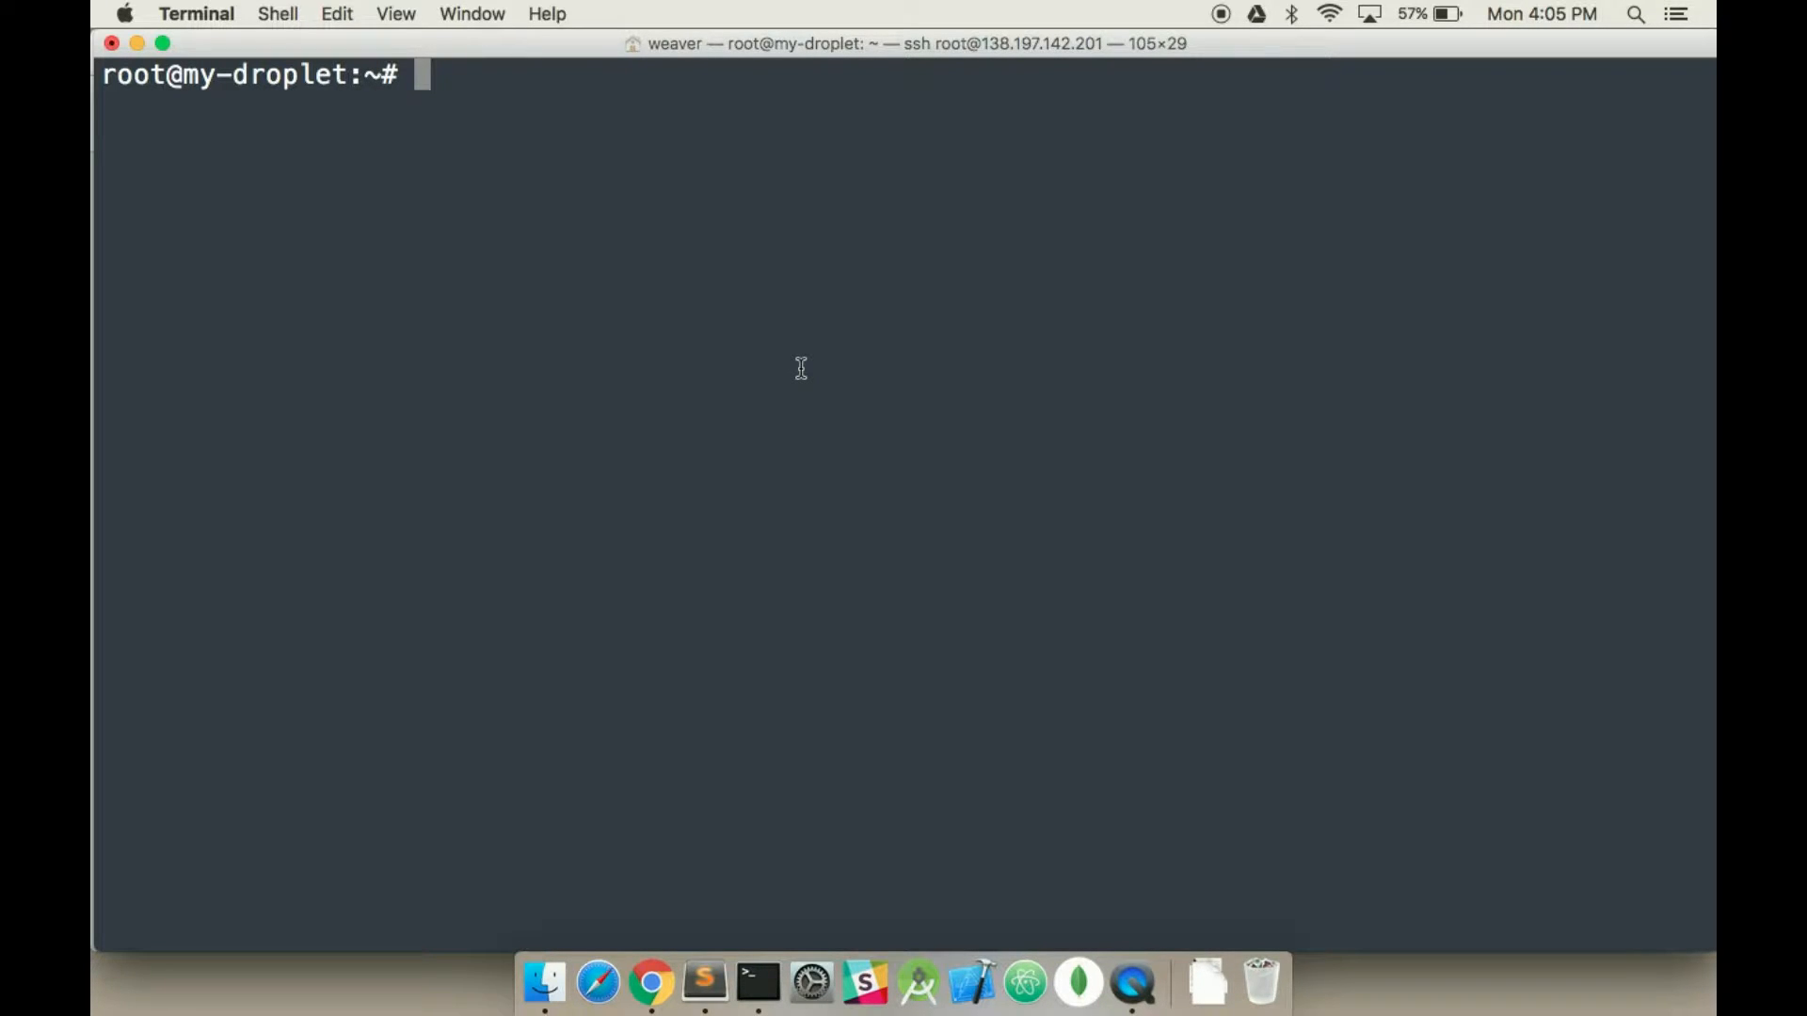
Run ssh-keygen in root's .ssh folder, accepting default id_rsa and empty passphrase.
text(cd ~/.ssh)
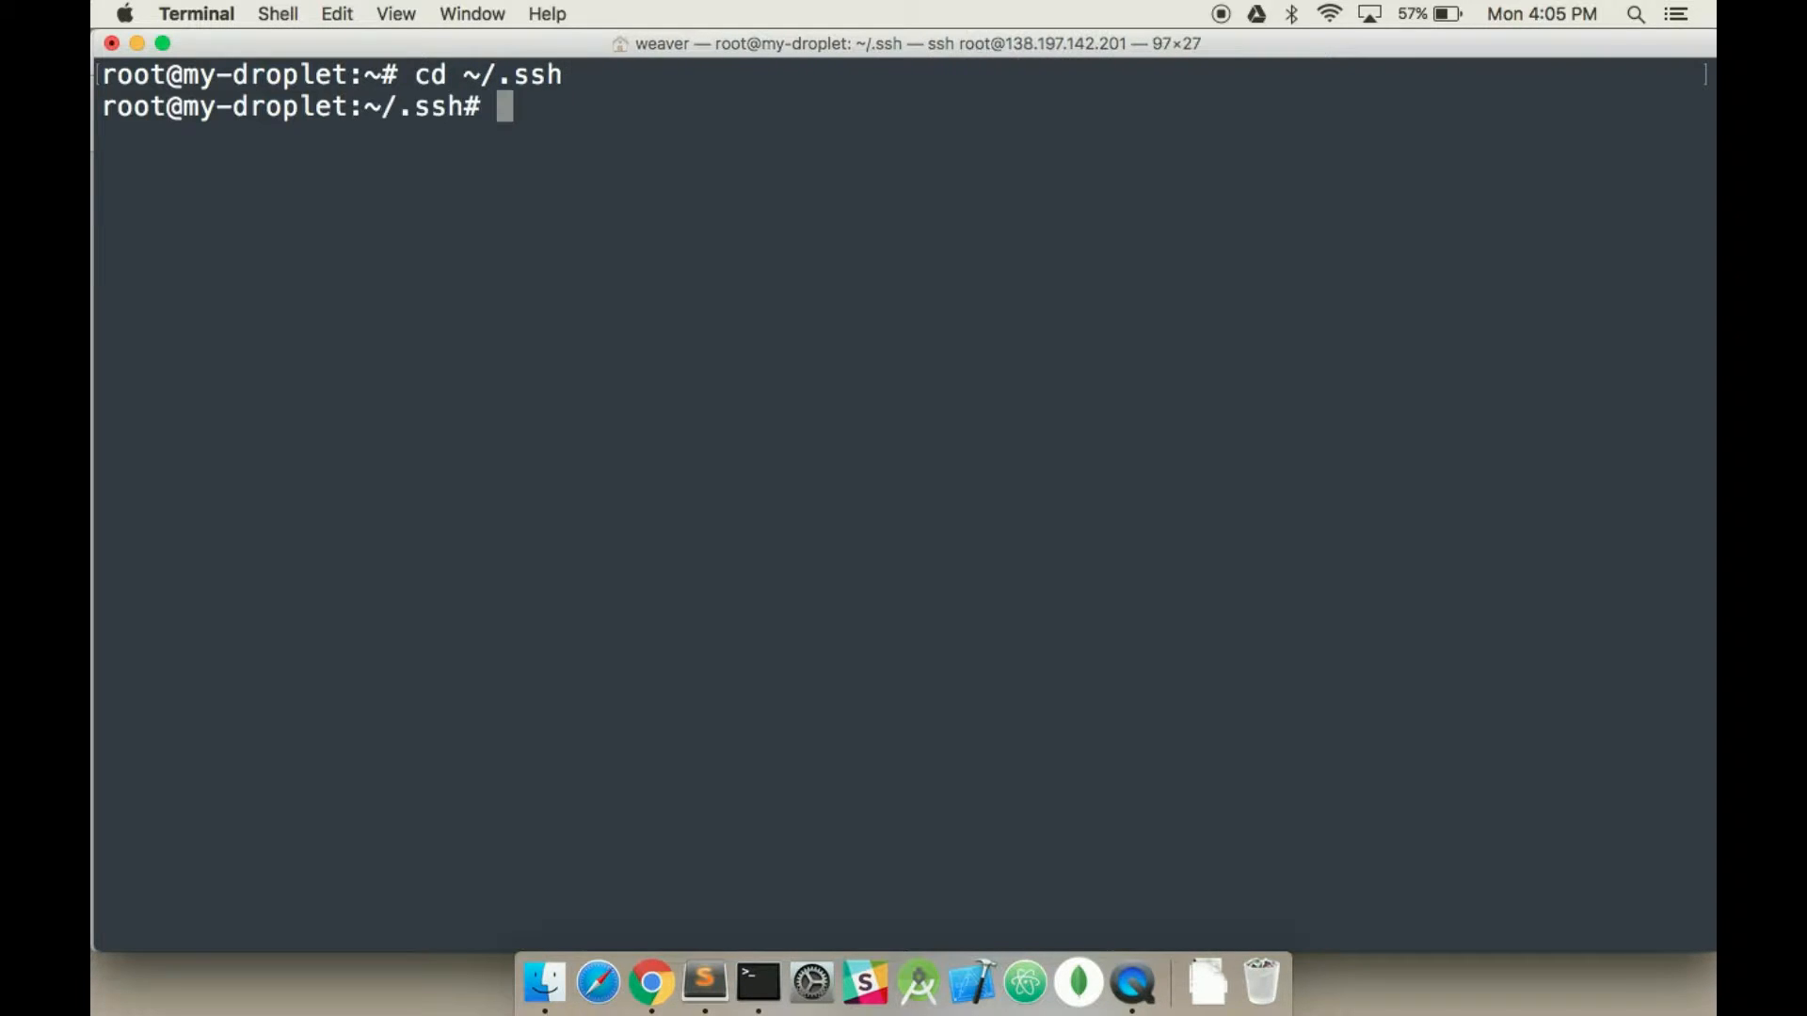
text(ls)
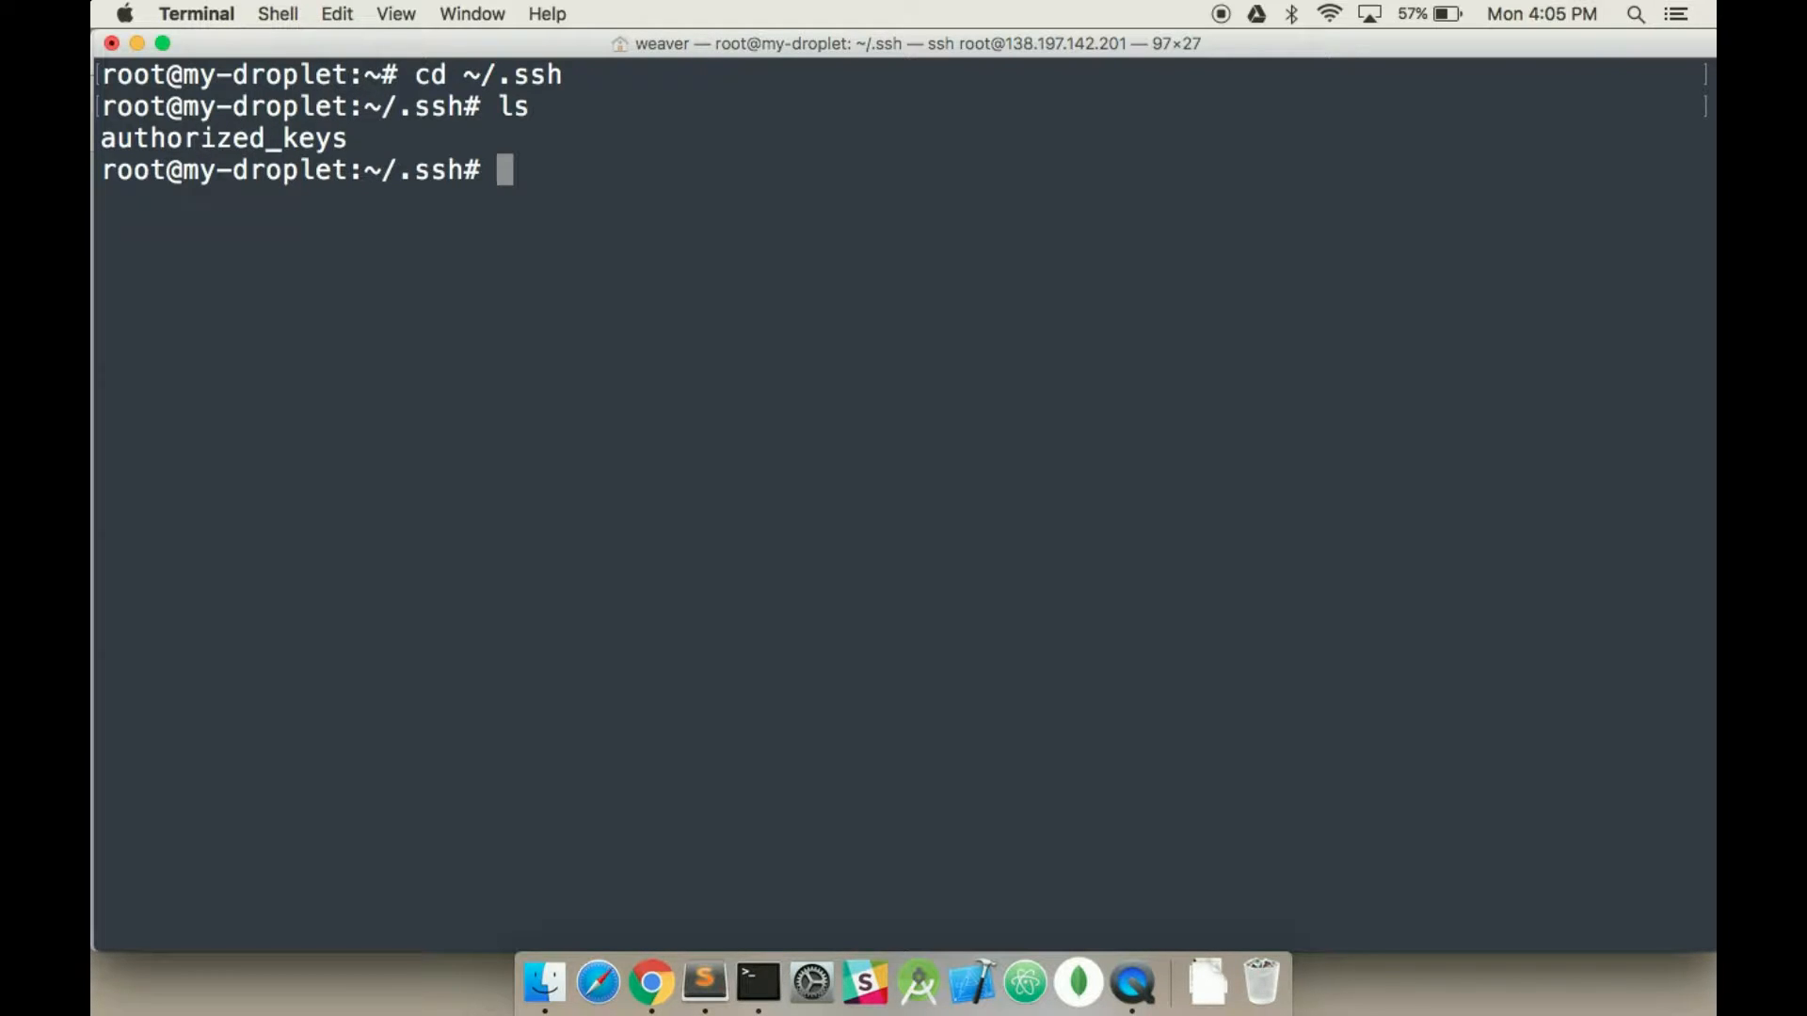
text(ssh)
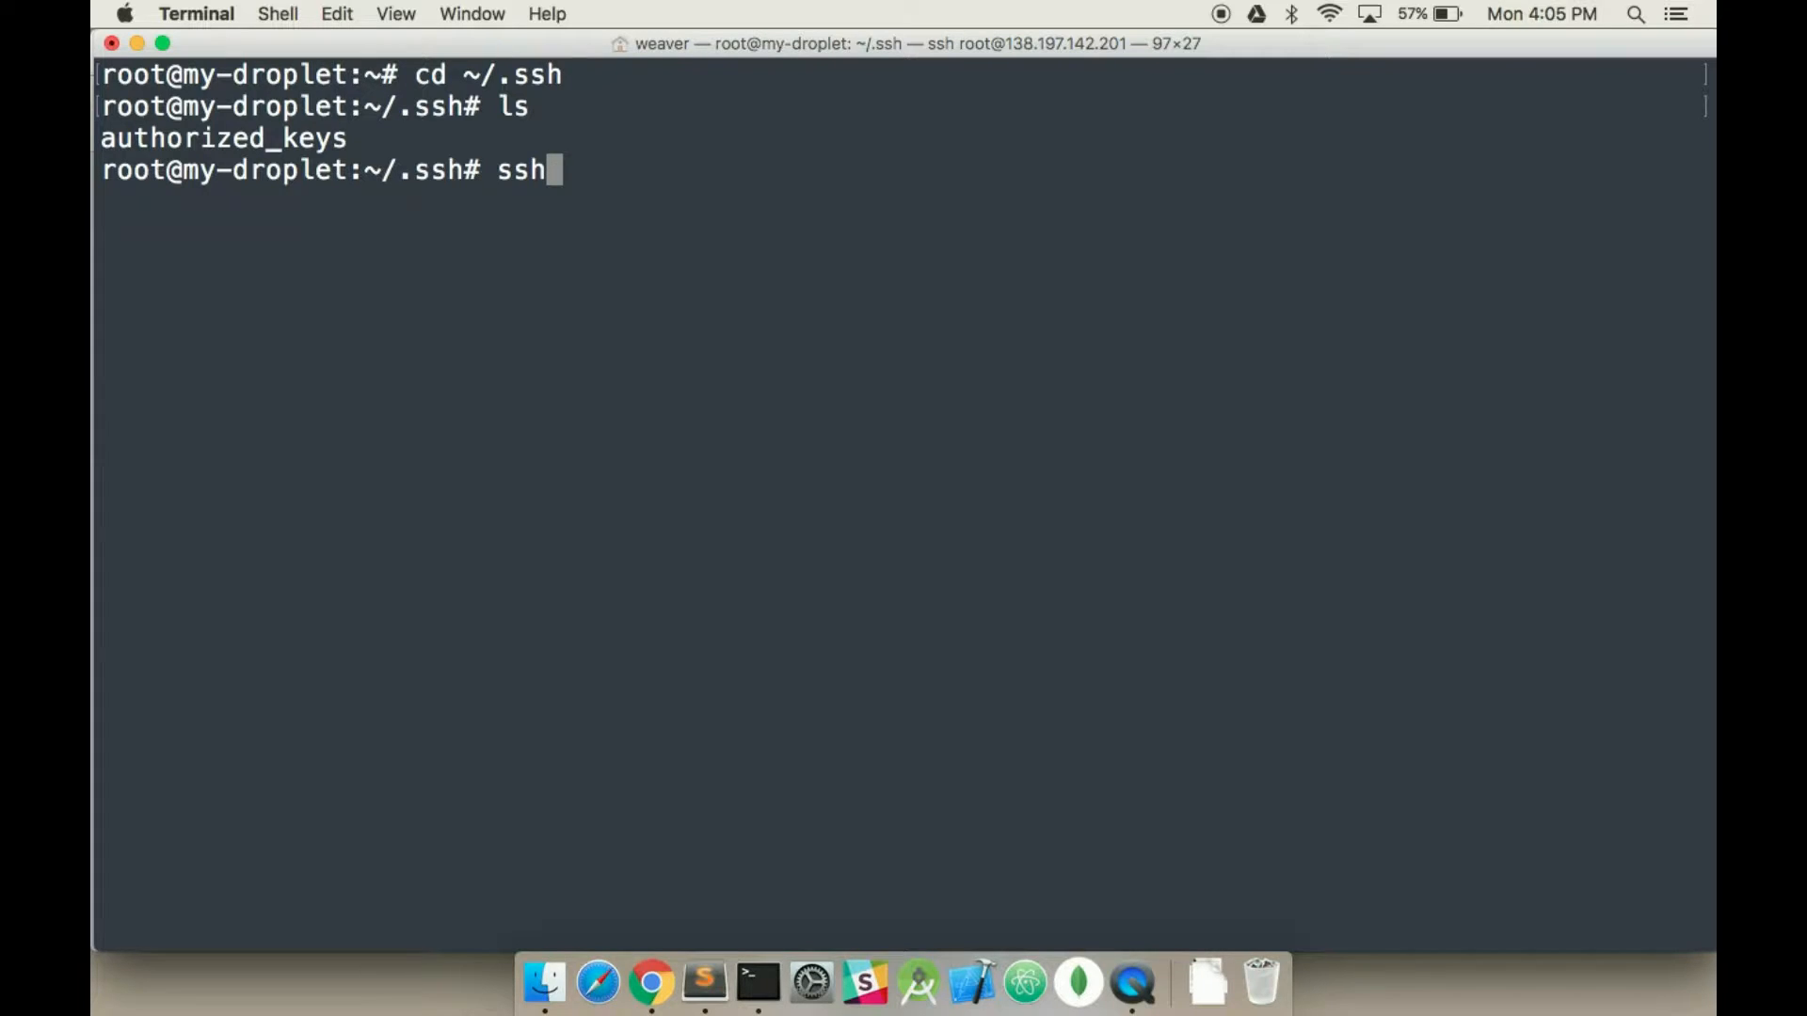
text(-)
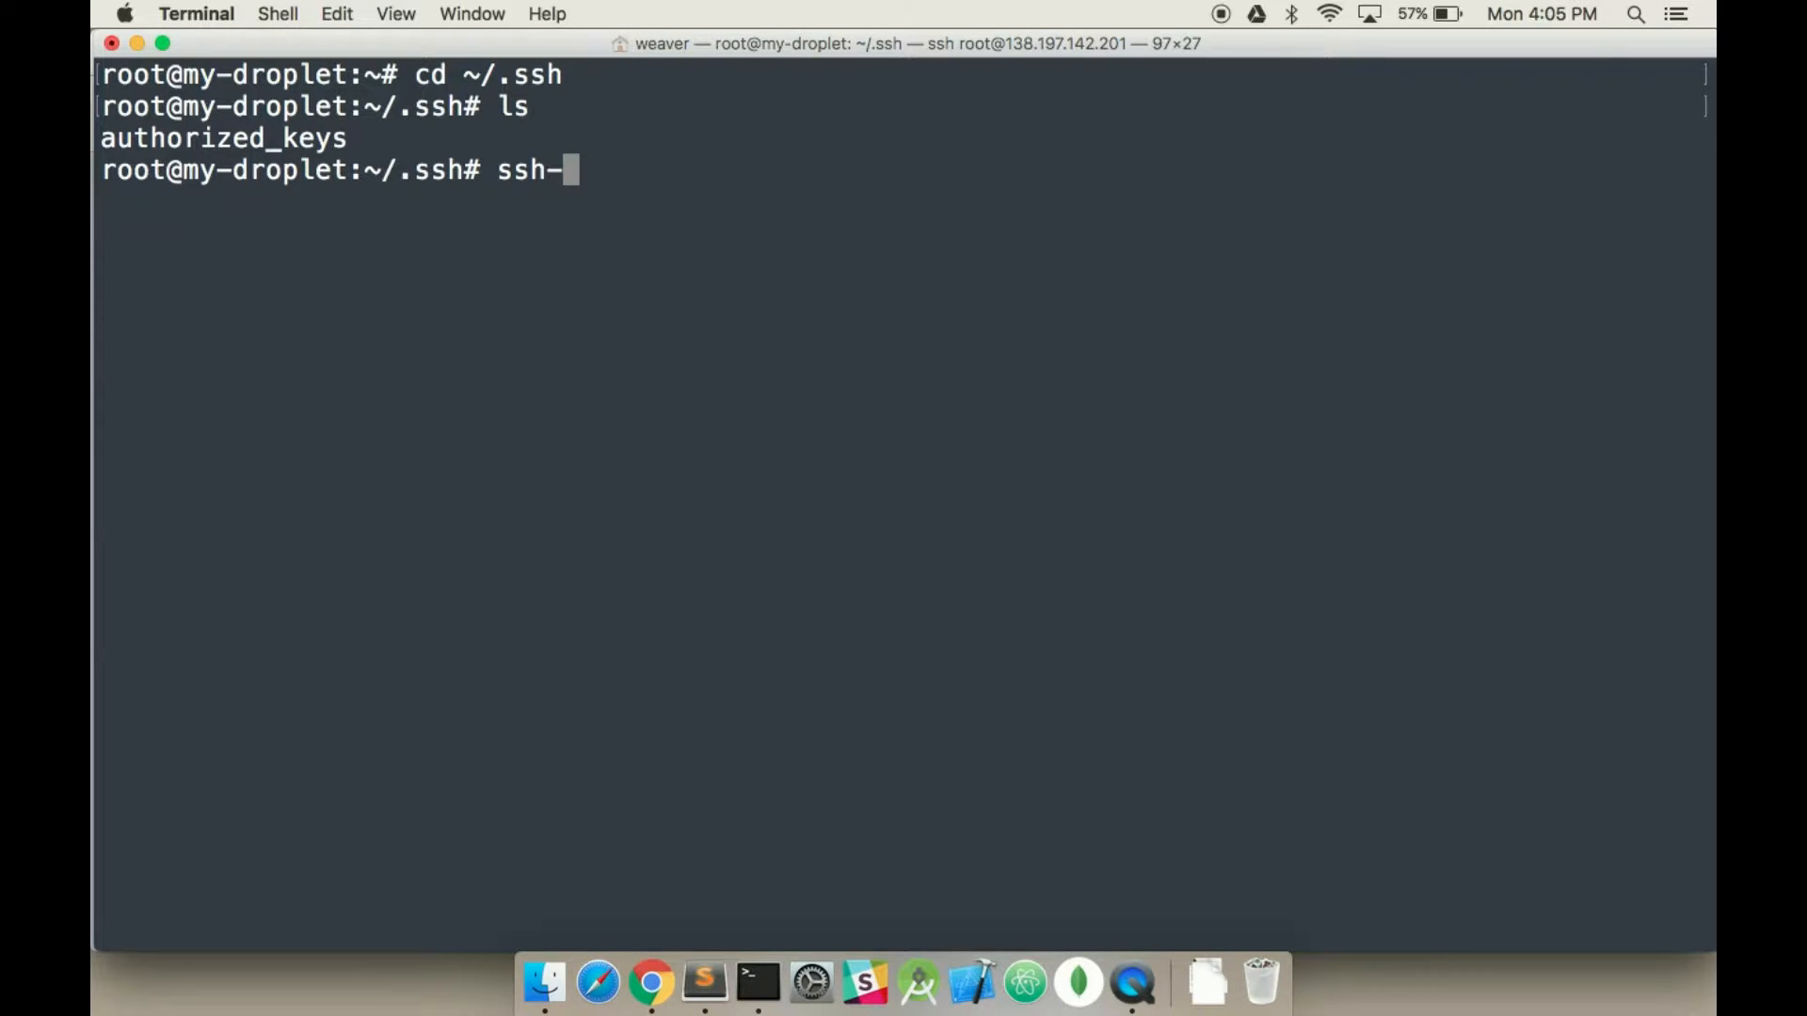
text(keygen)
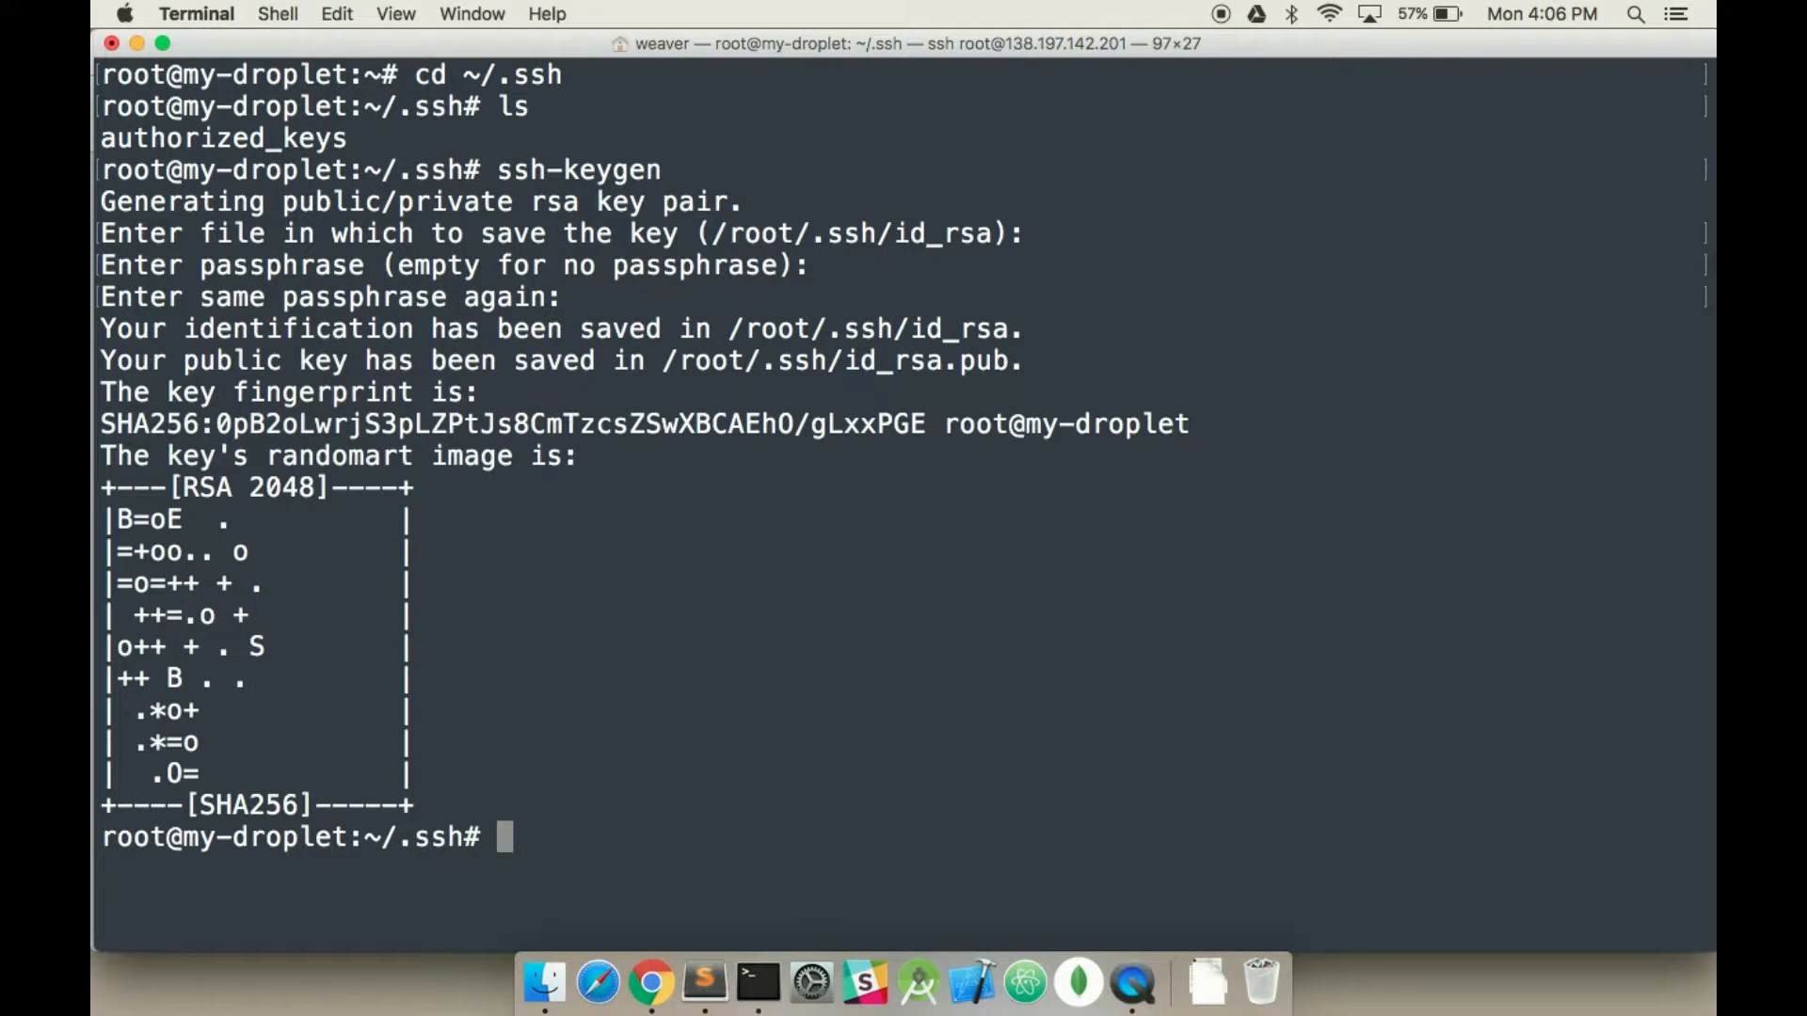
List the key files, print id_rsa.pub with cat, and select the key text.
text(ls)
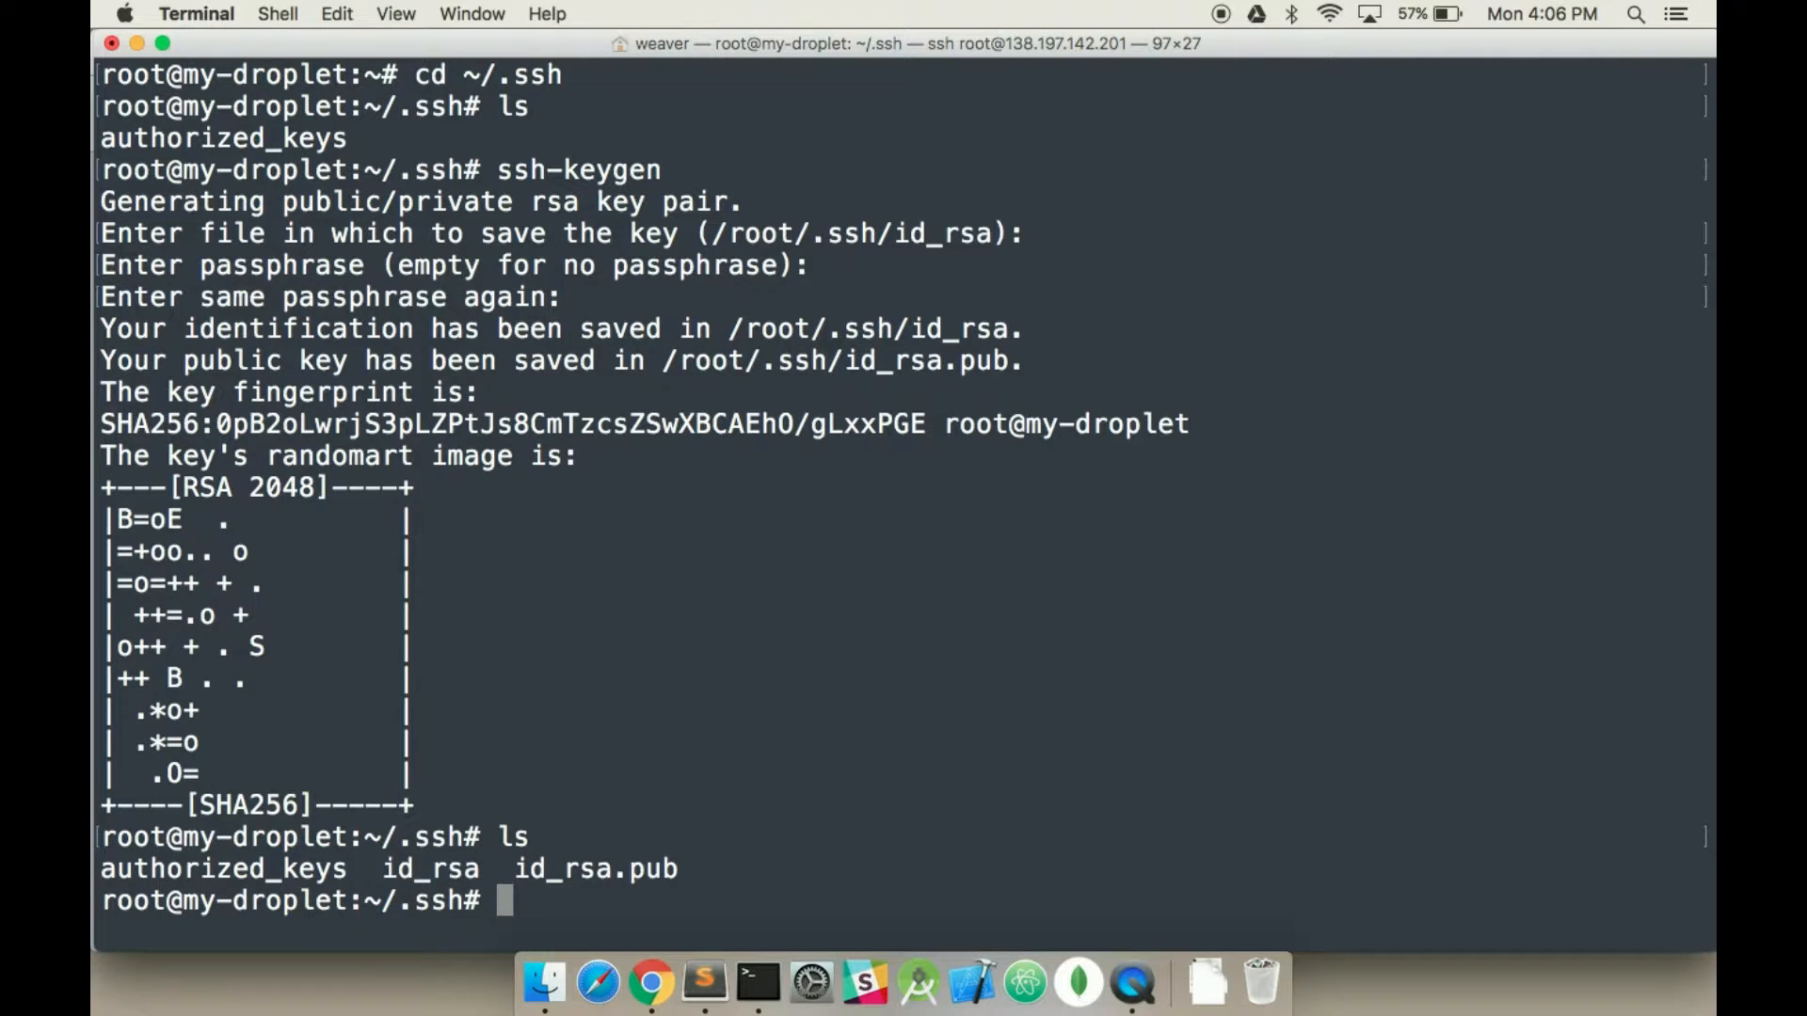
text(cat)
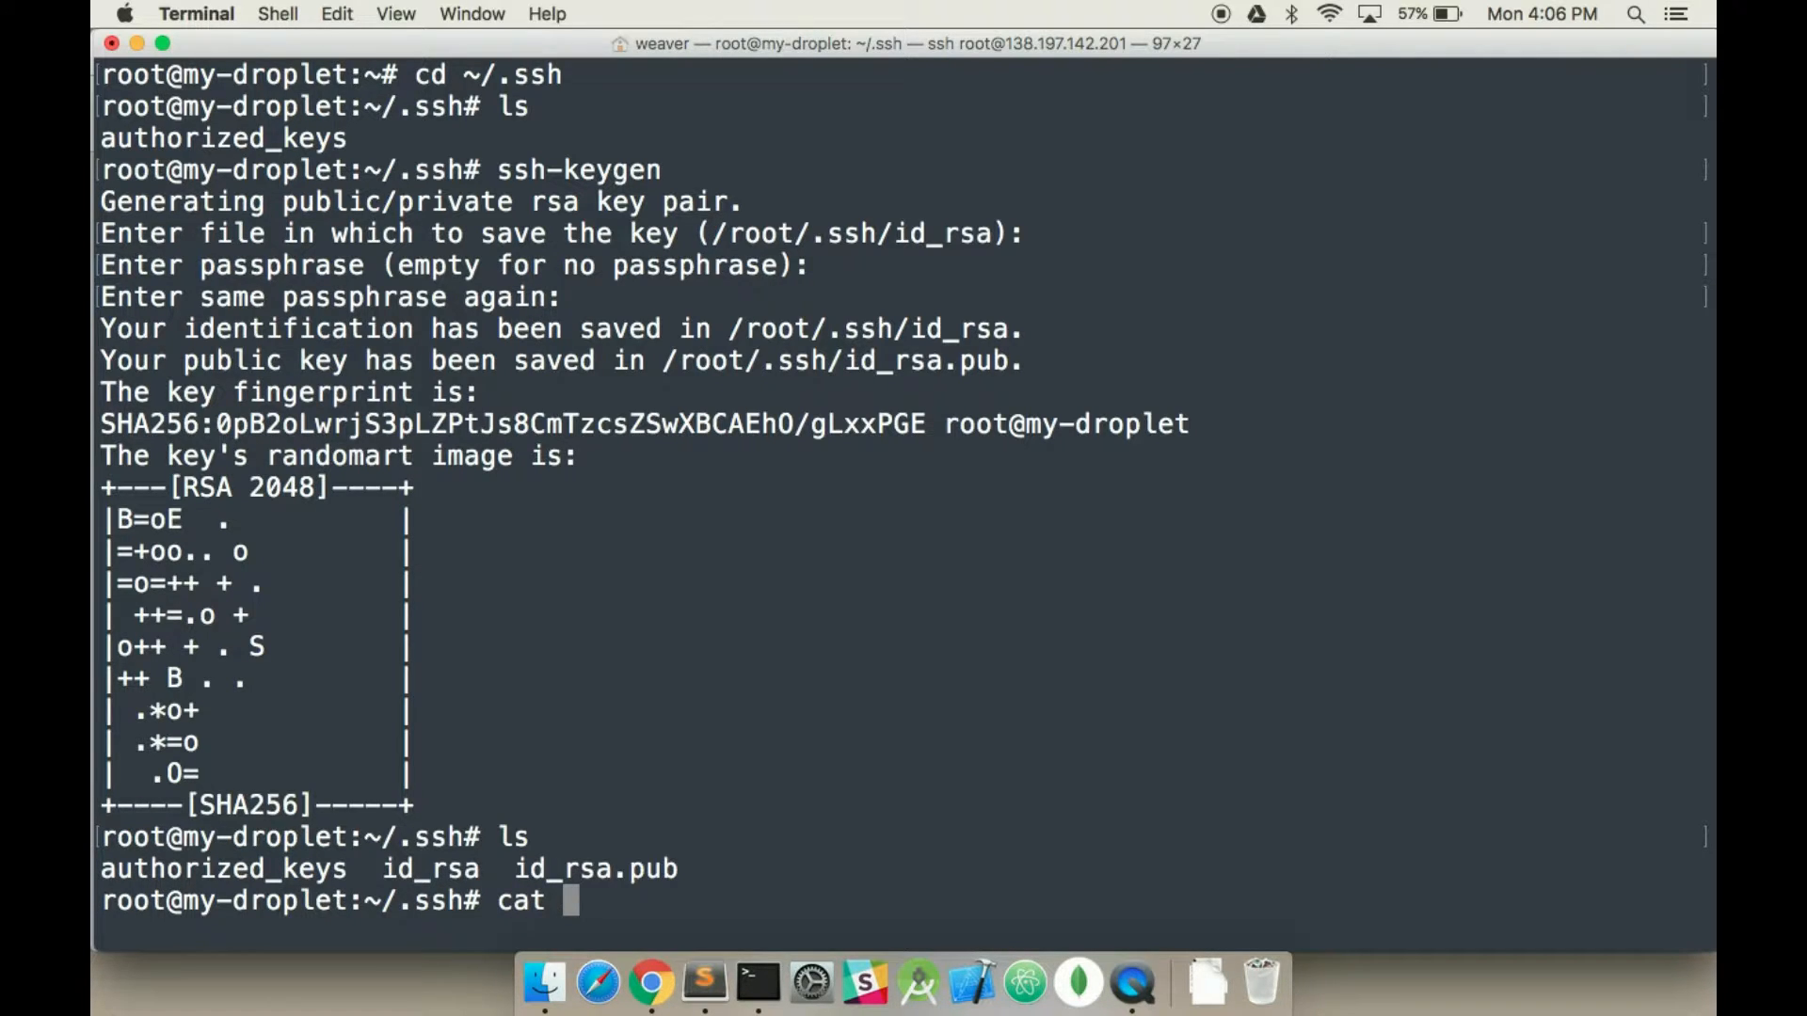
text(id_re)
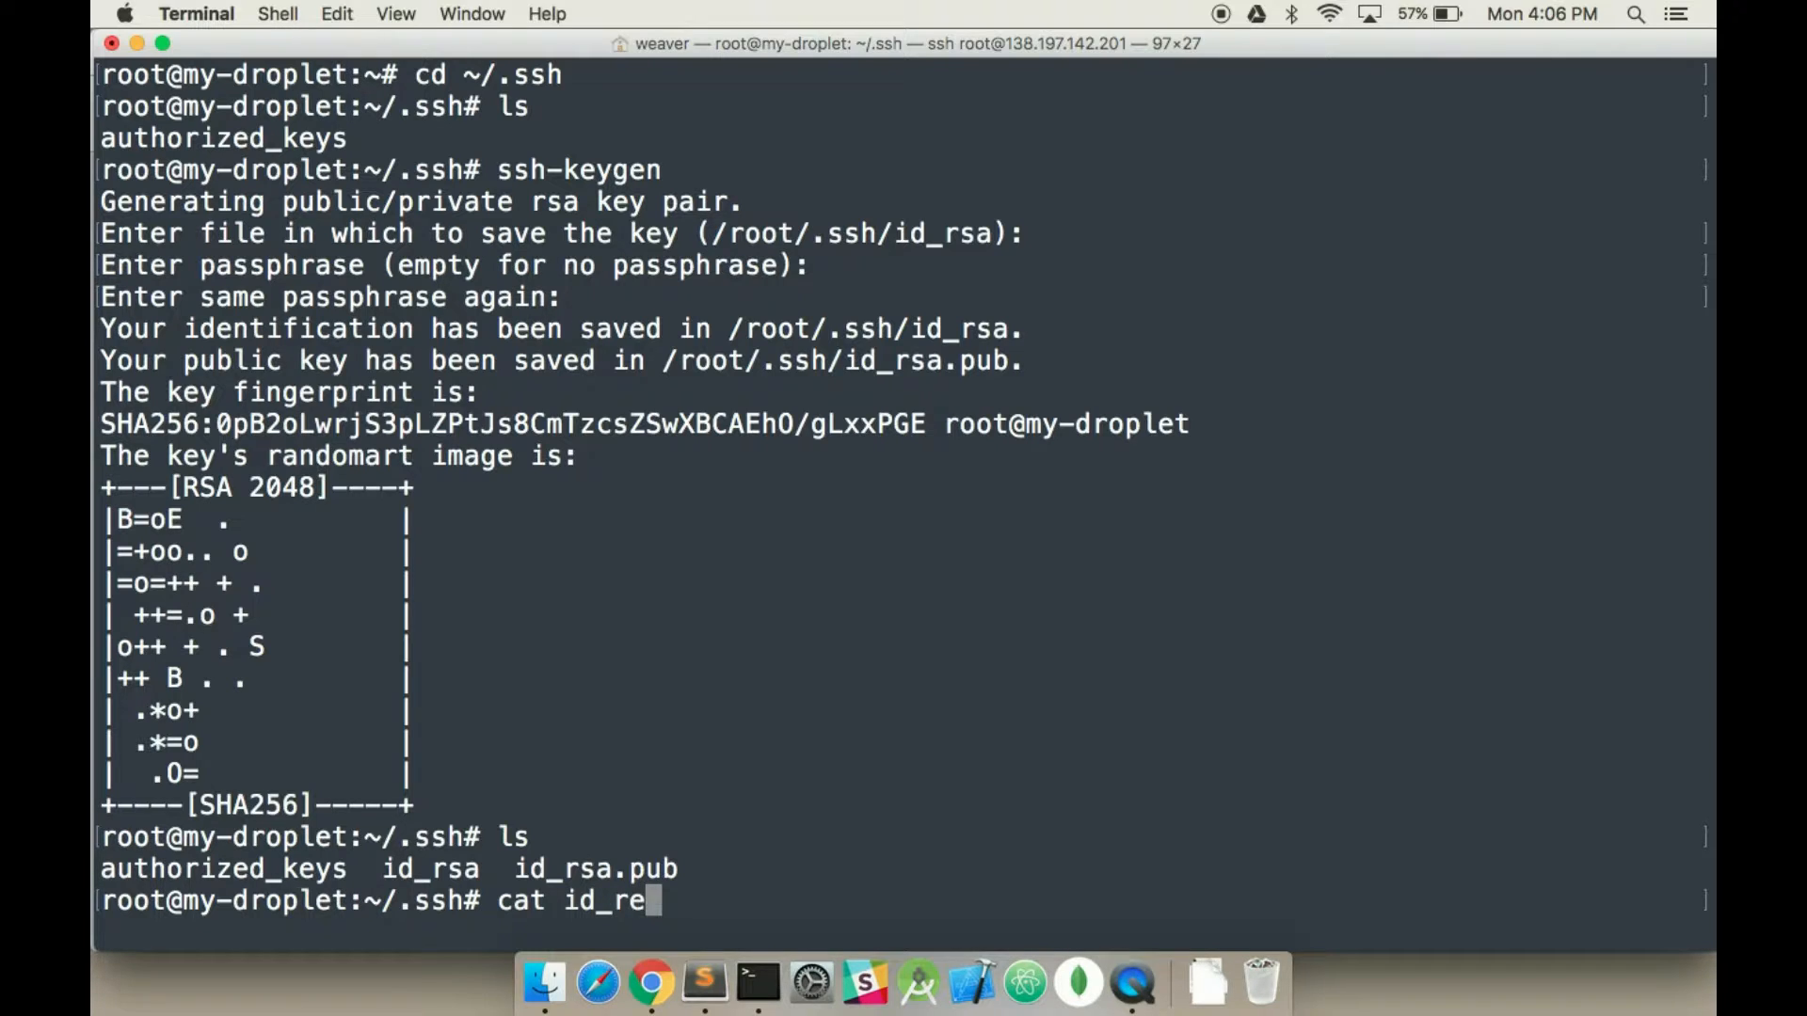
text(sa.pub)
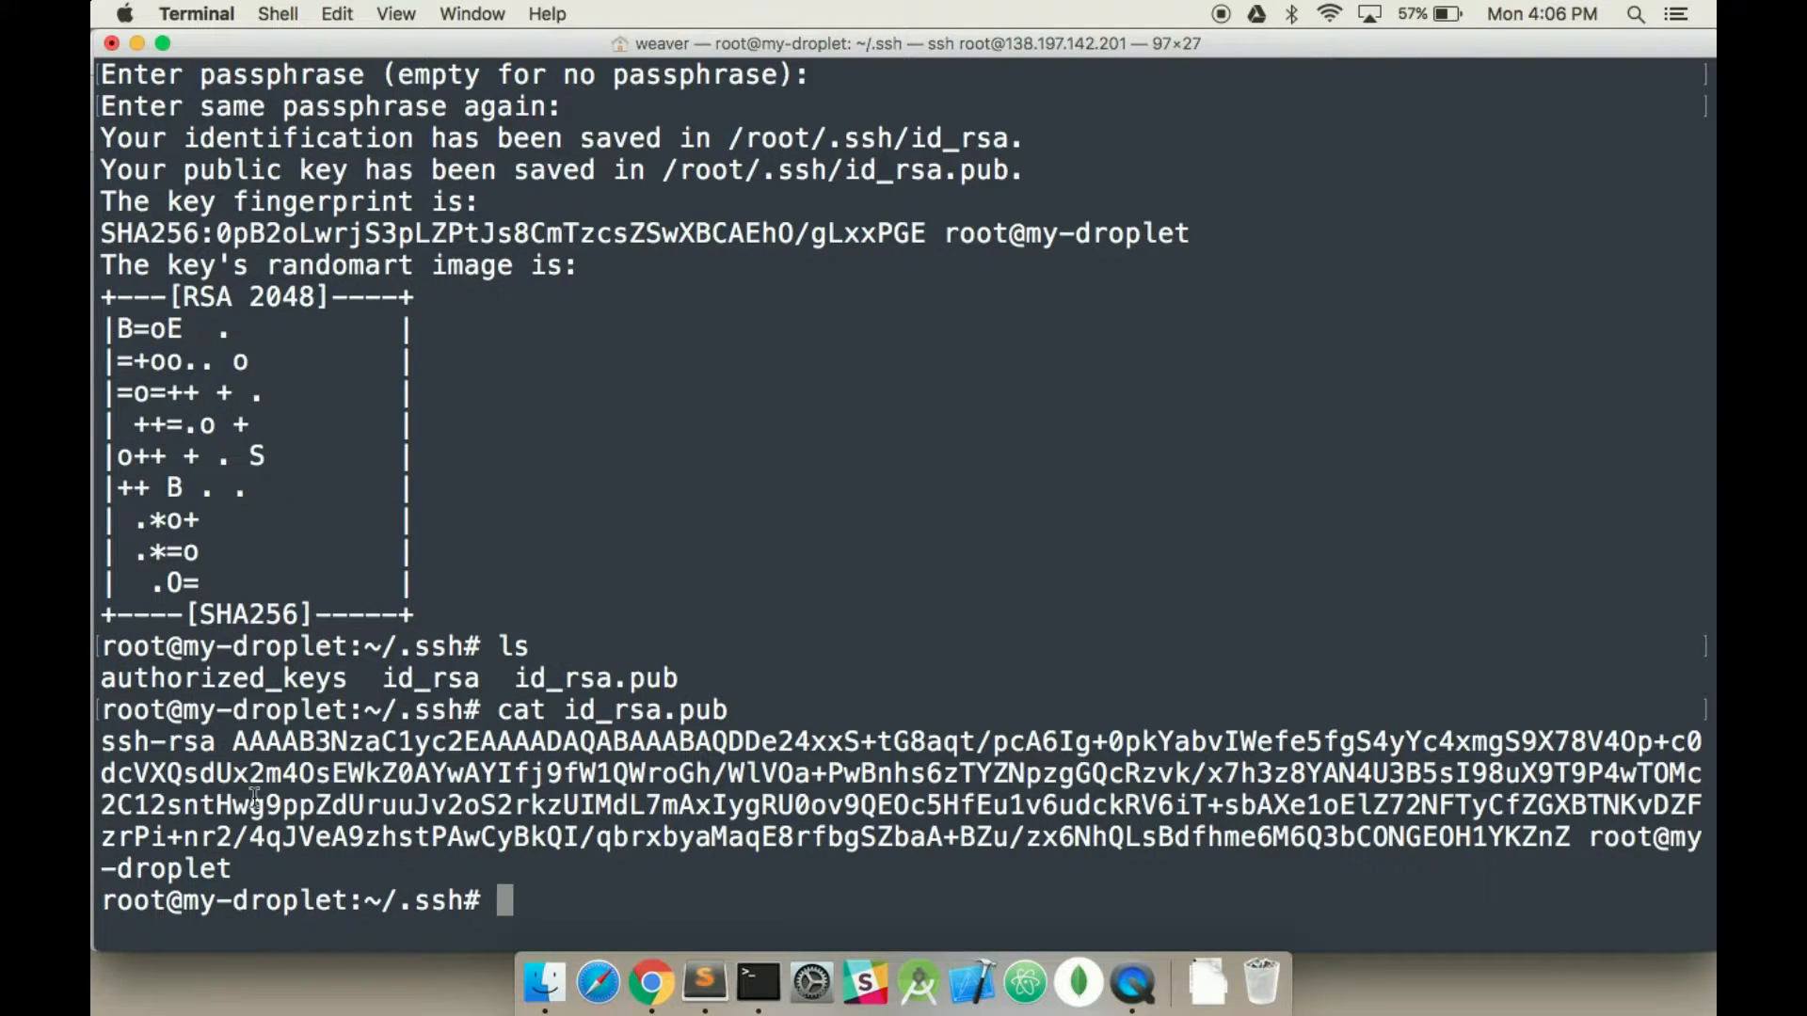
drag(149, 807, 231, 867)
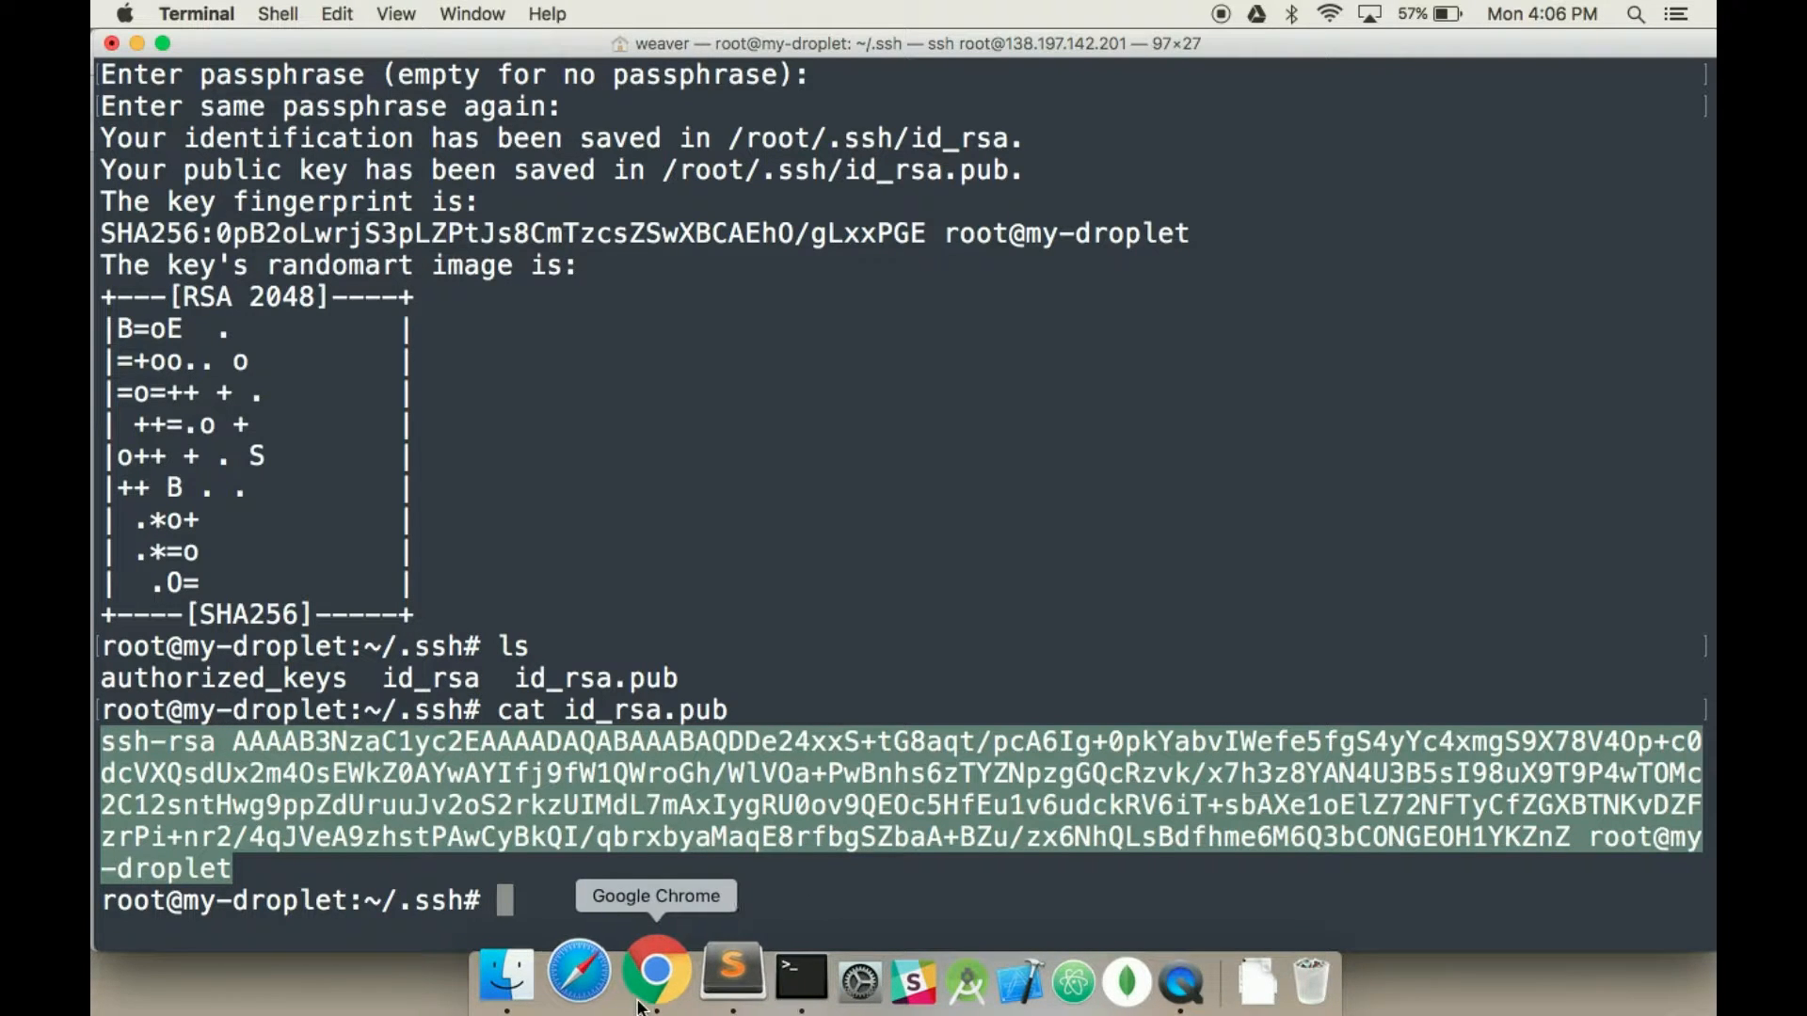
Add the pasted droplet public key to temp as deploy key 'Digital Ocean'.
click(655, 975)
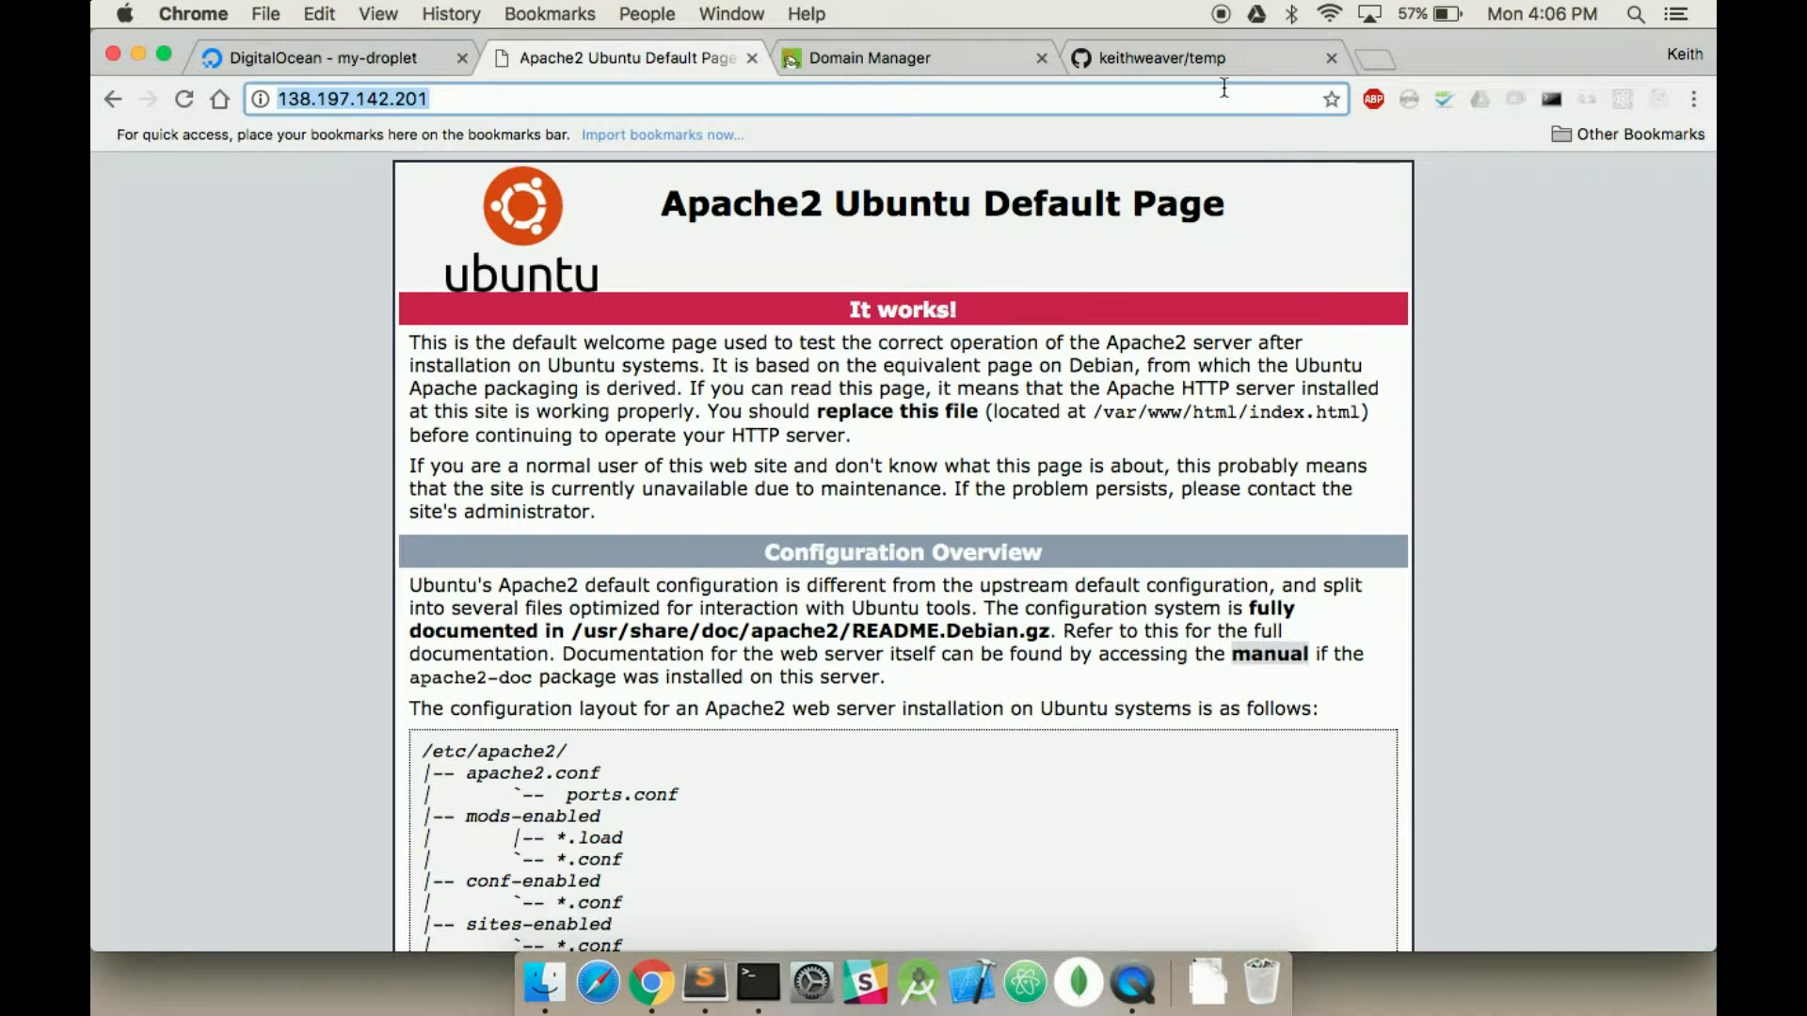
click(1164, 57)
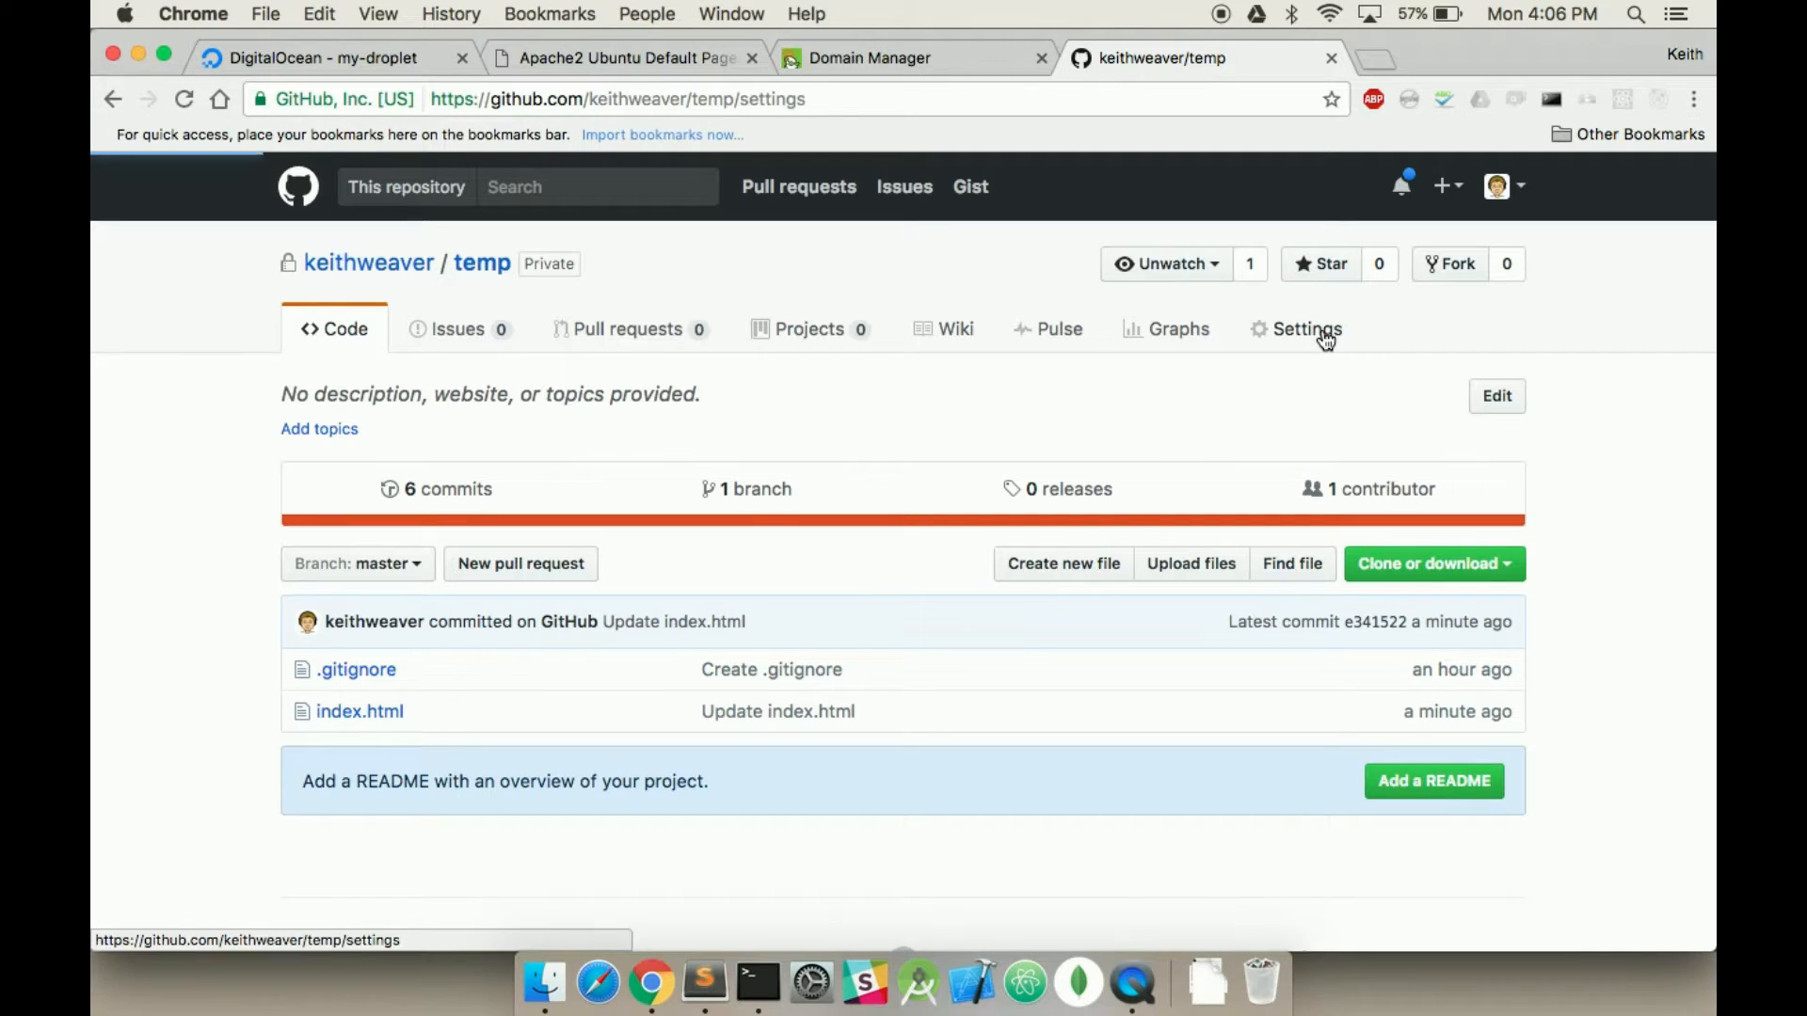
click(1305, 328)
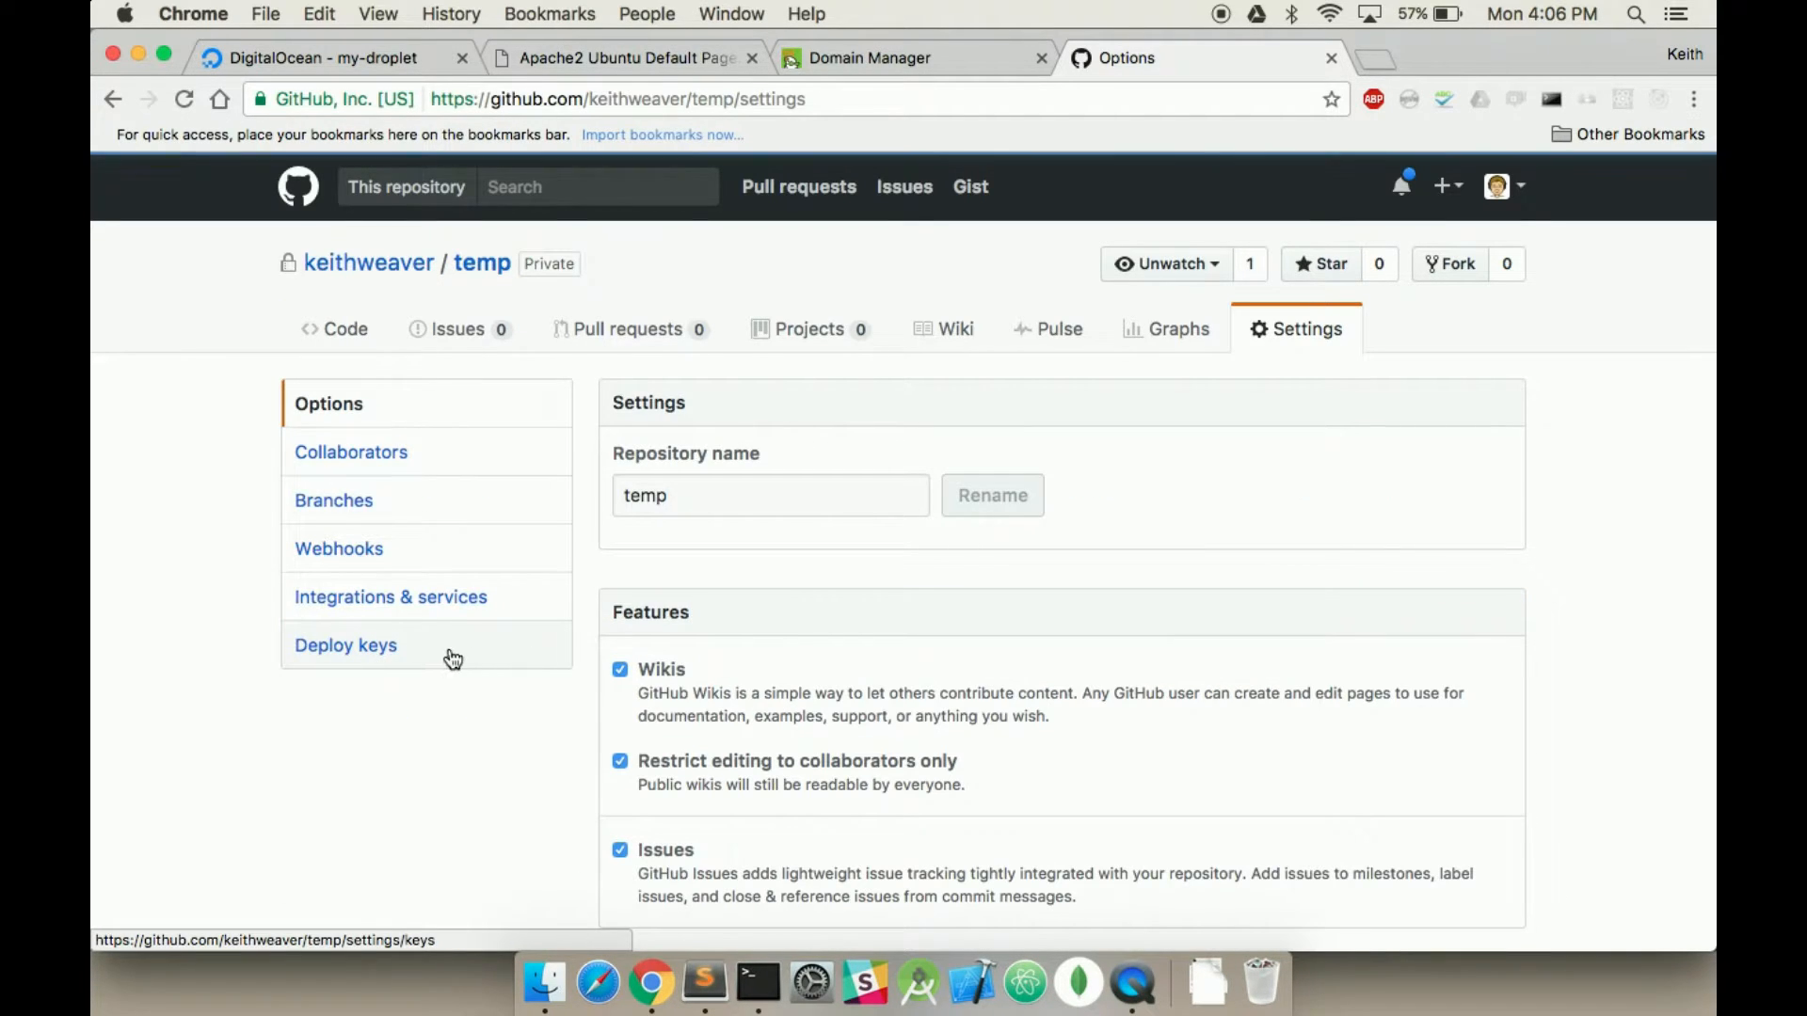
click(345, 646)
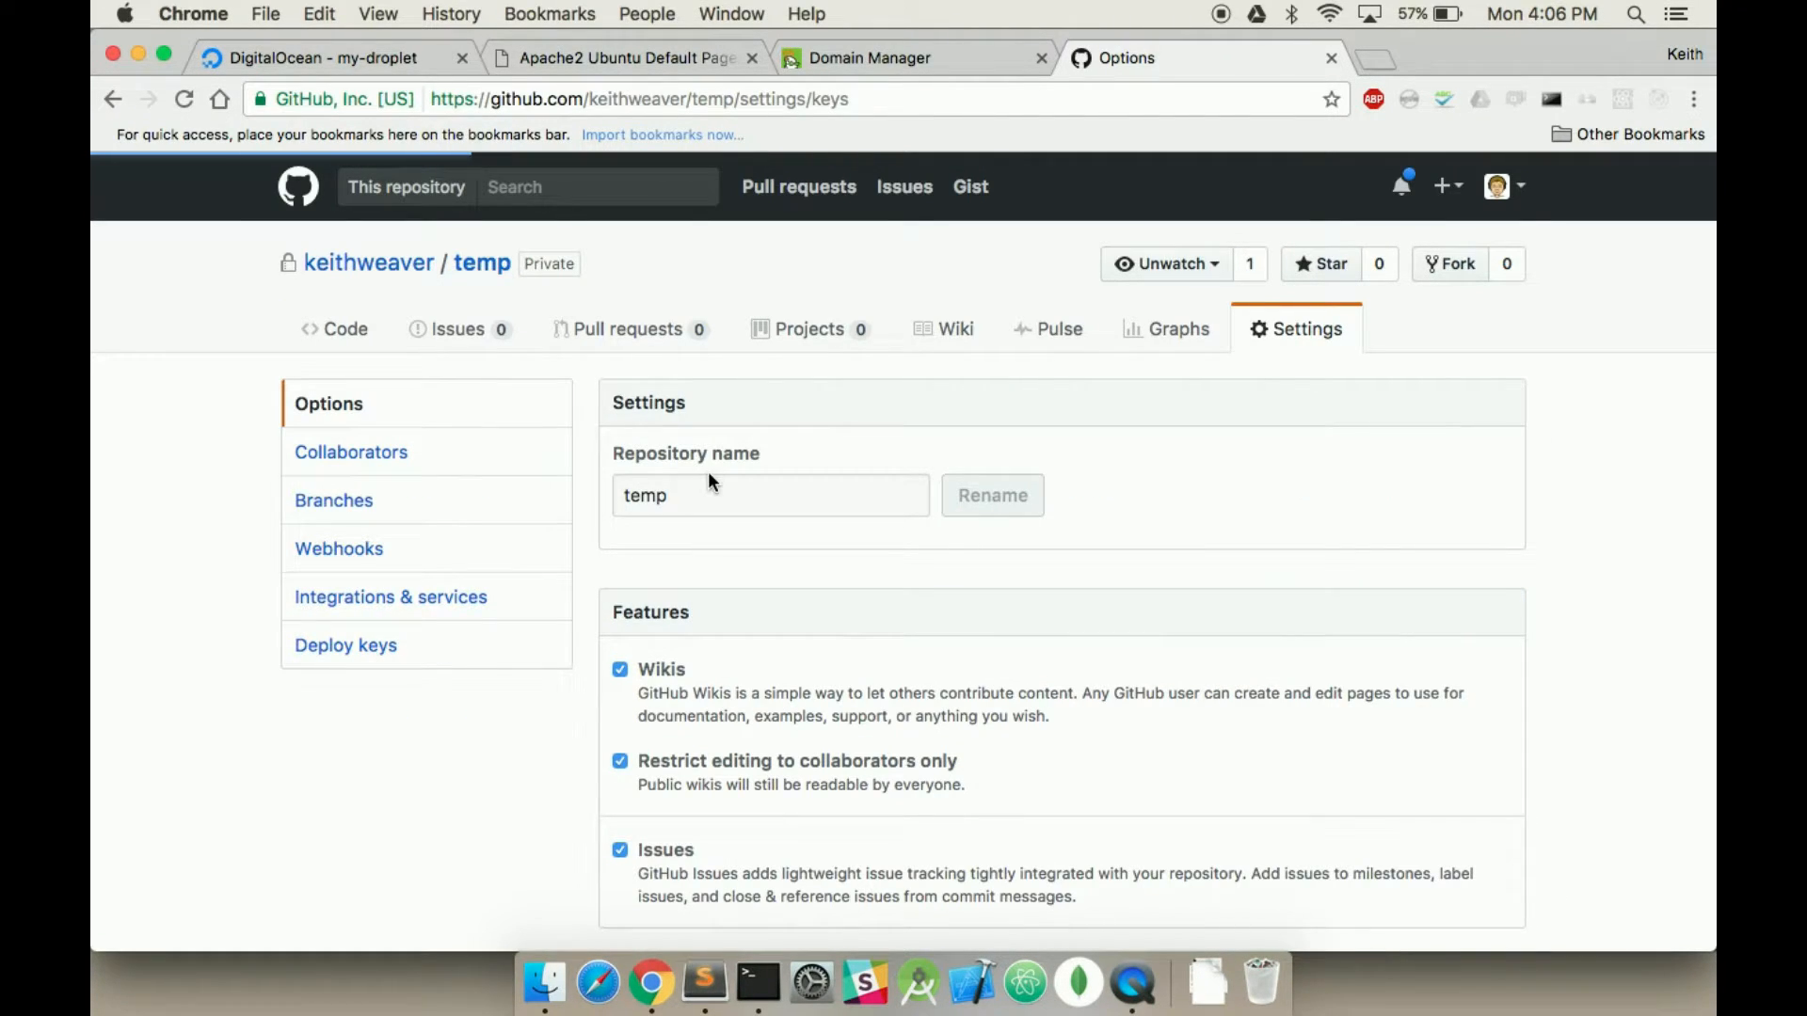
click(345, 646)
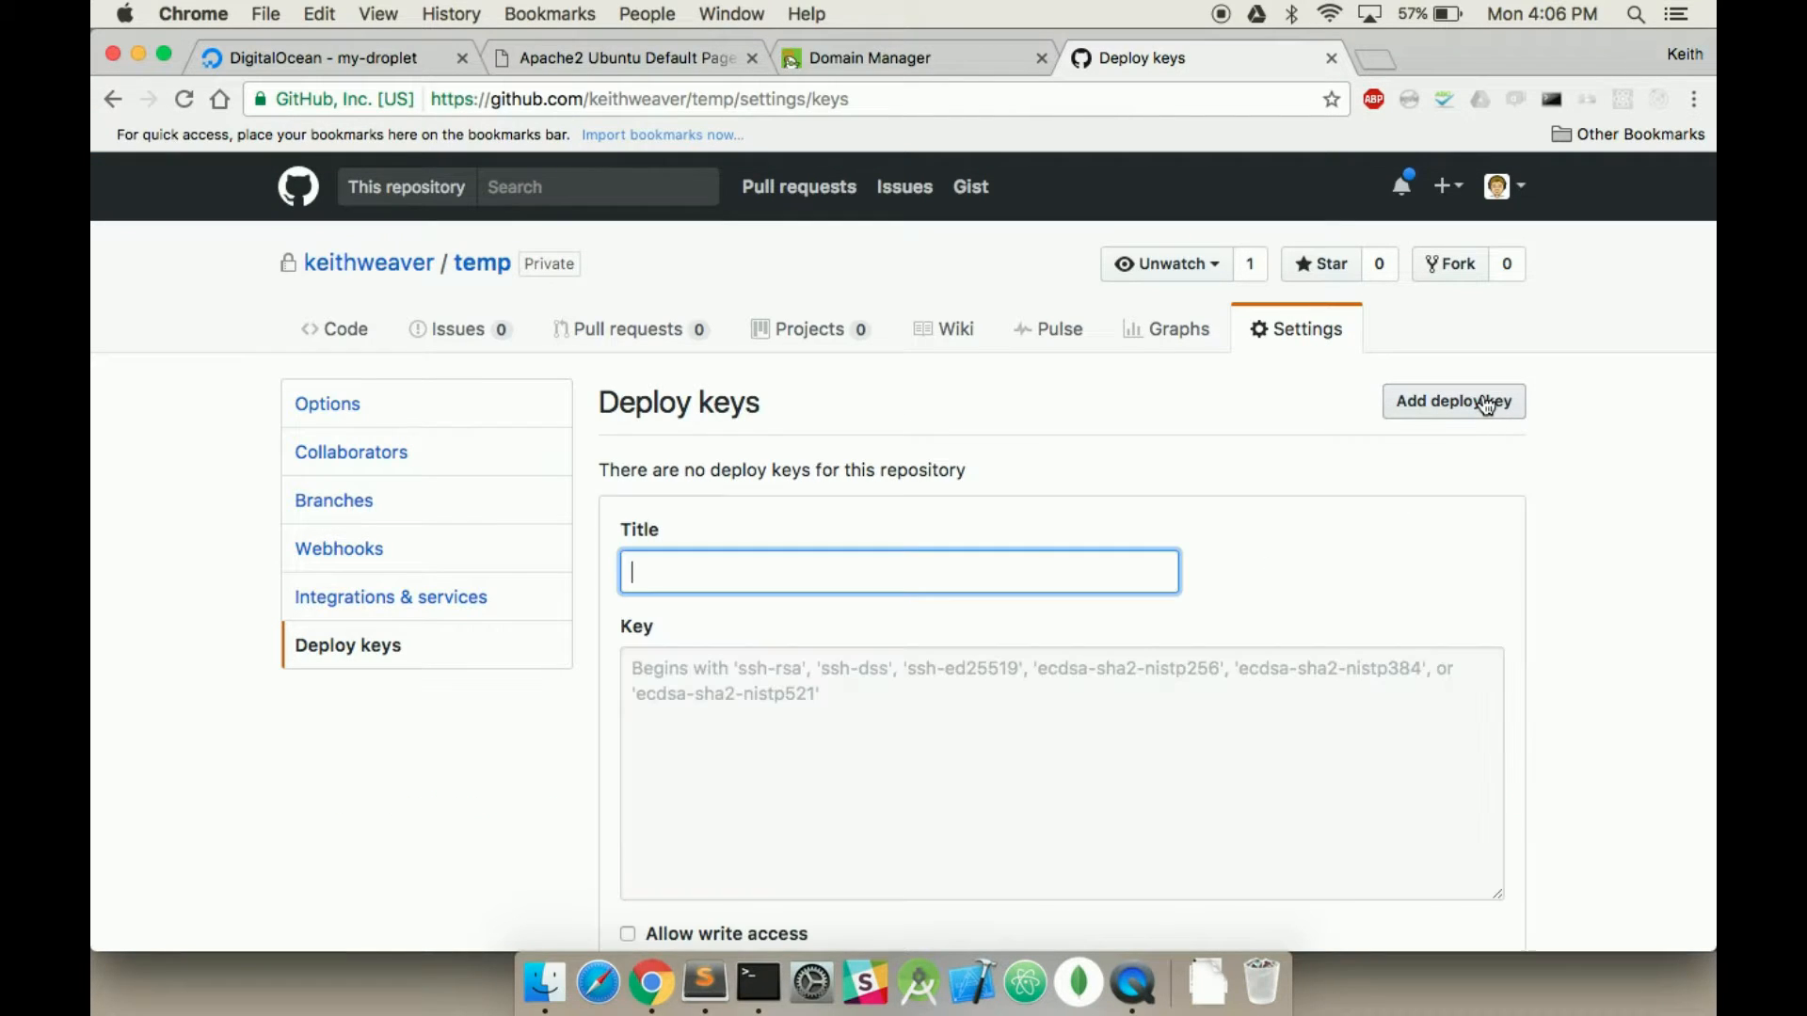
text(Digital Ocean)
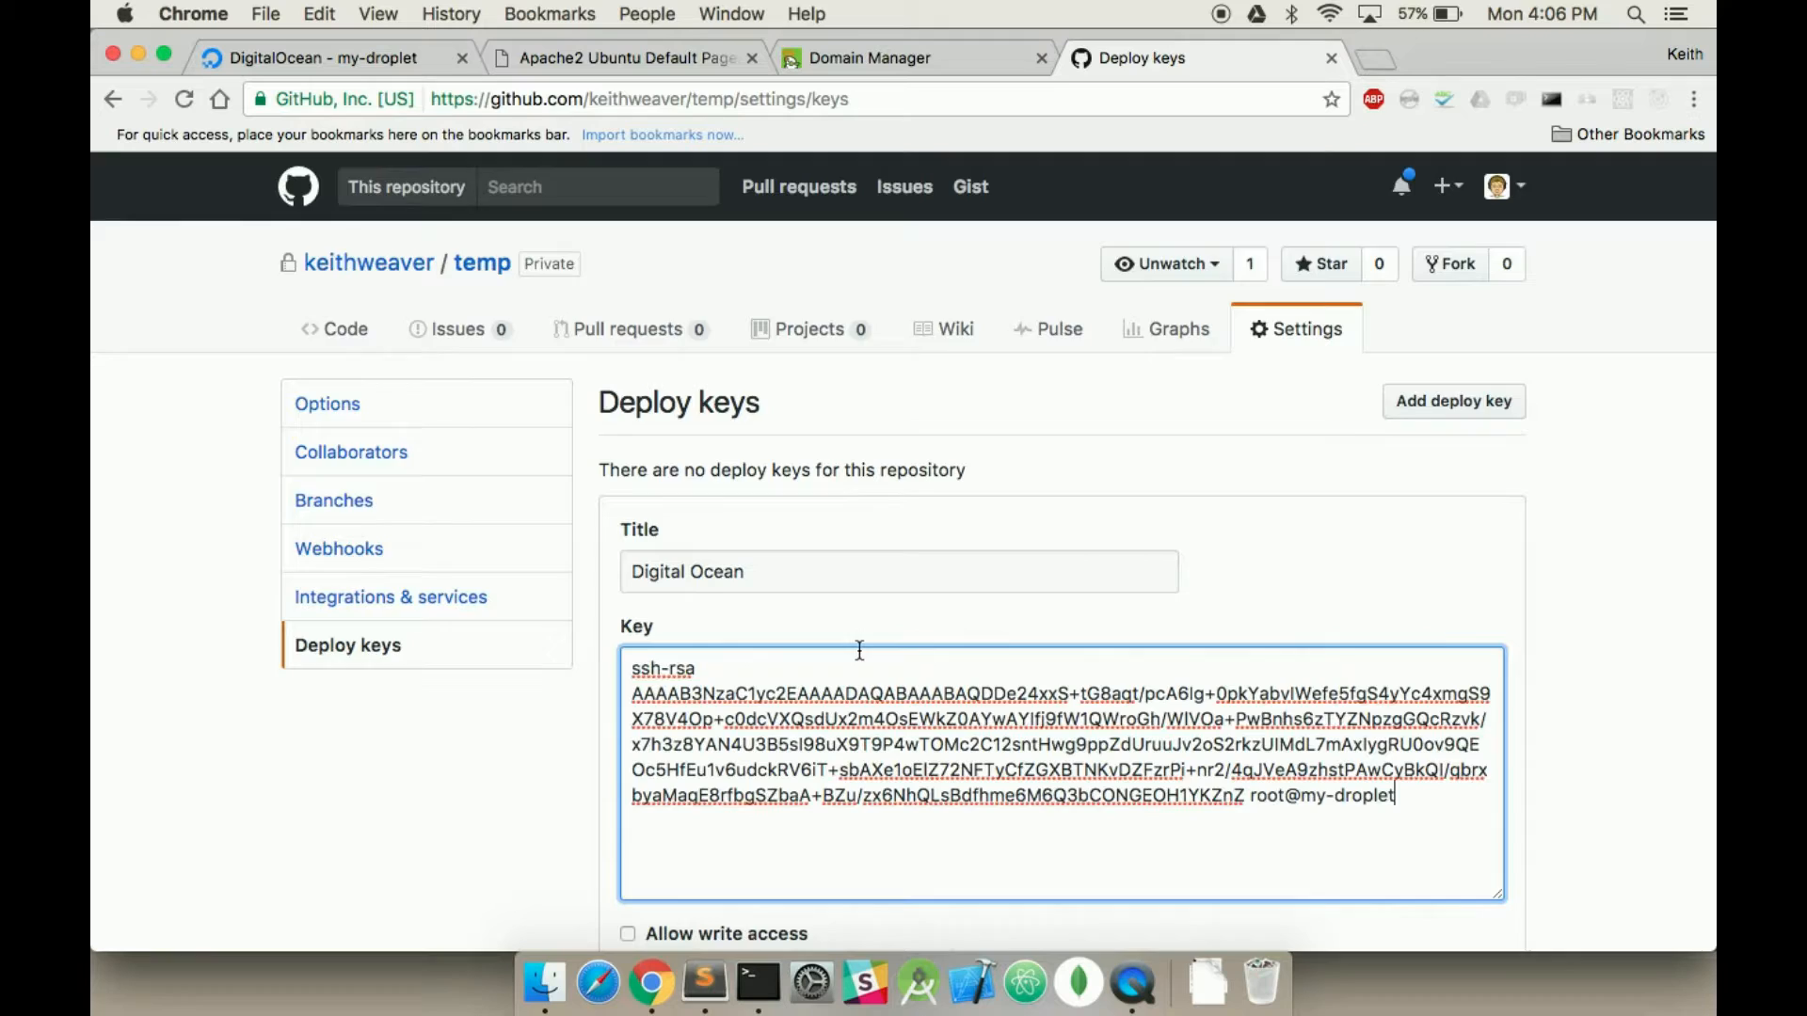
scroll(down, 3)
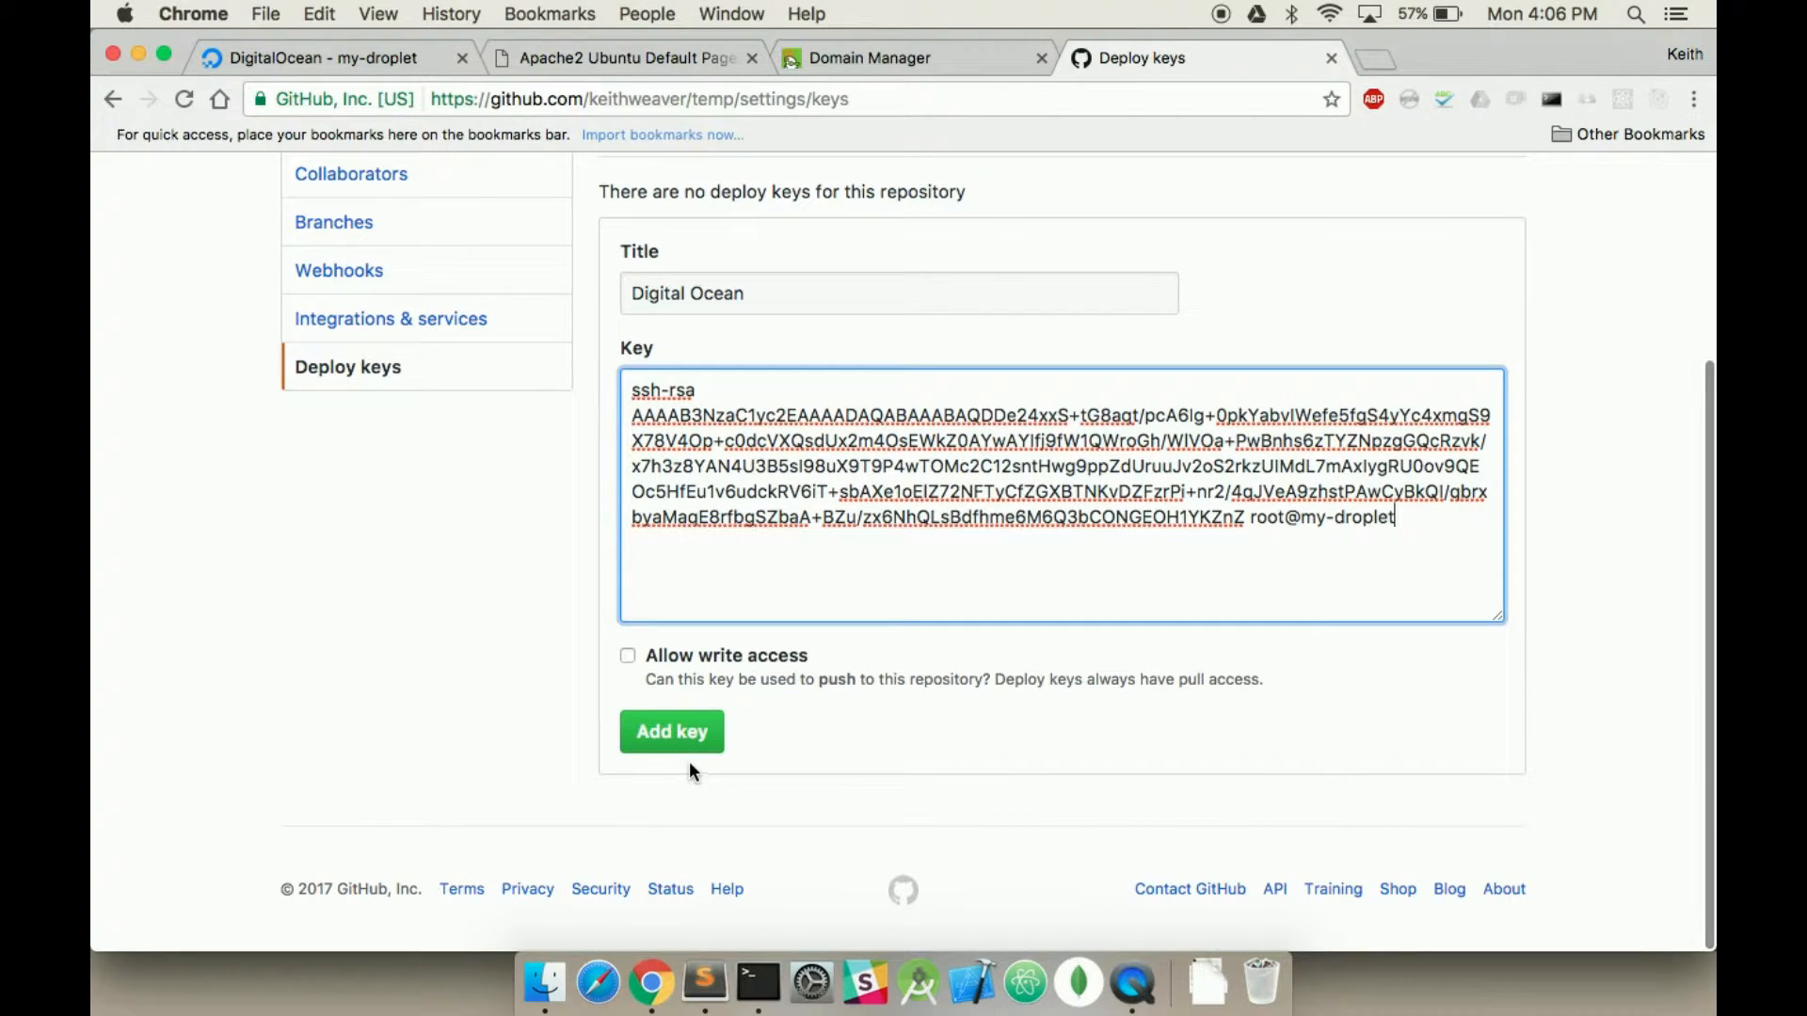
click(670, 732)
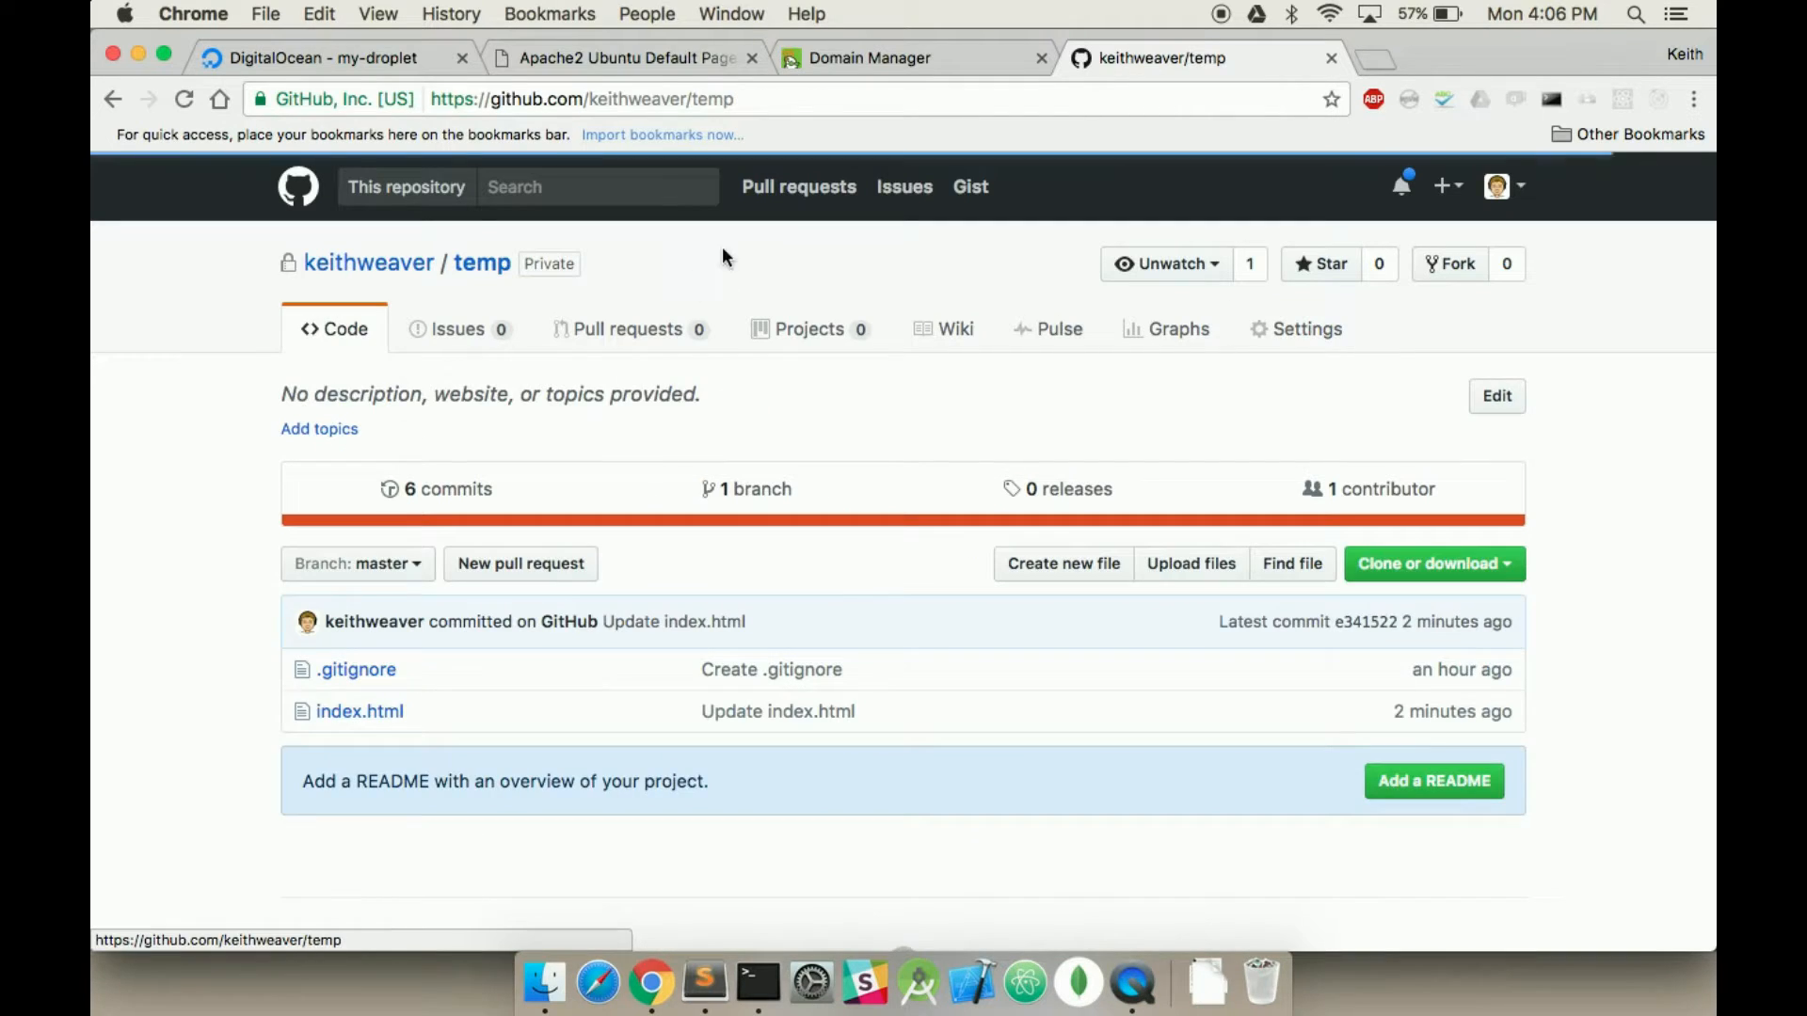
Copy the temp repository's SSH clone address from the Clone or download menu.
click(622, 57)
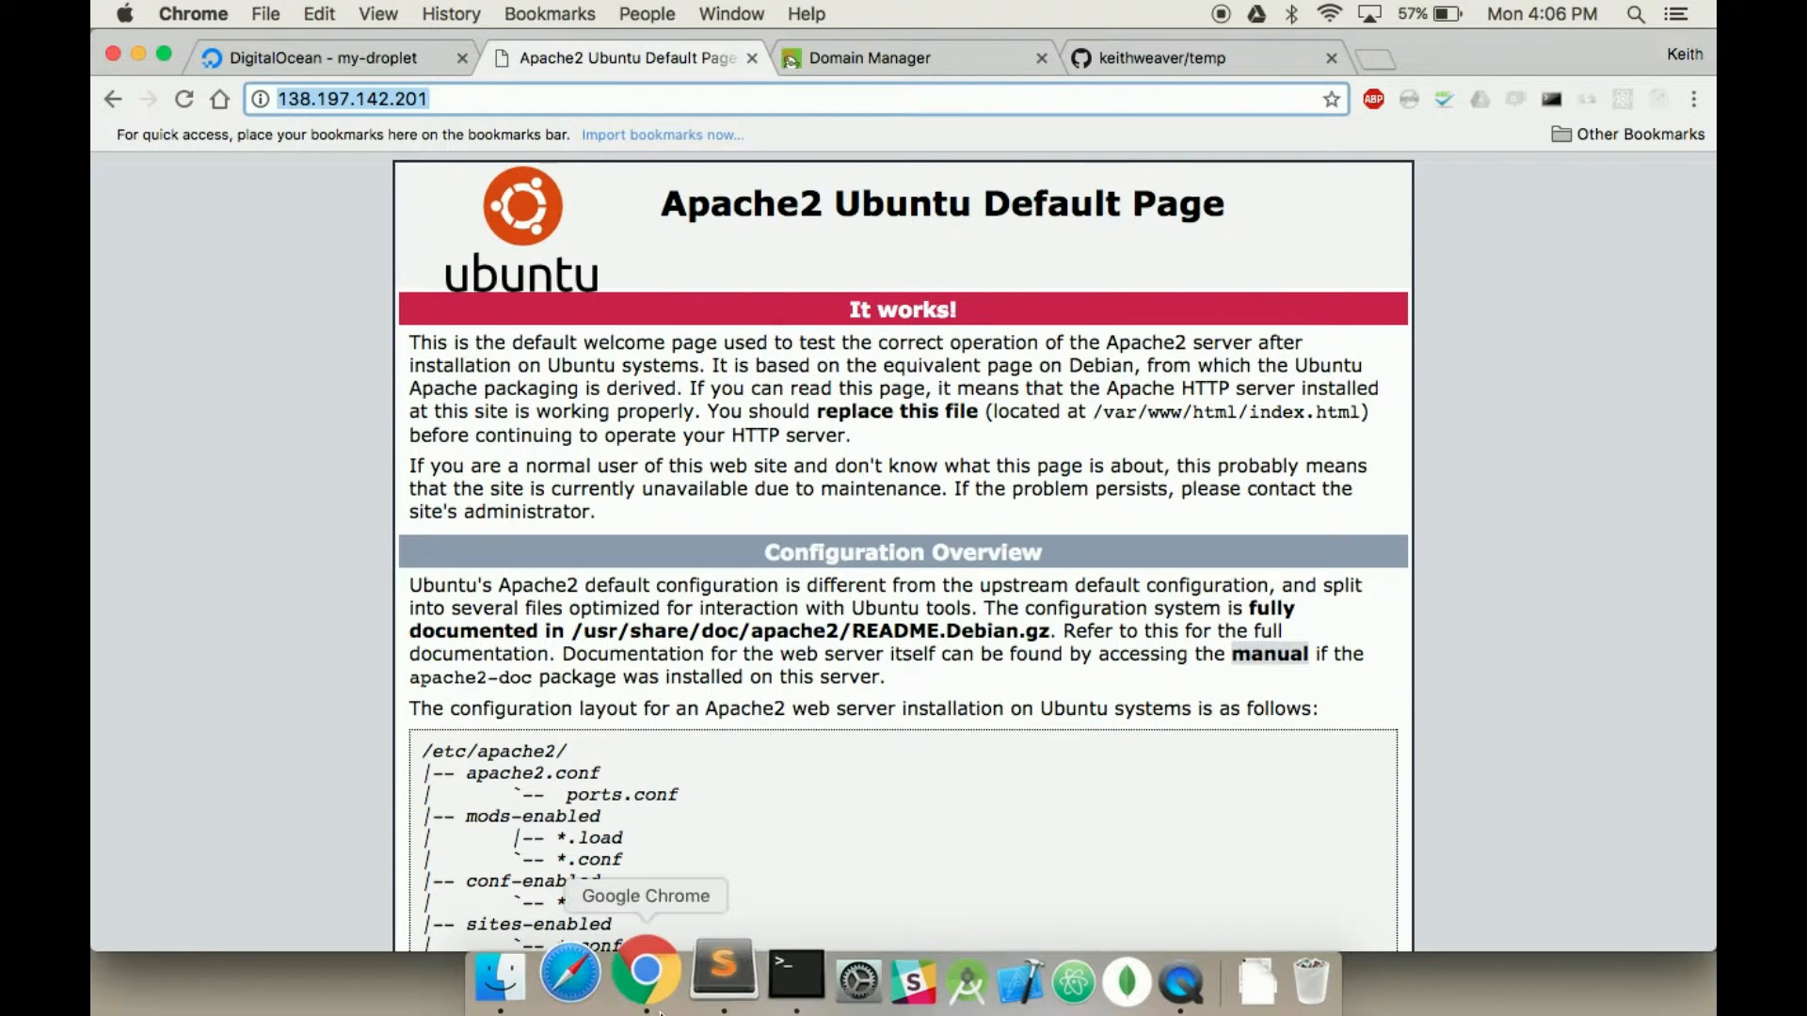
click(795, 980)
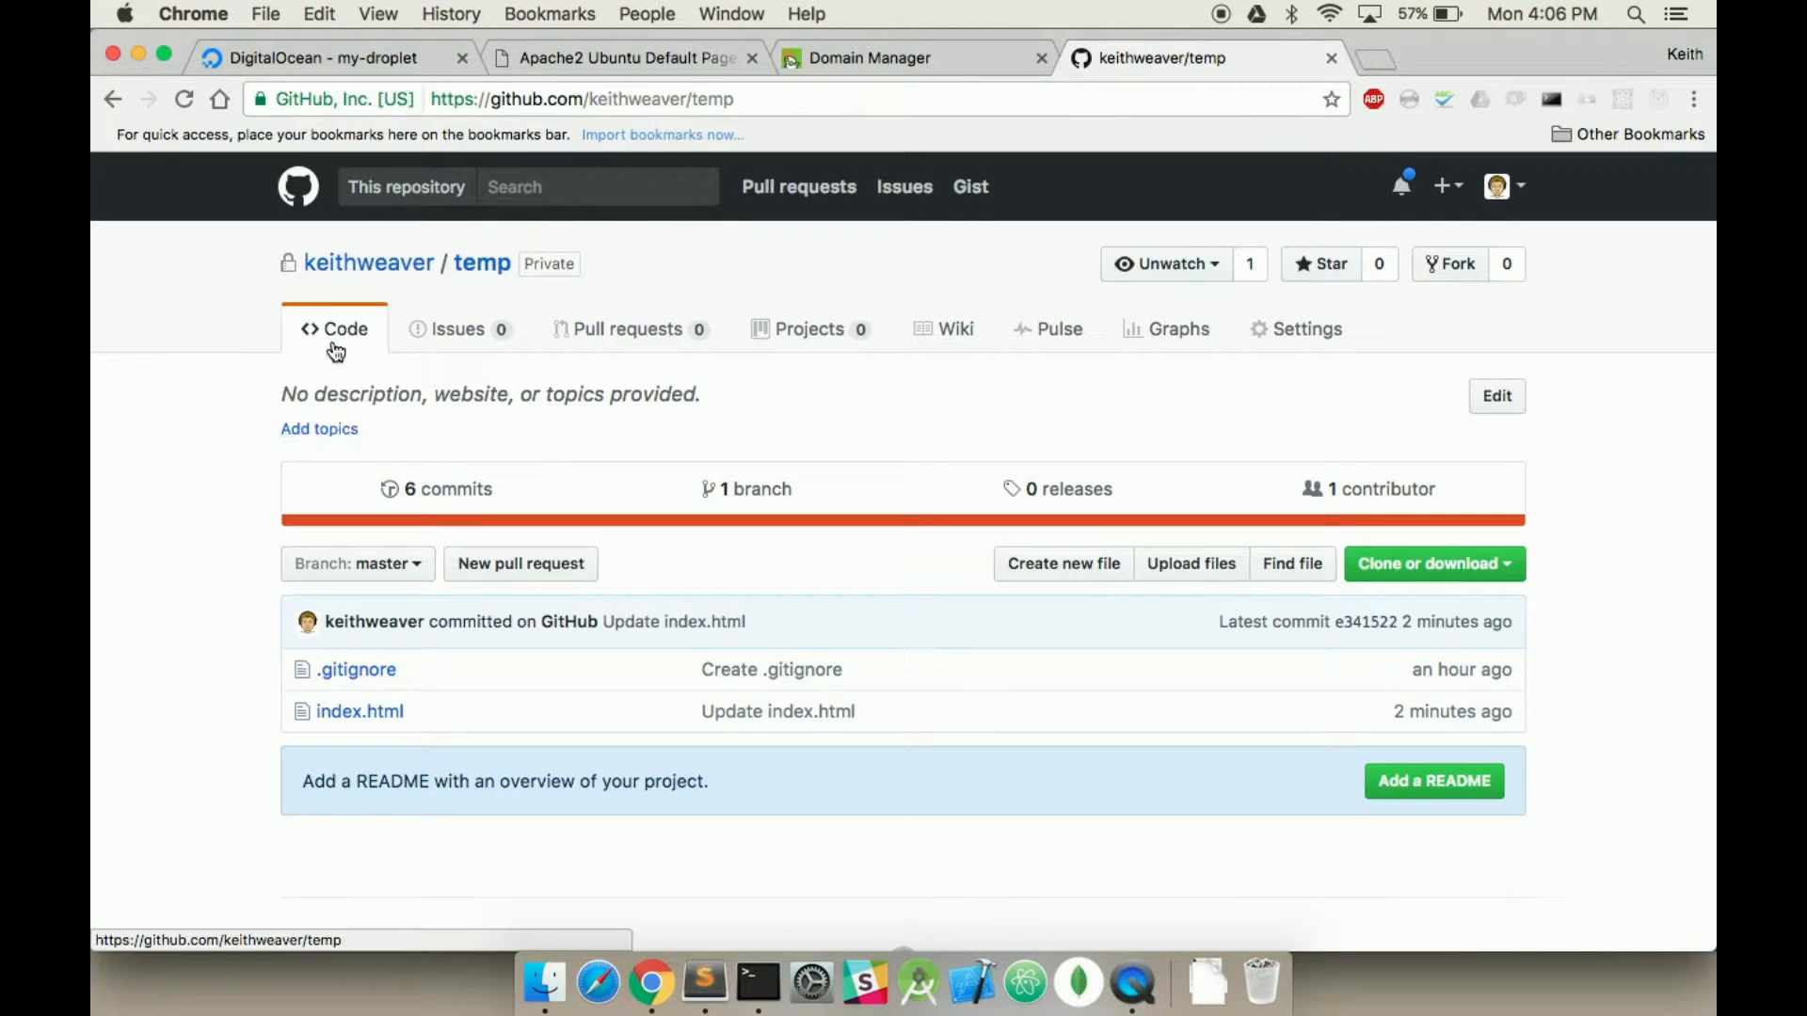
click(1433, 563)
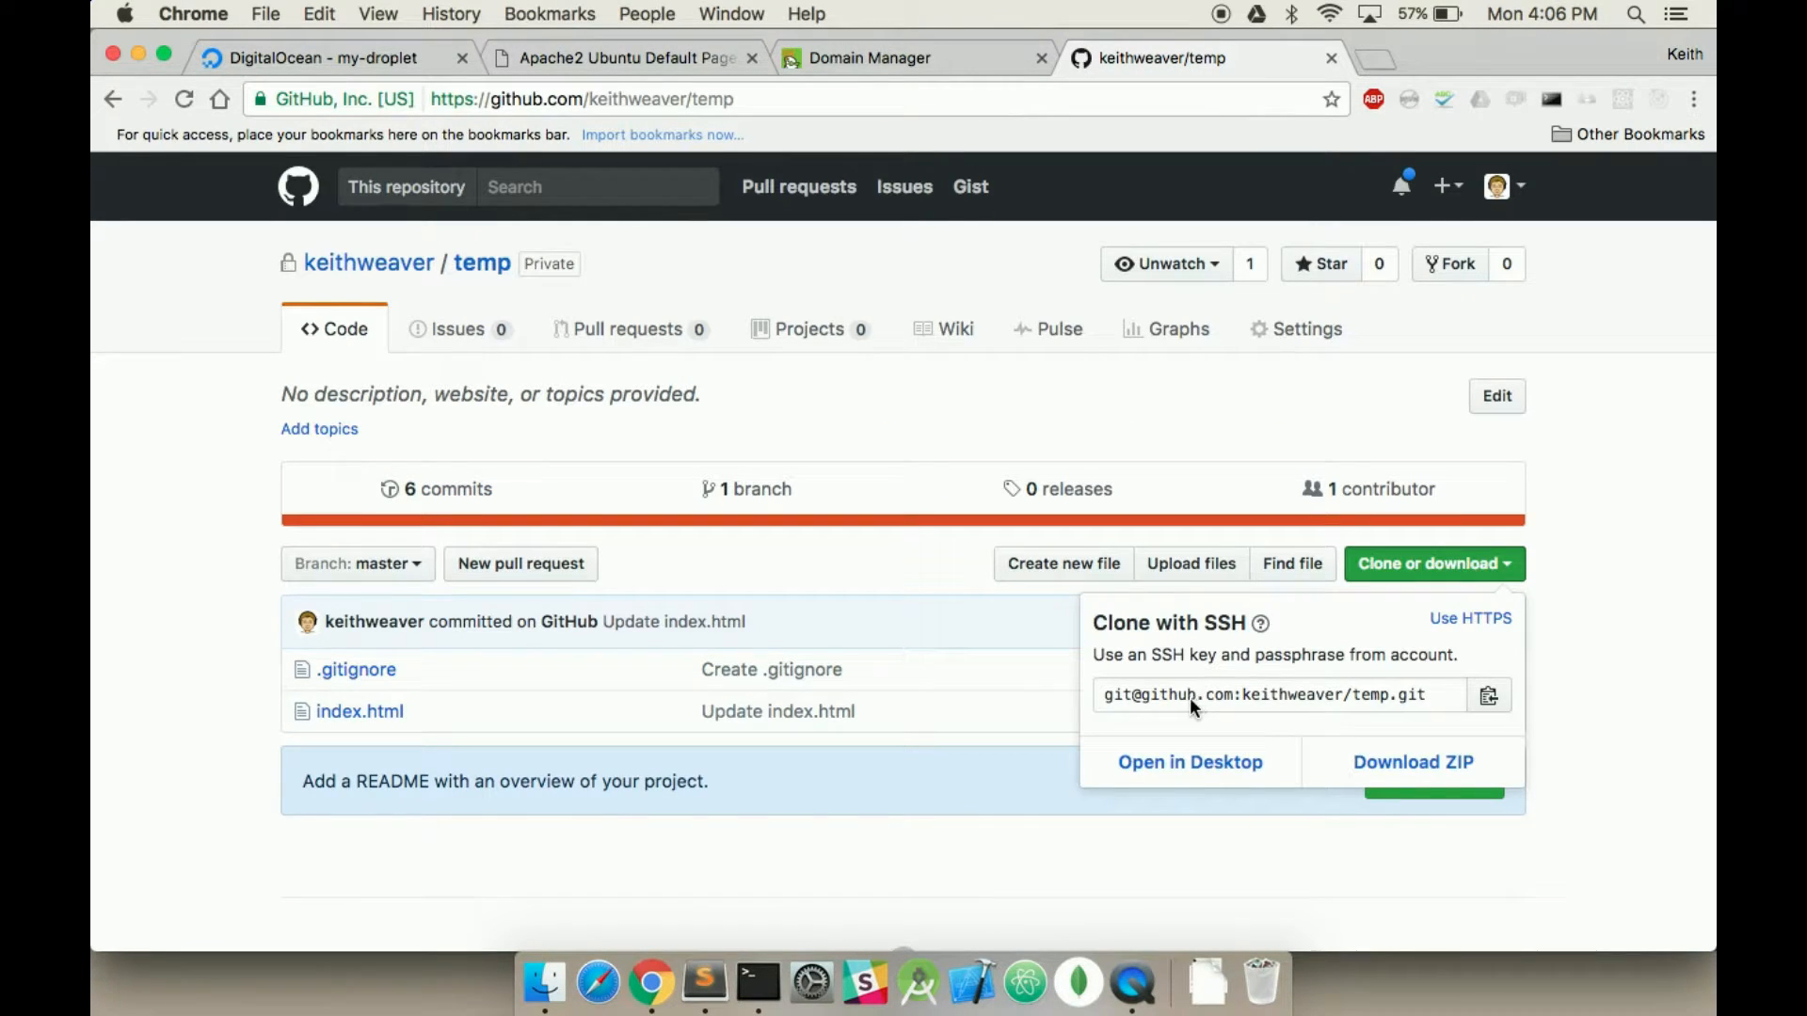
mouse_move(1447, 581)
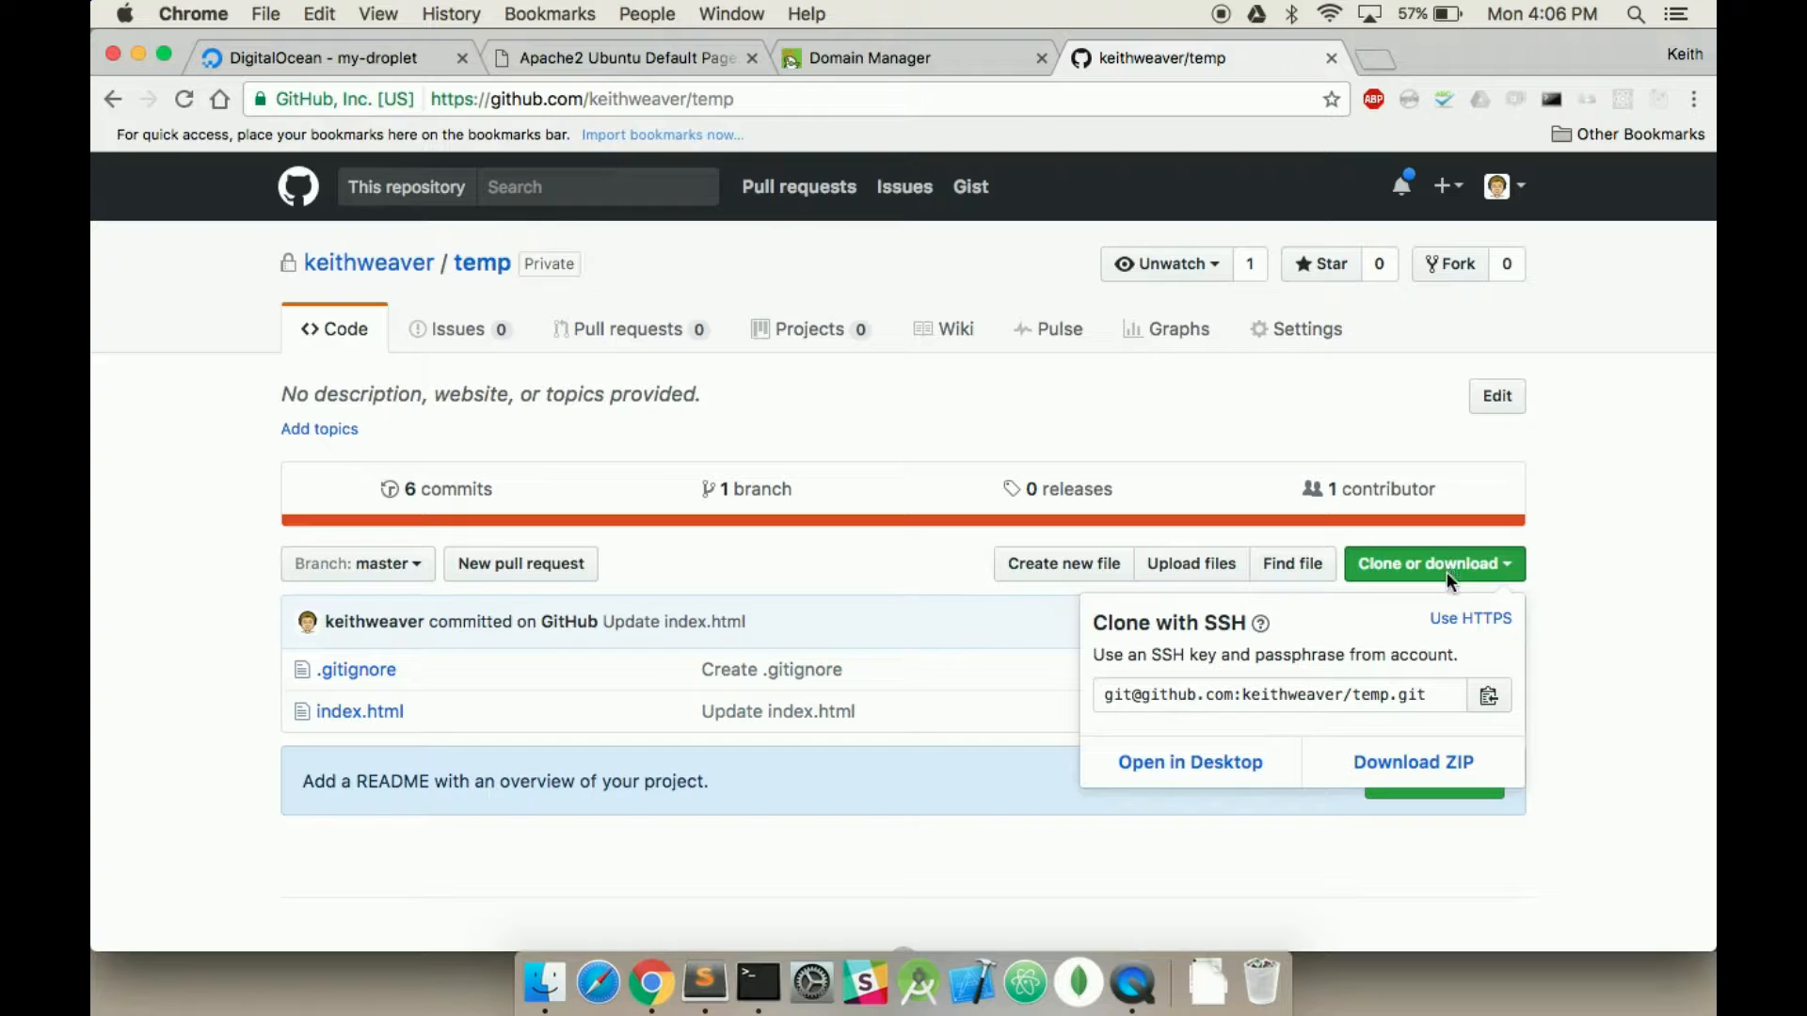
click(1470, 619)
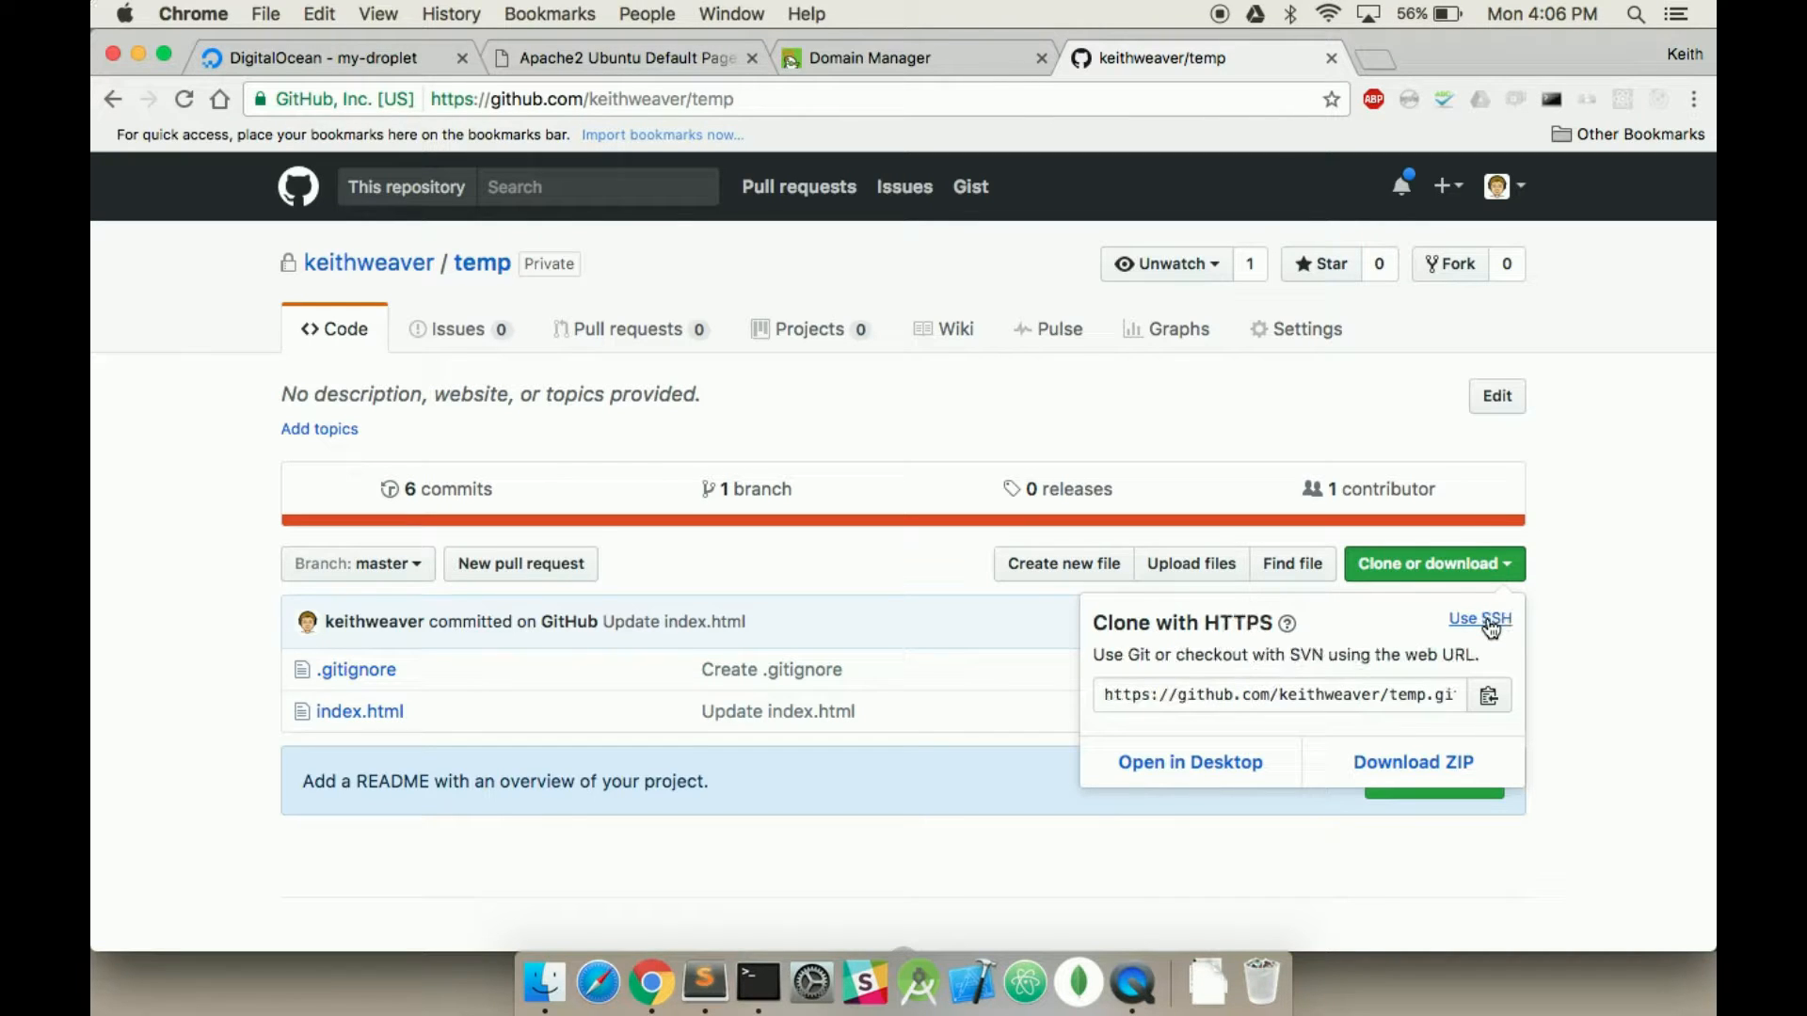
click(1479, 619)
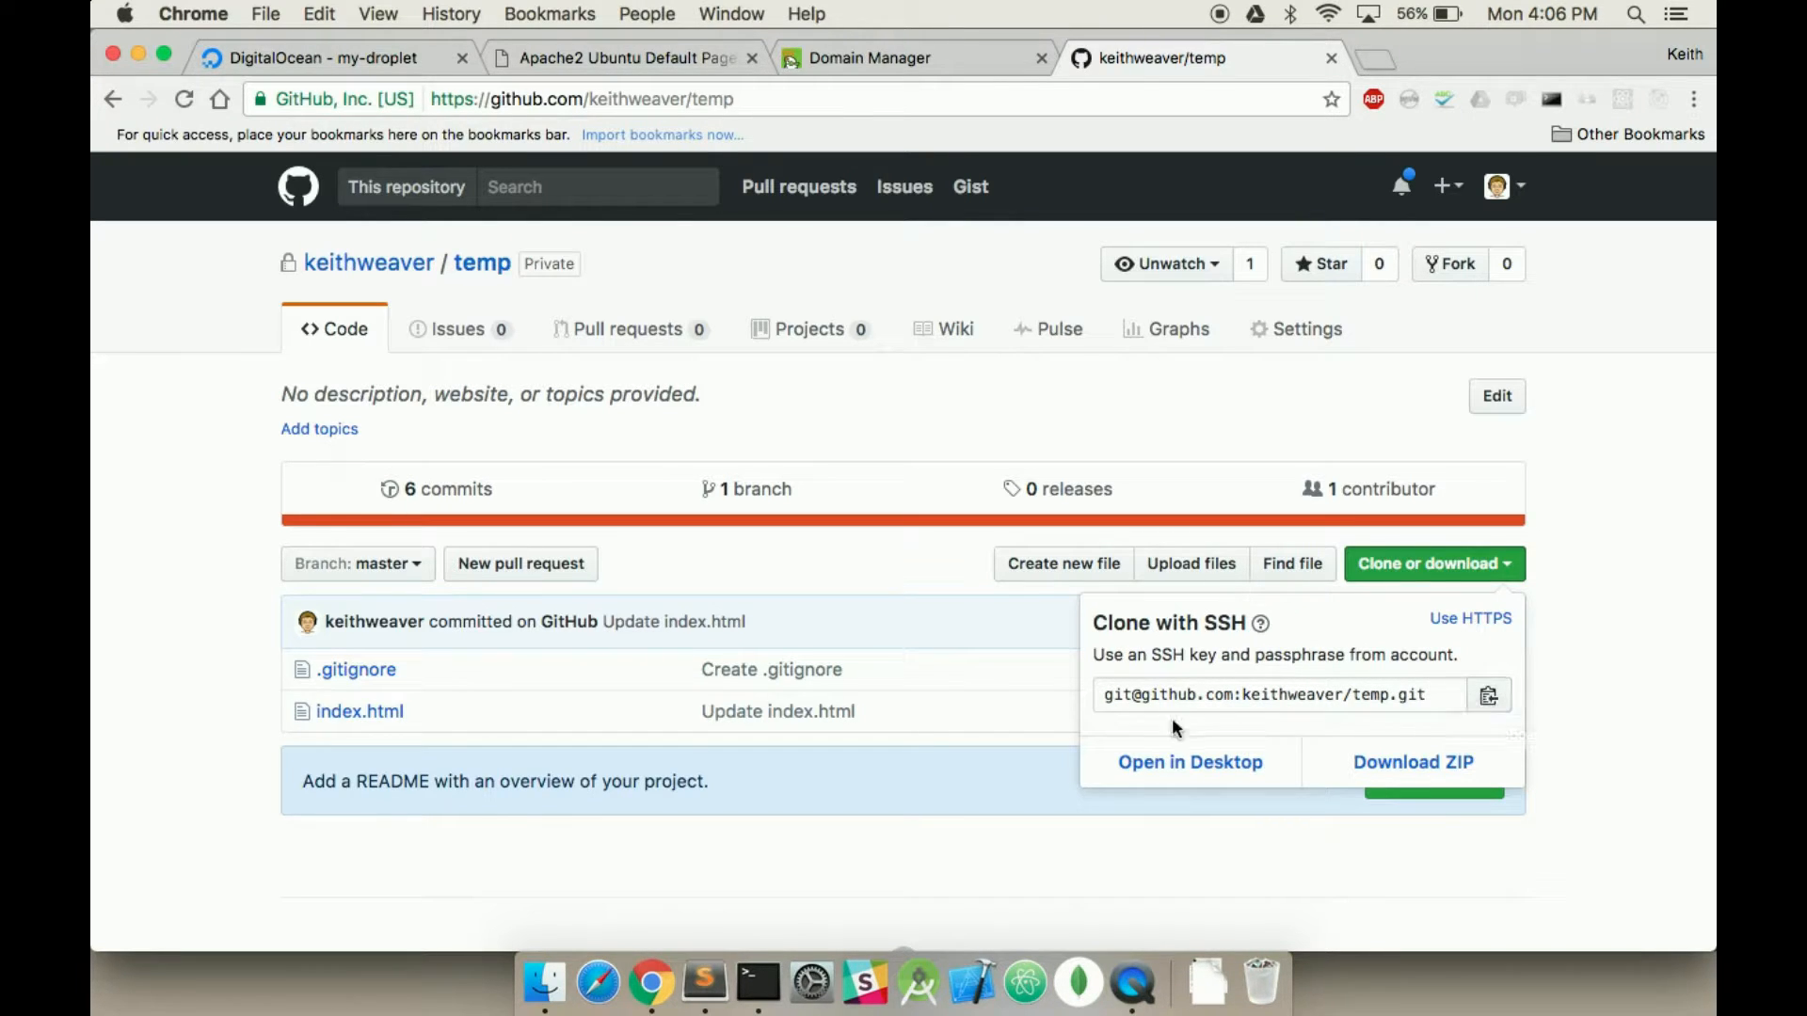
click(1268, 693)
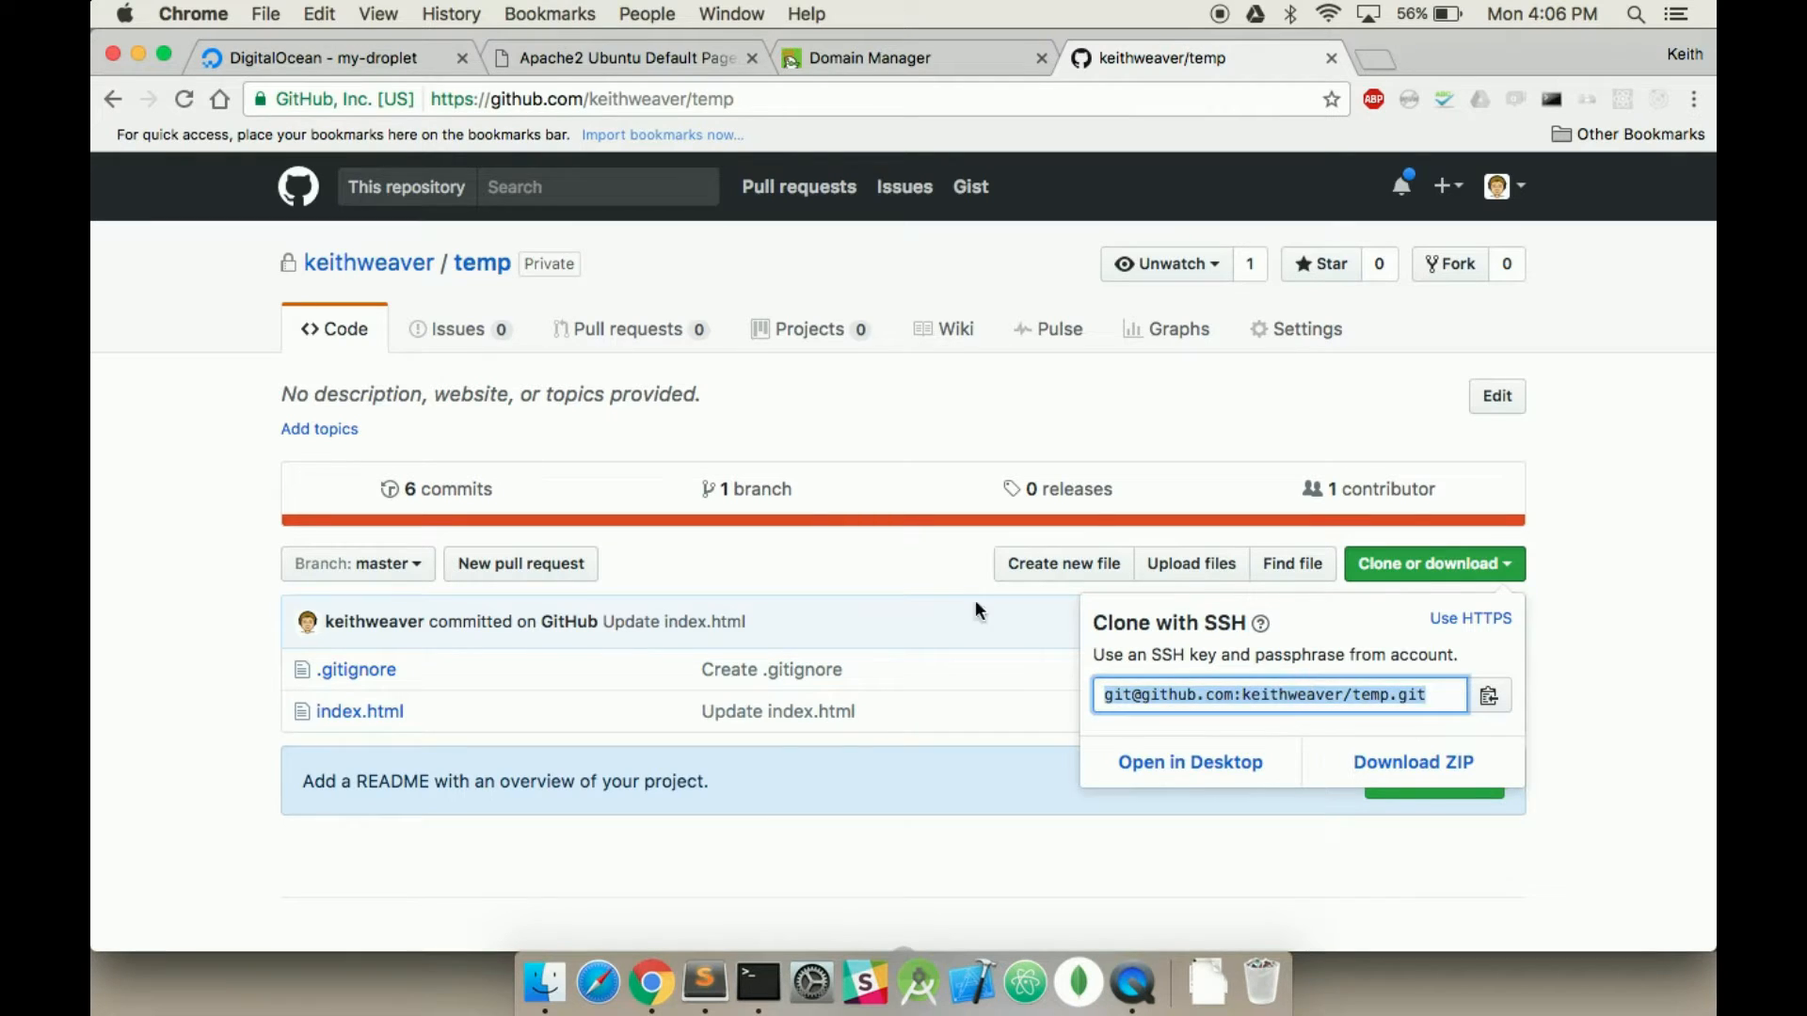
click(758, 981)
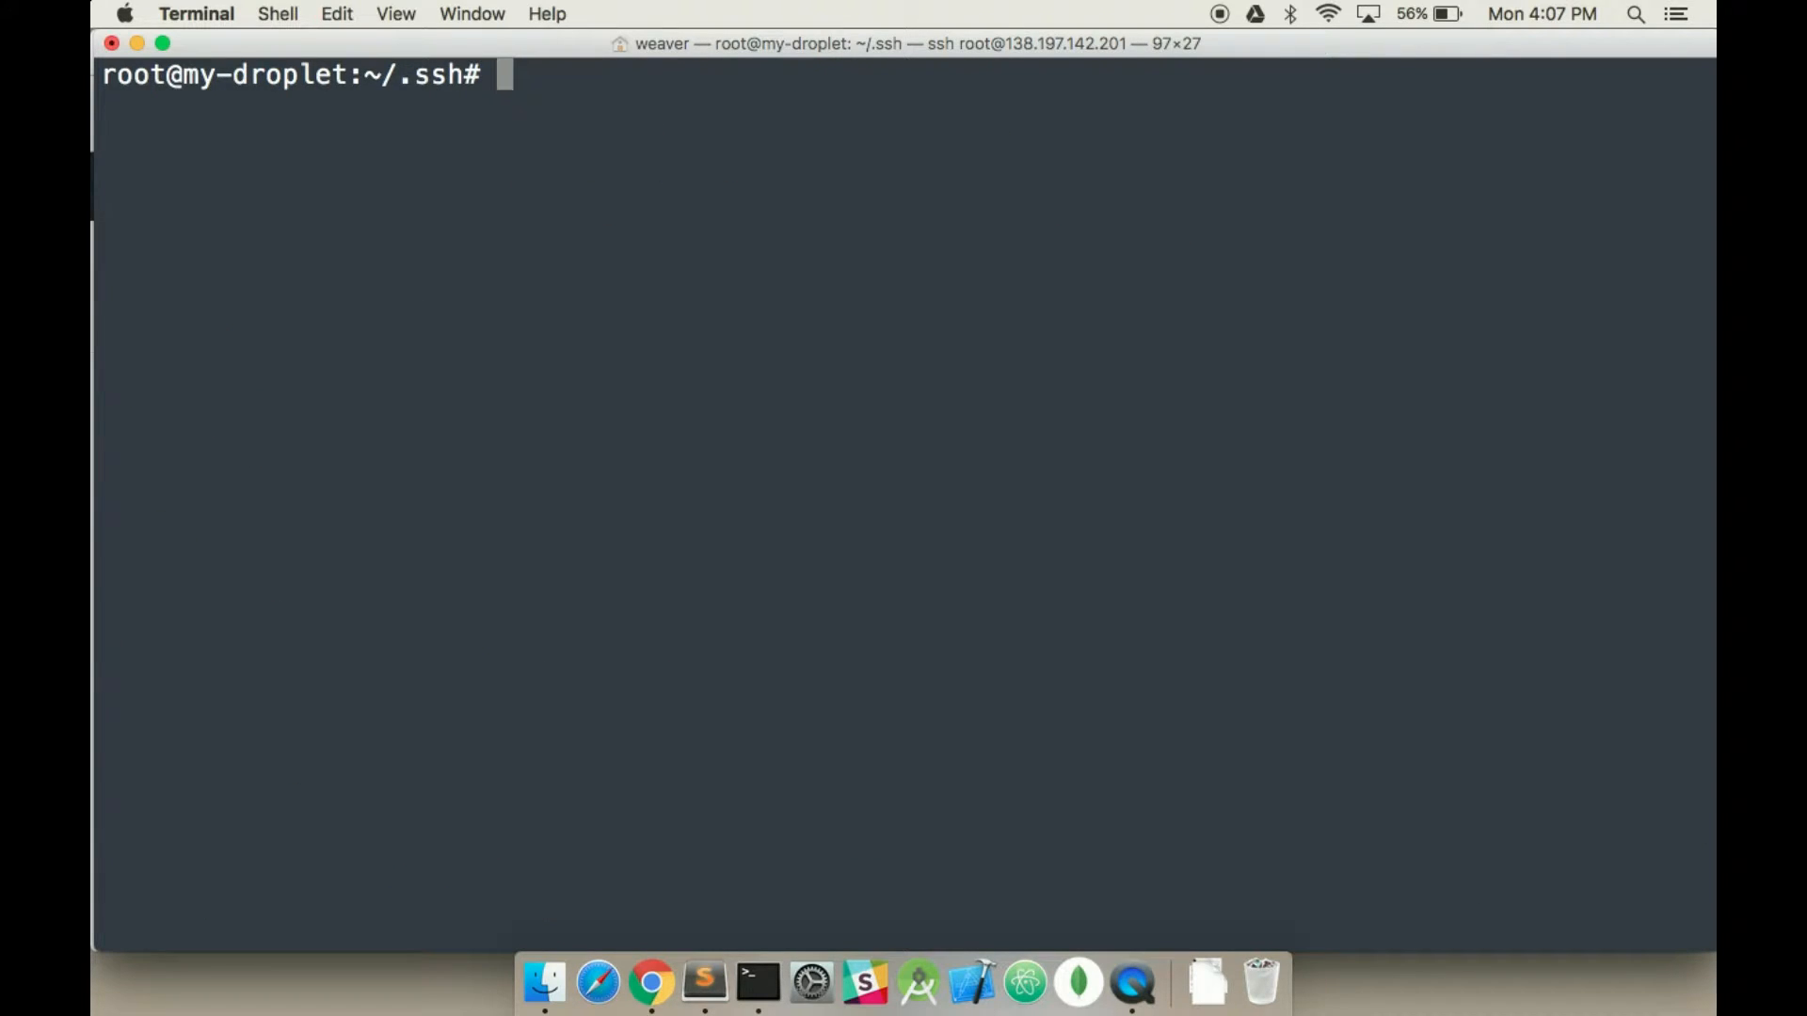
Move up to /var/www and remove the default html folder with rm -rf.
text(cd /var/)
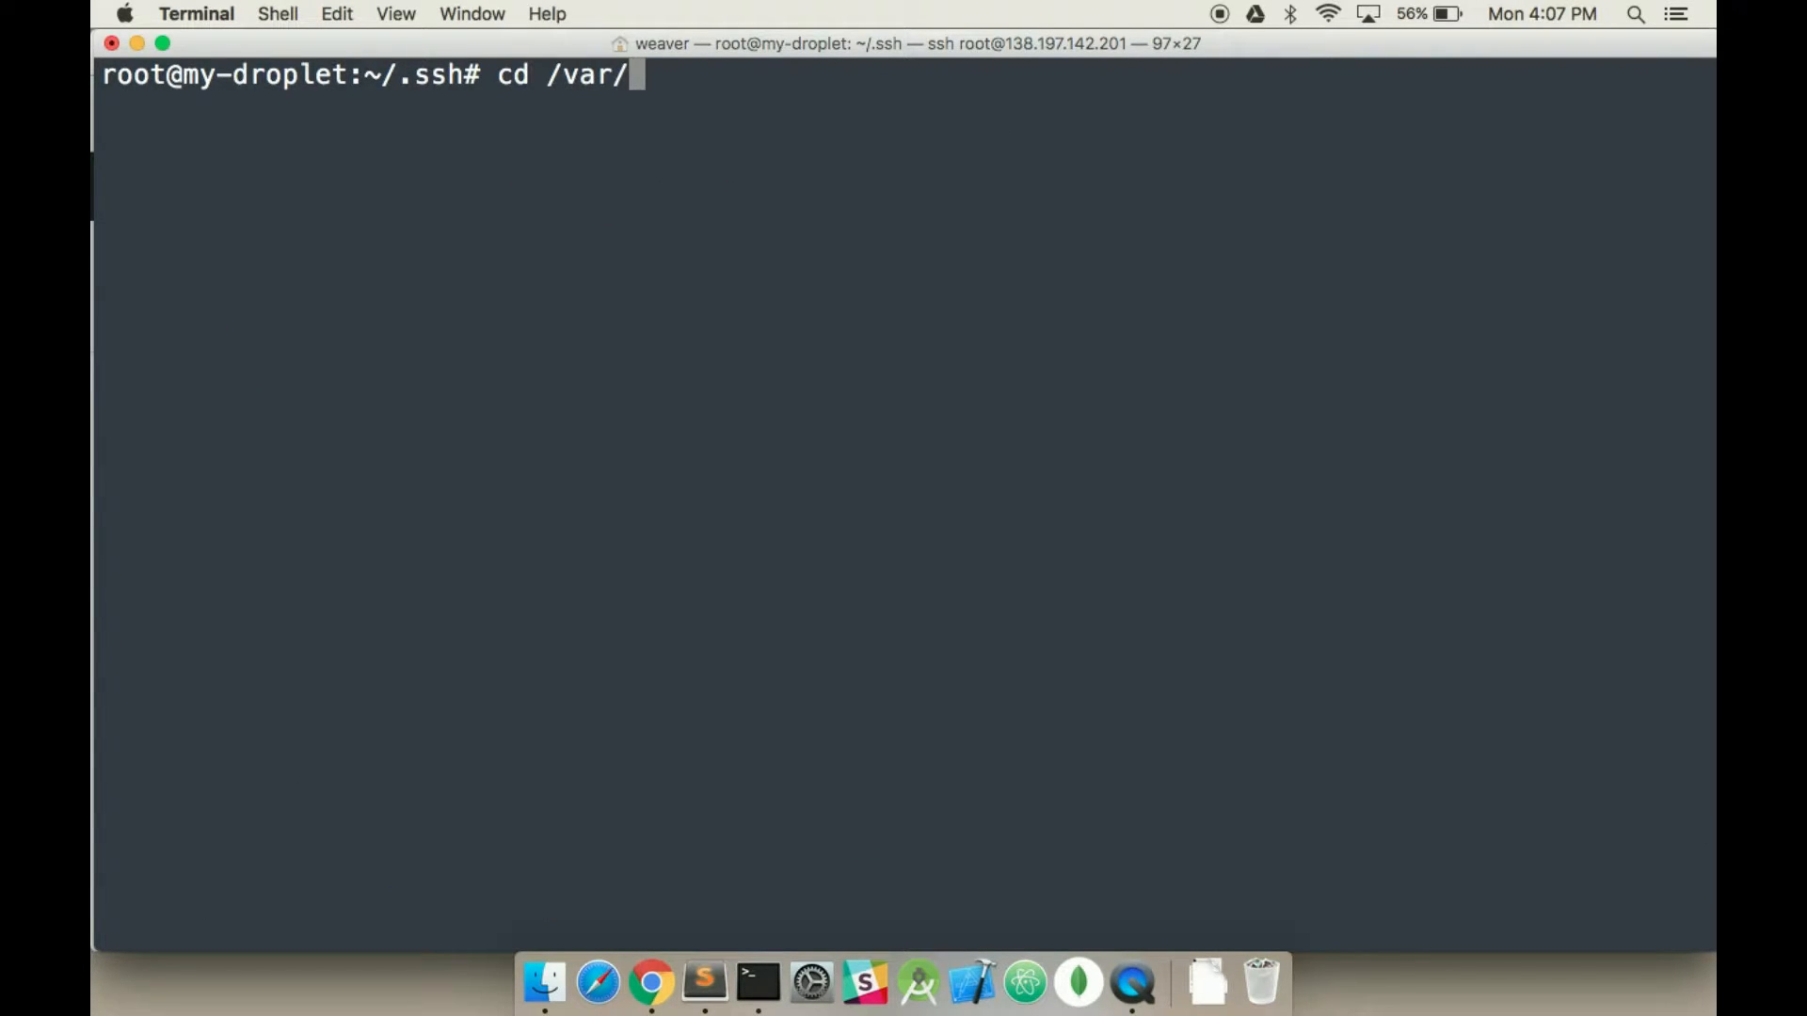
text(www/html/)
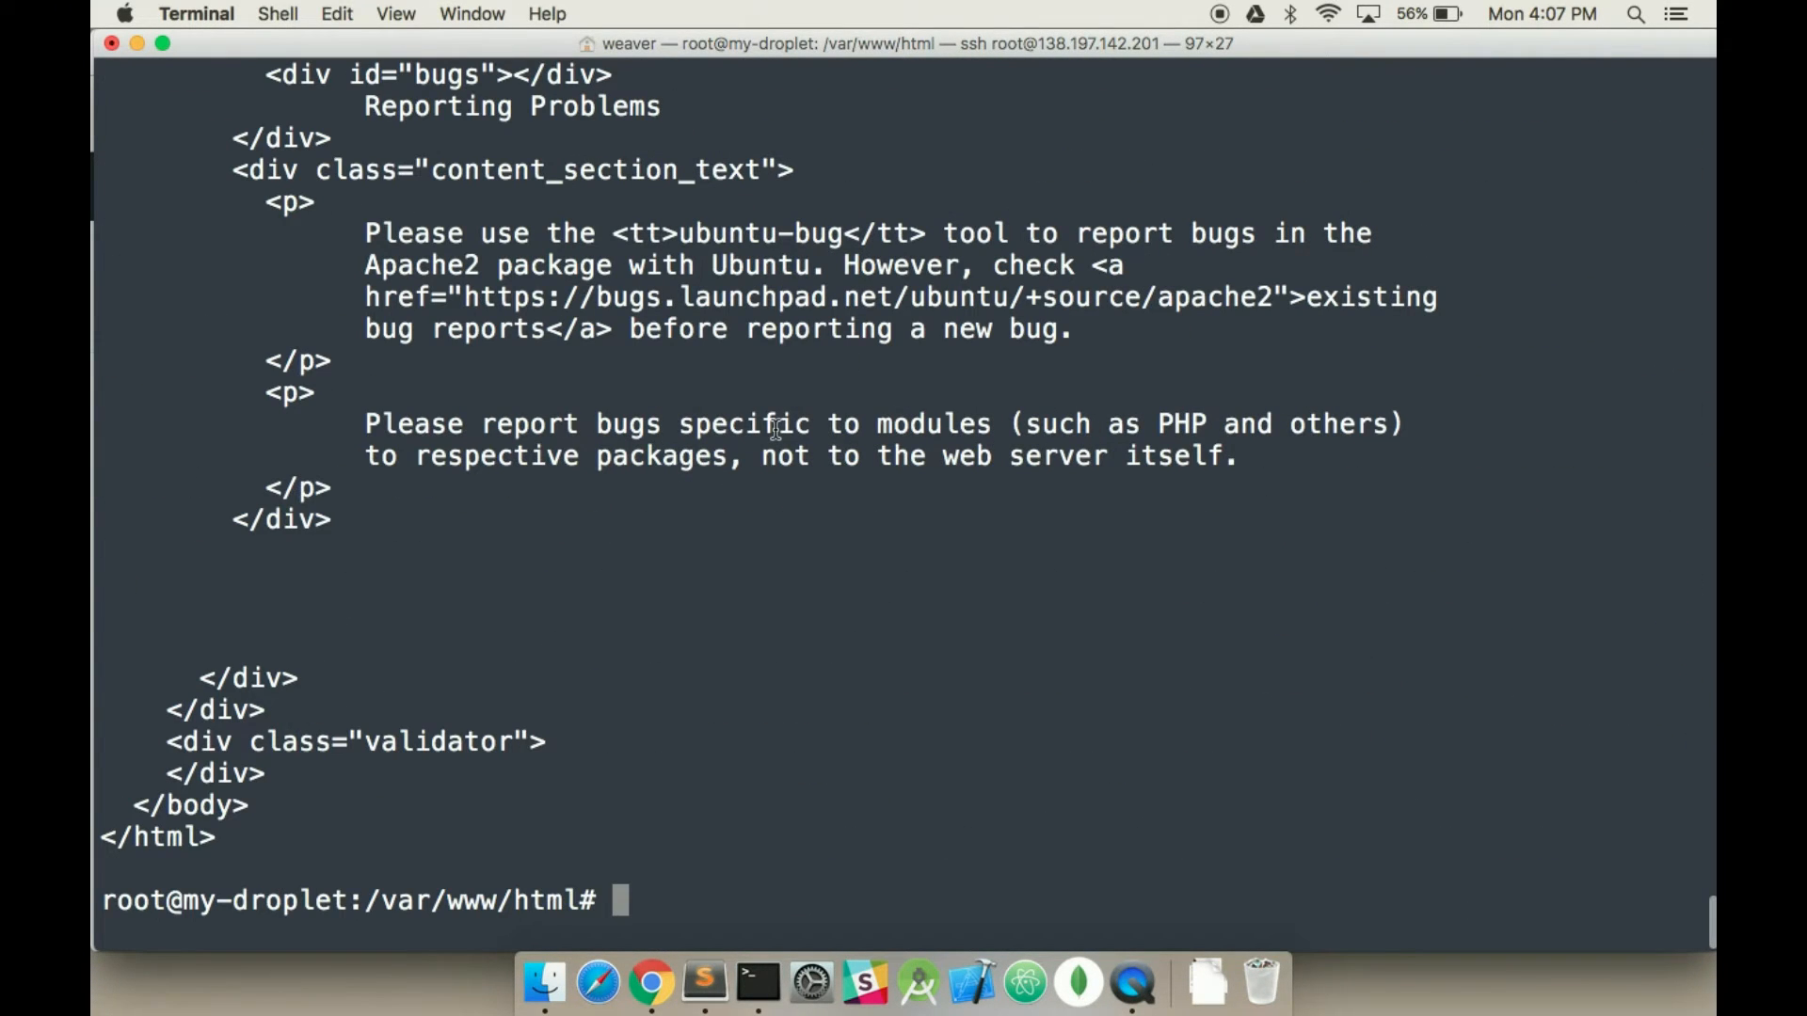
text(cd ../)
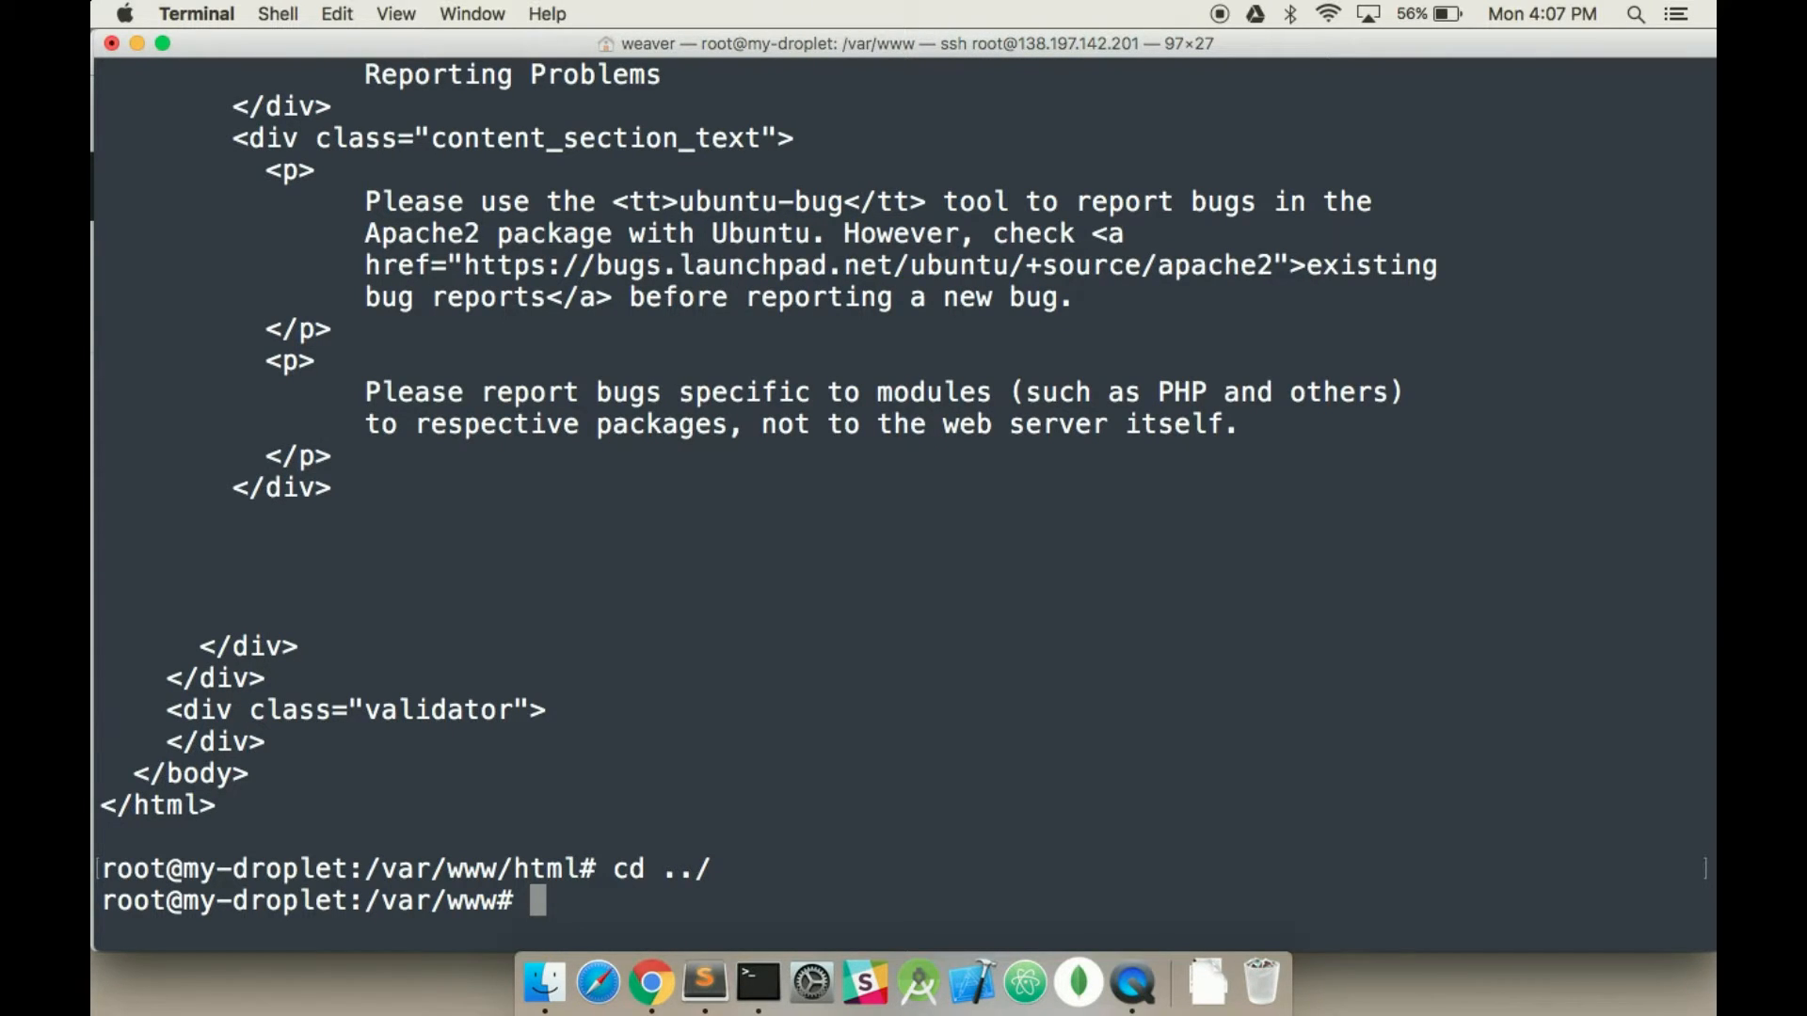
text(l)
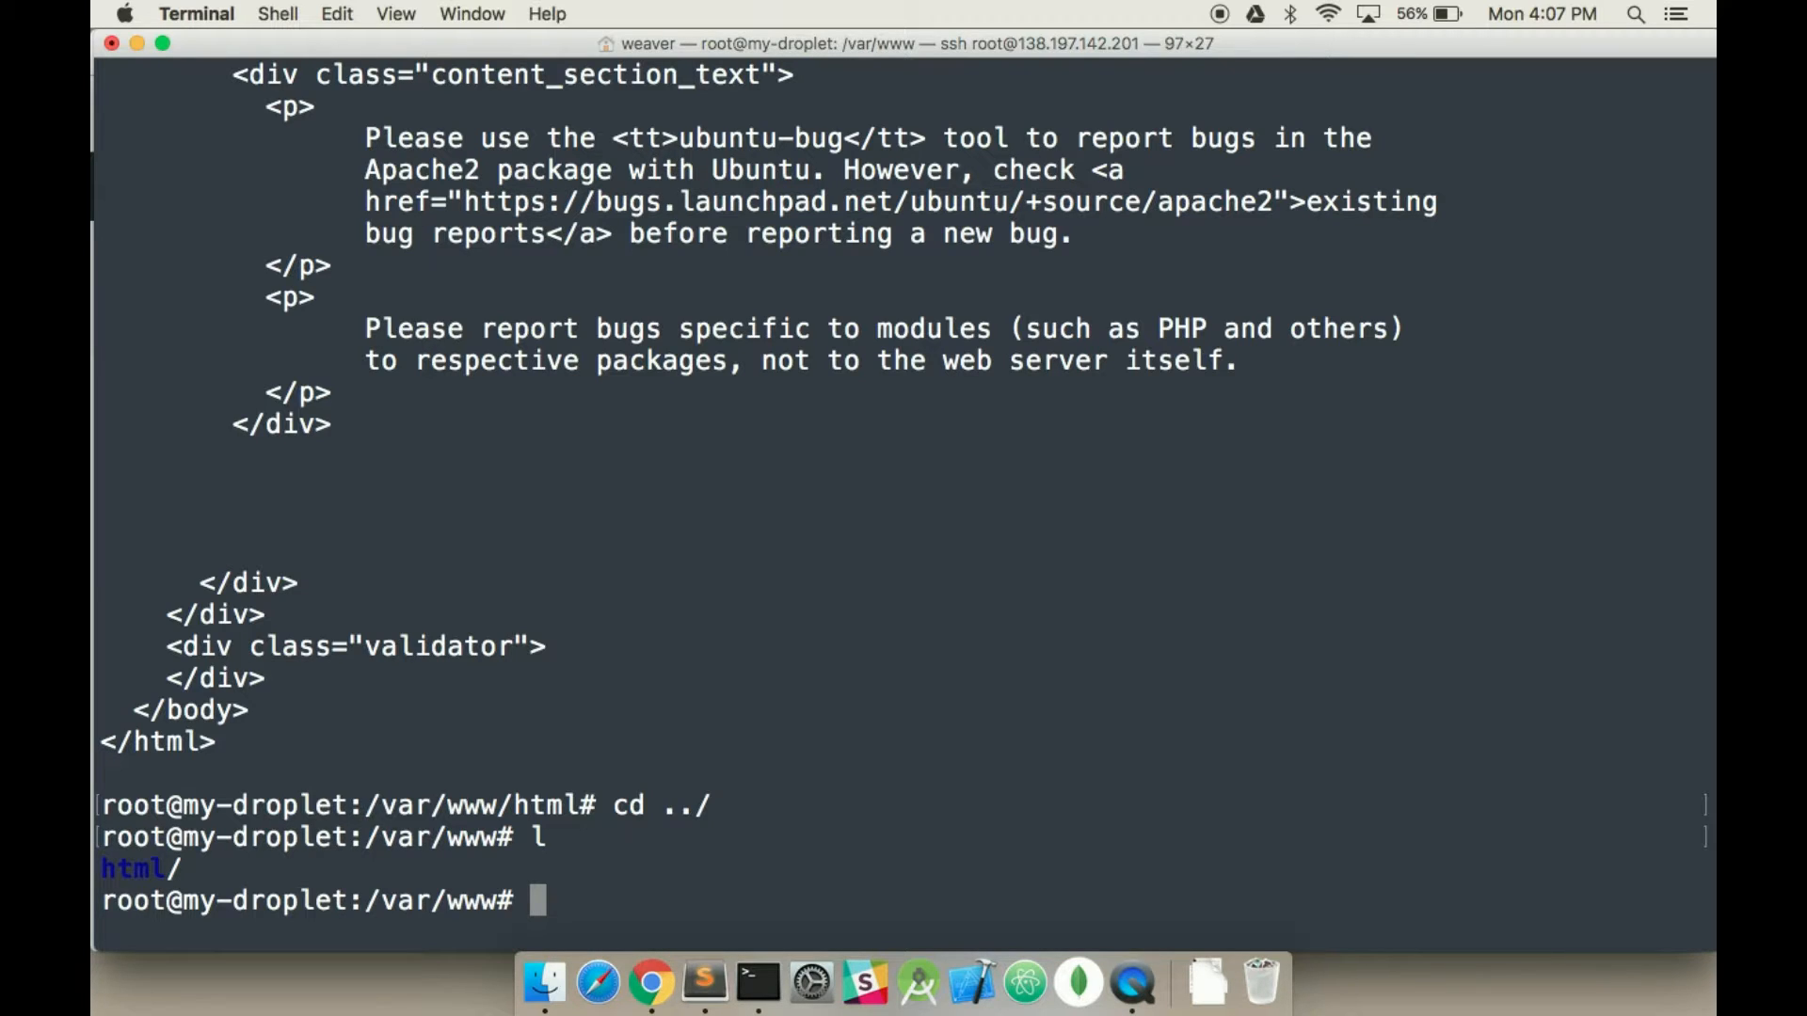
text(rm -rf hg)
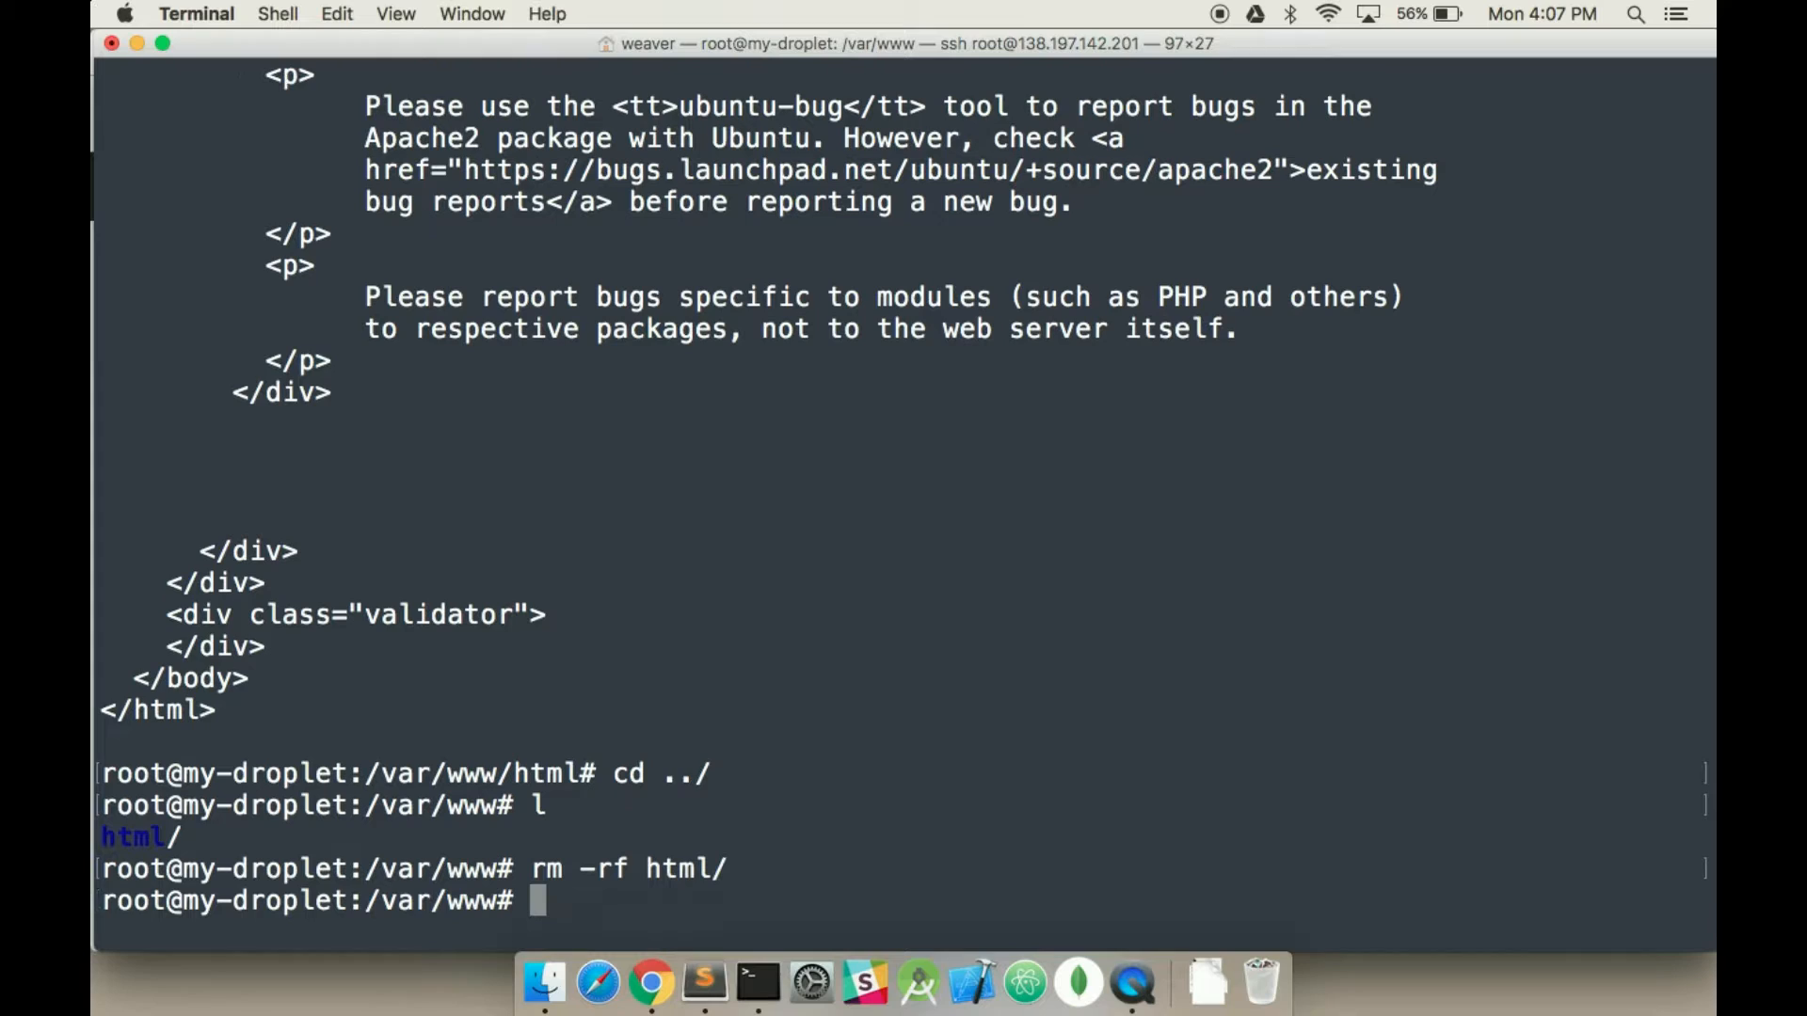
text(ls)
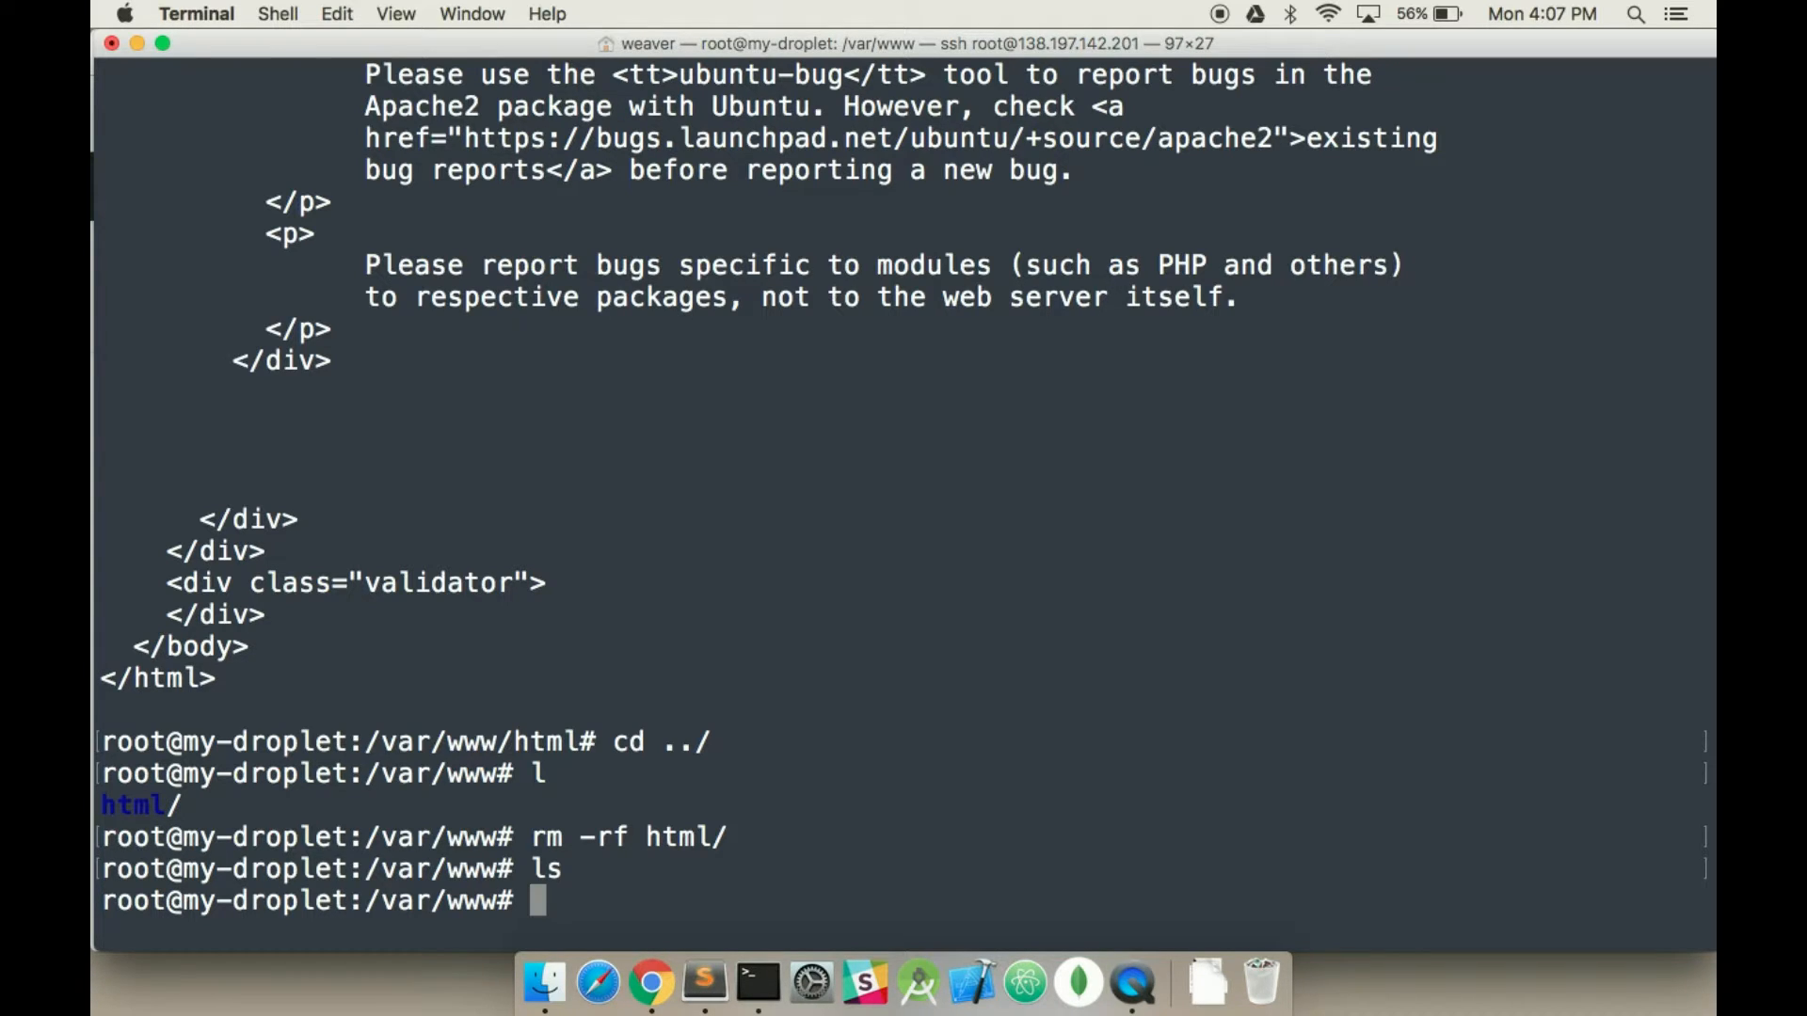
Clone the temp repo into /var/www, rename the temp folder to html, and verify with ls.
text(git clone git@github.com:keithweaver/temp.git)
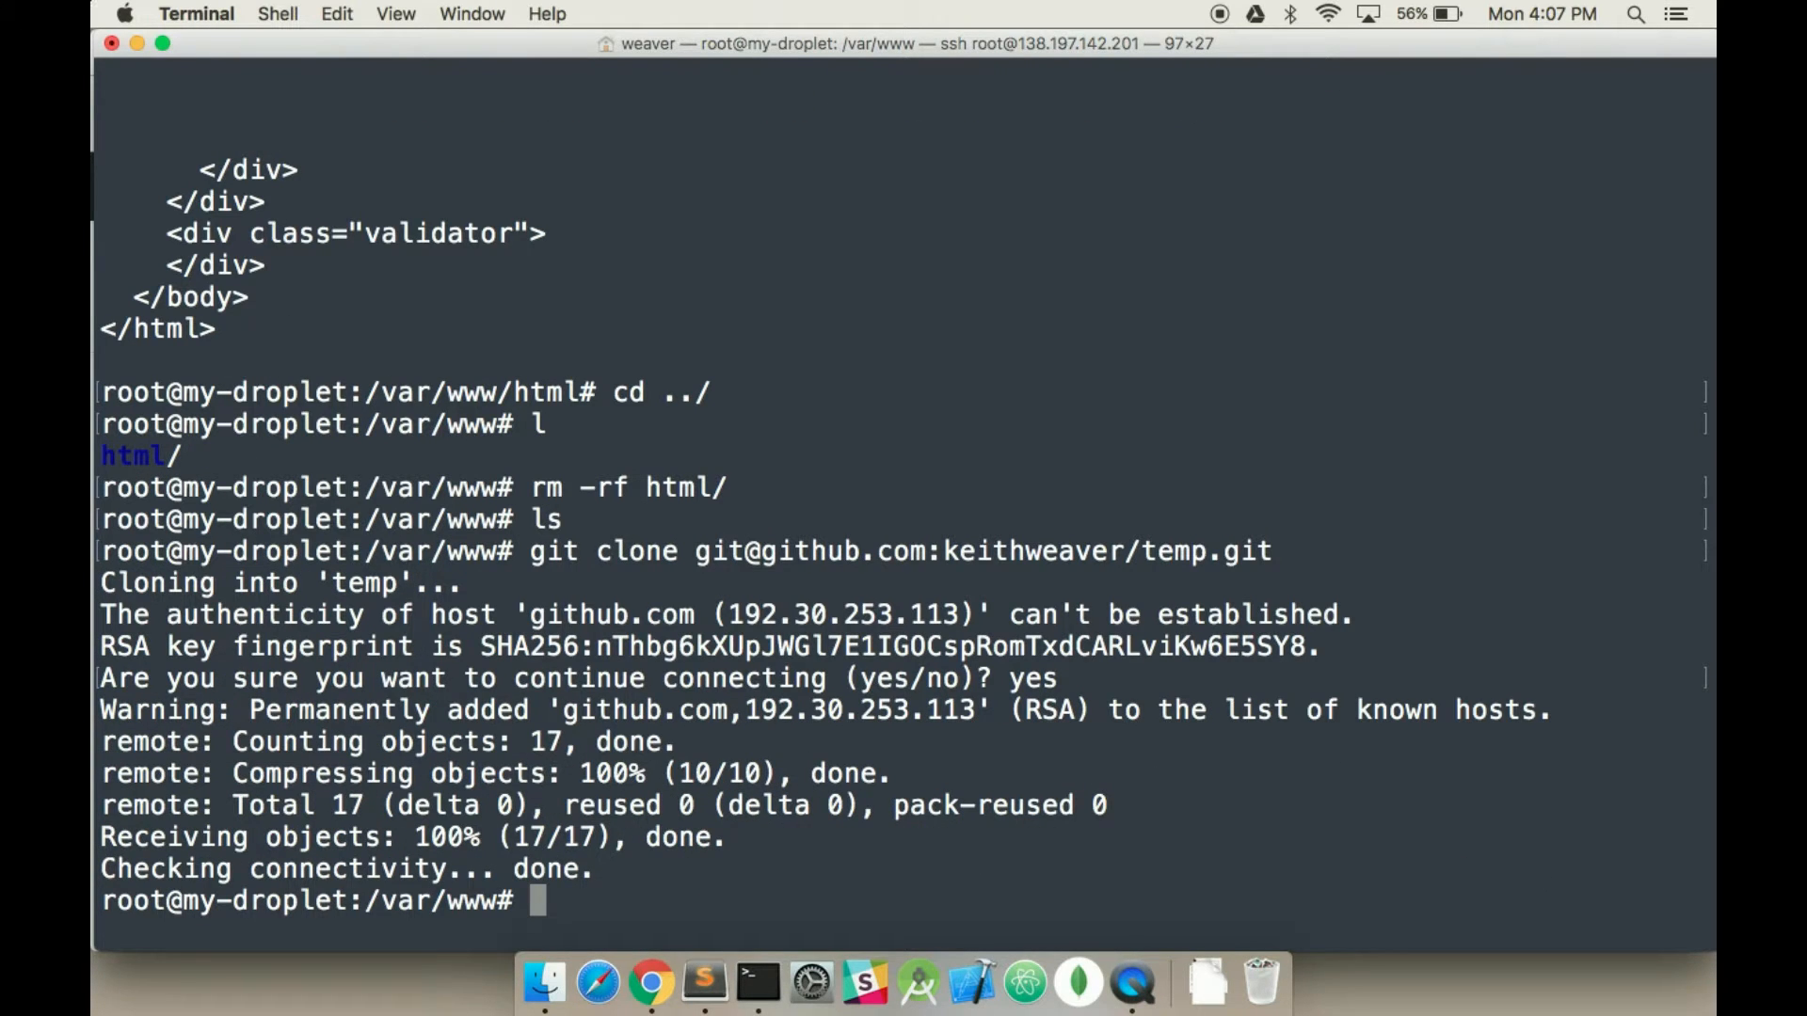
text(ls)
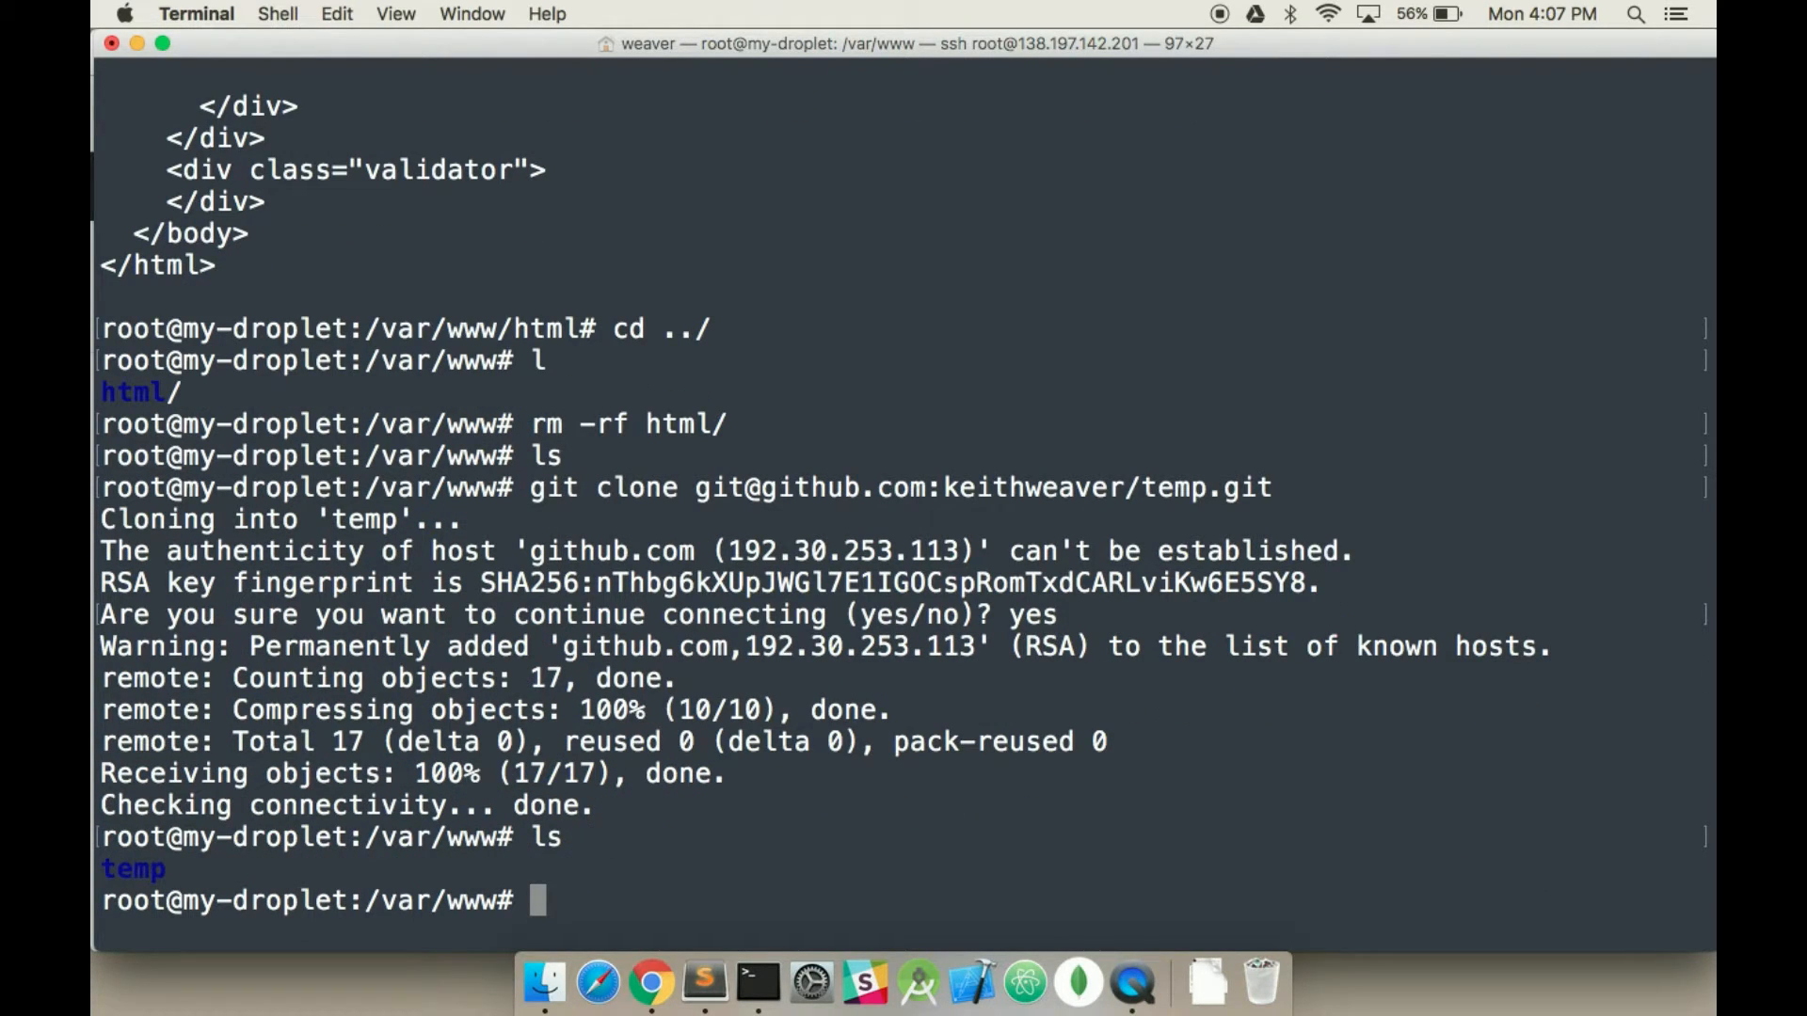
text(mv ./)
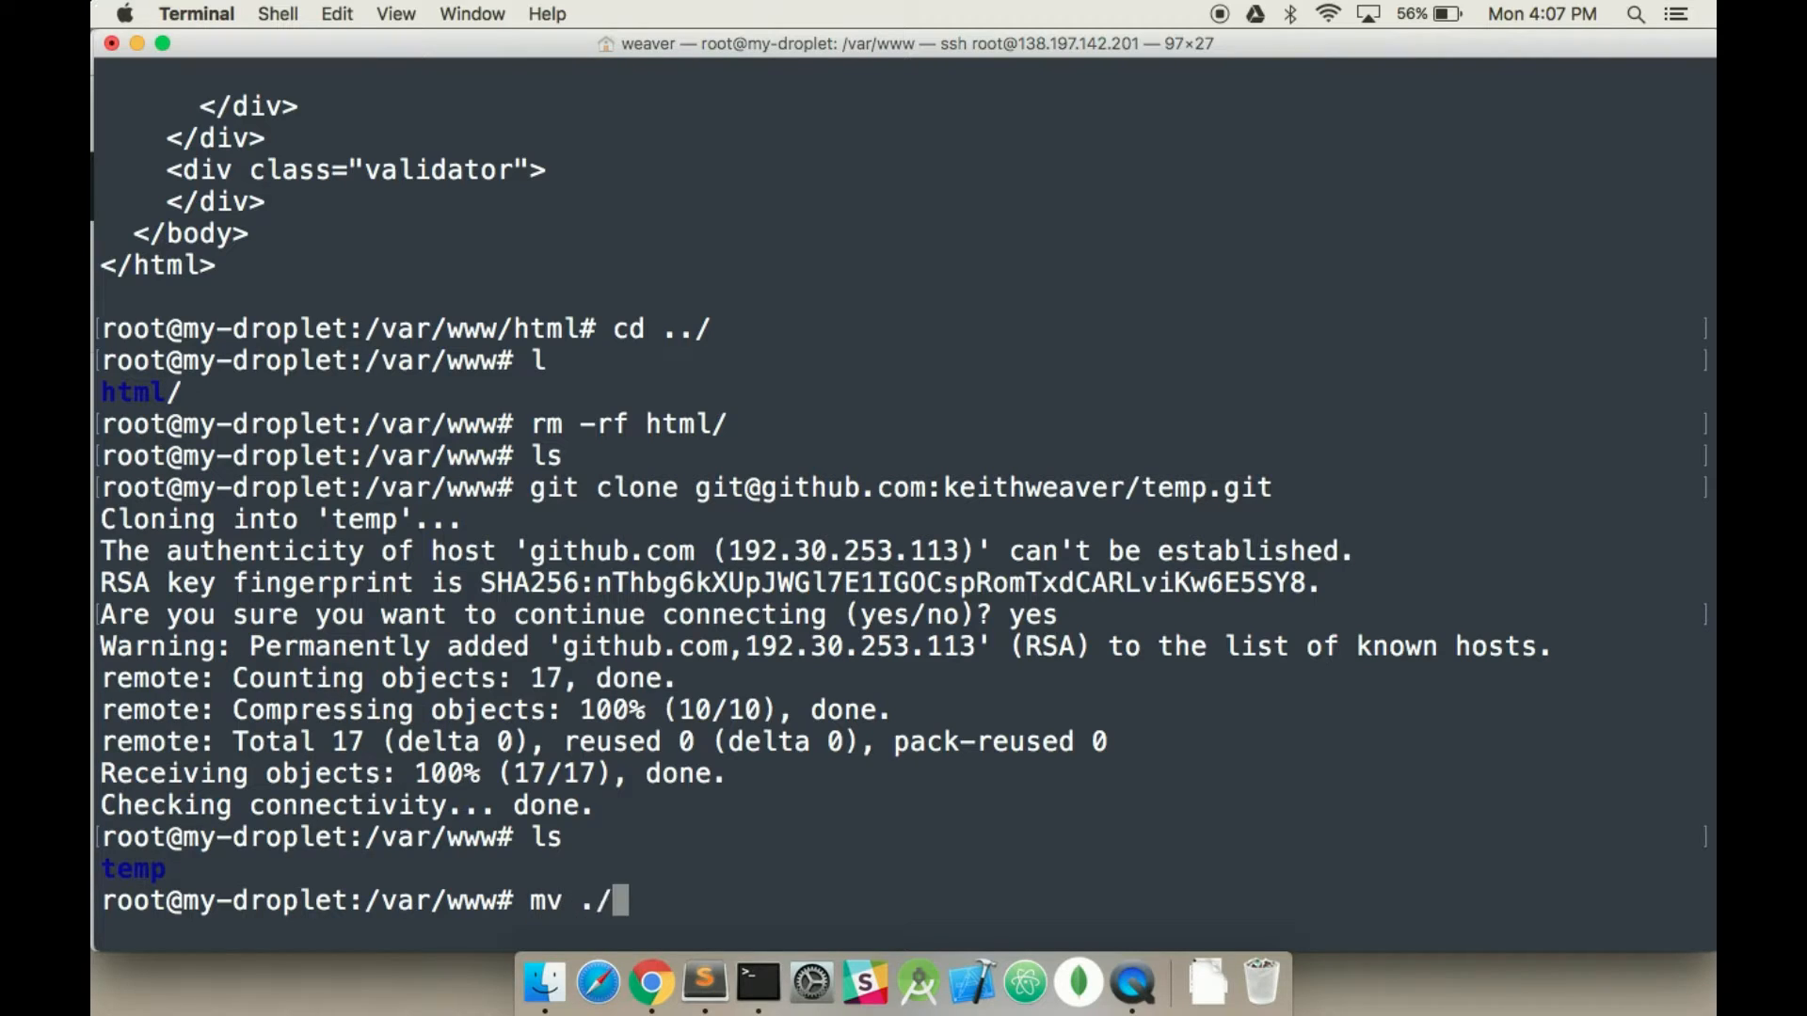
text(temp ./m)
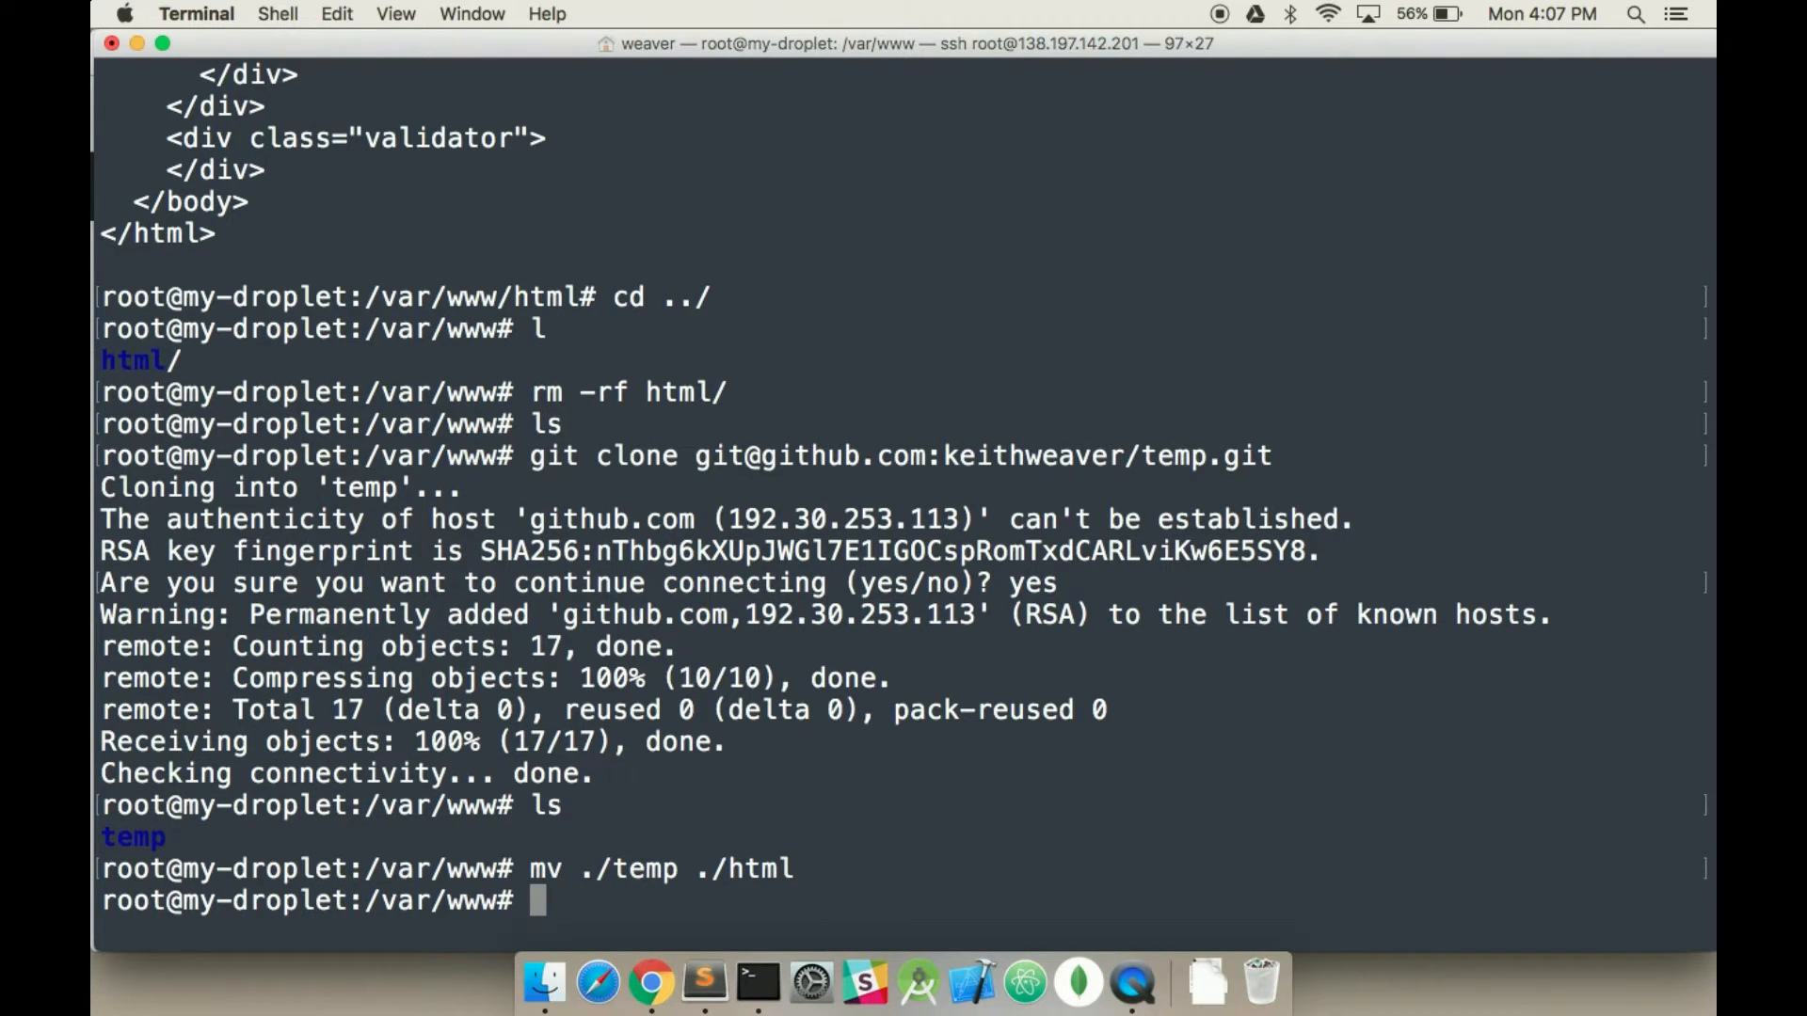
text(ls)
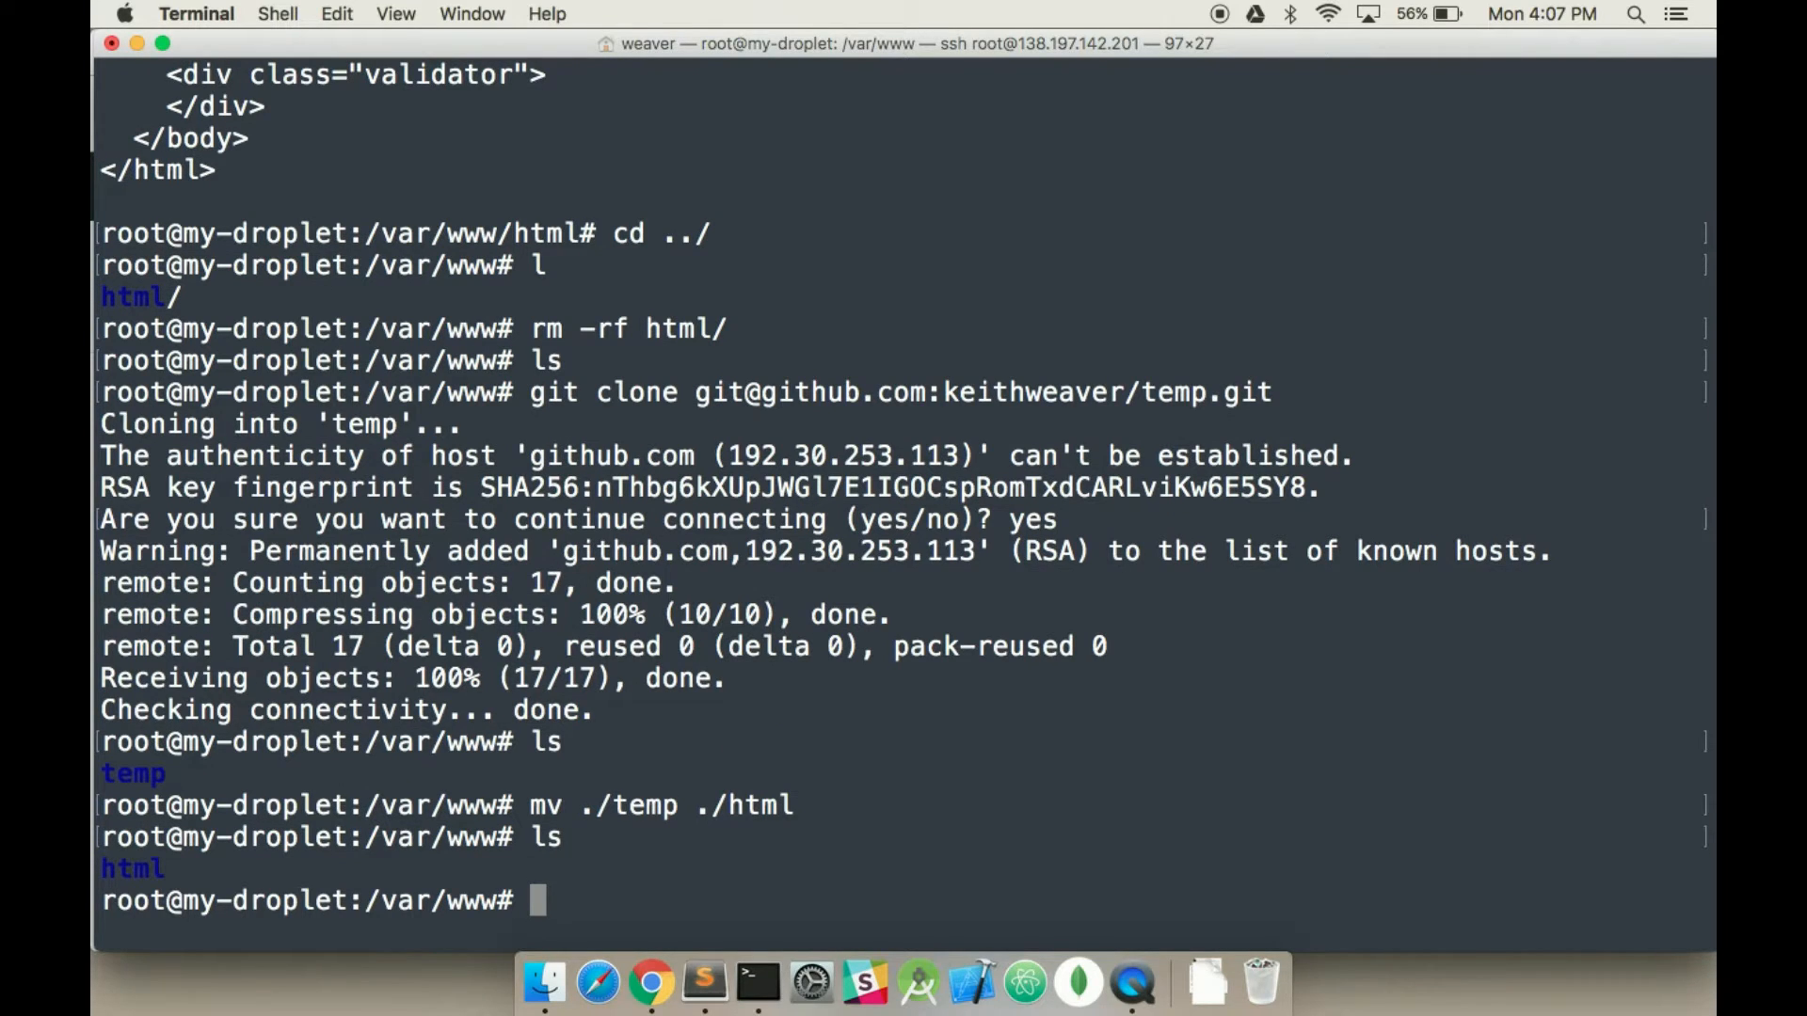
mouse_move(644, 974)
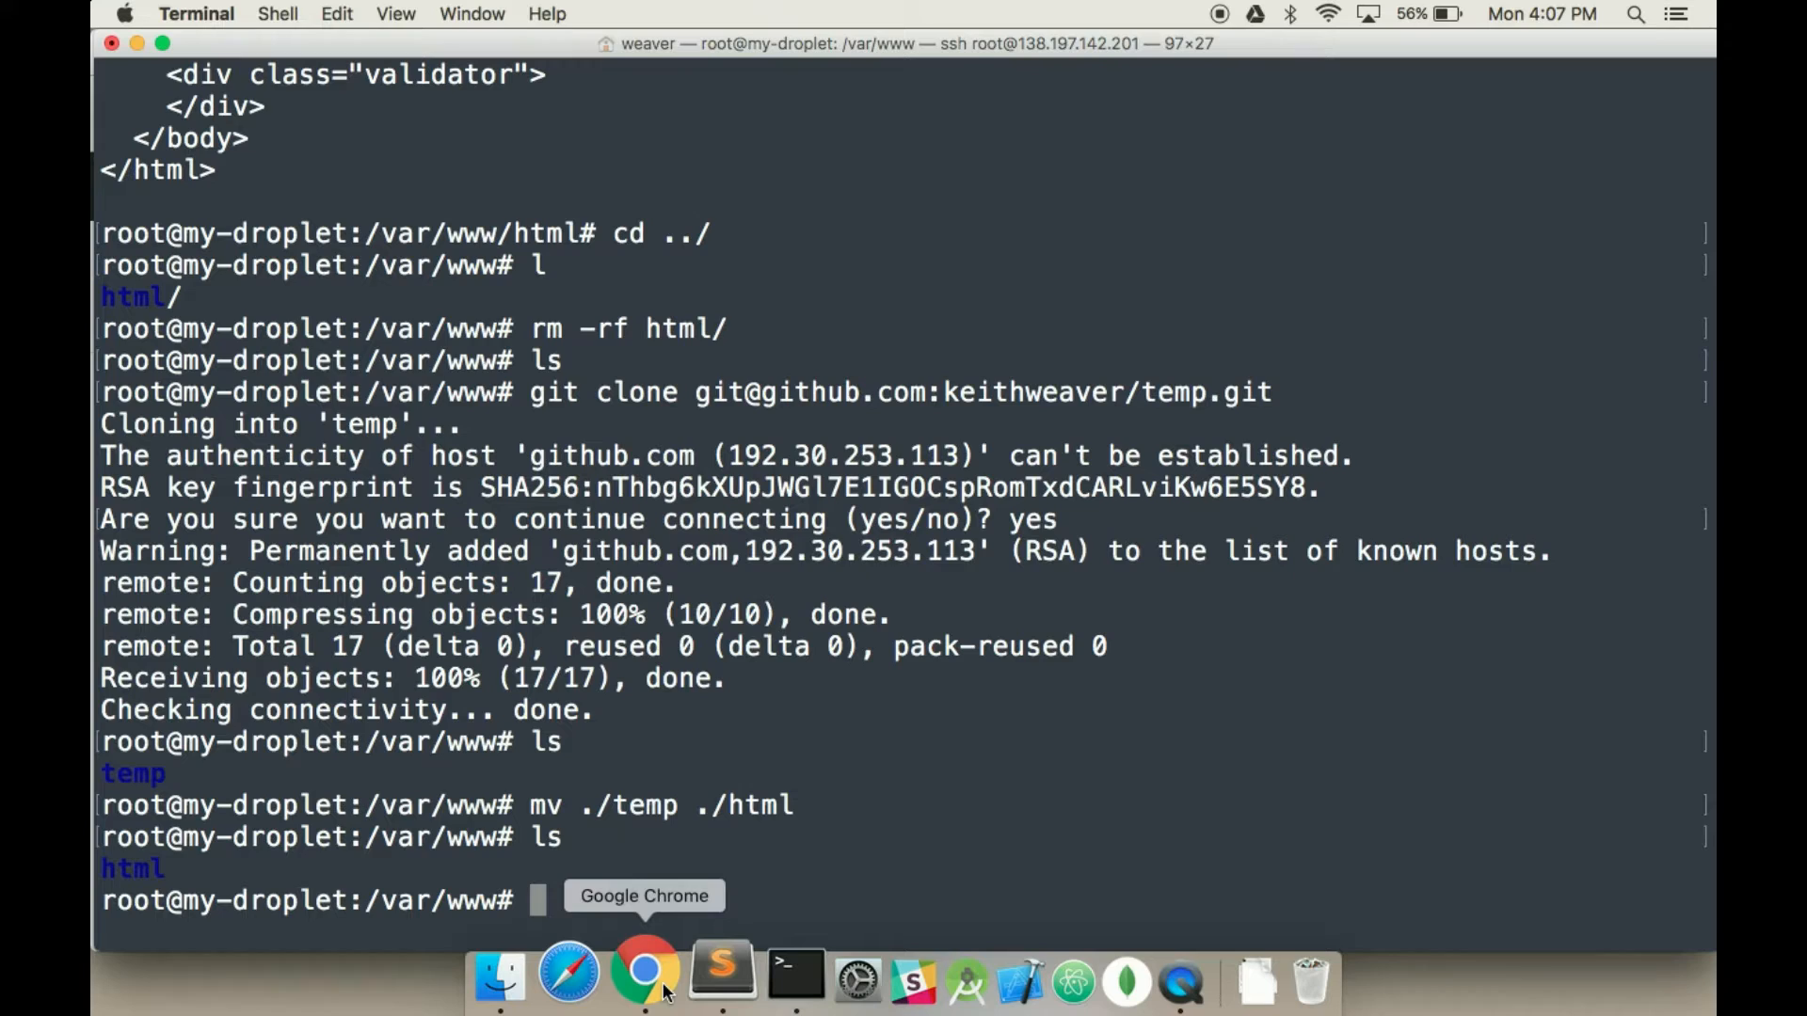
Check that the droplet IP tab shows 'Hello world!', then return to the keithweaver/temp tab.
click(644, 974)
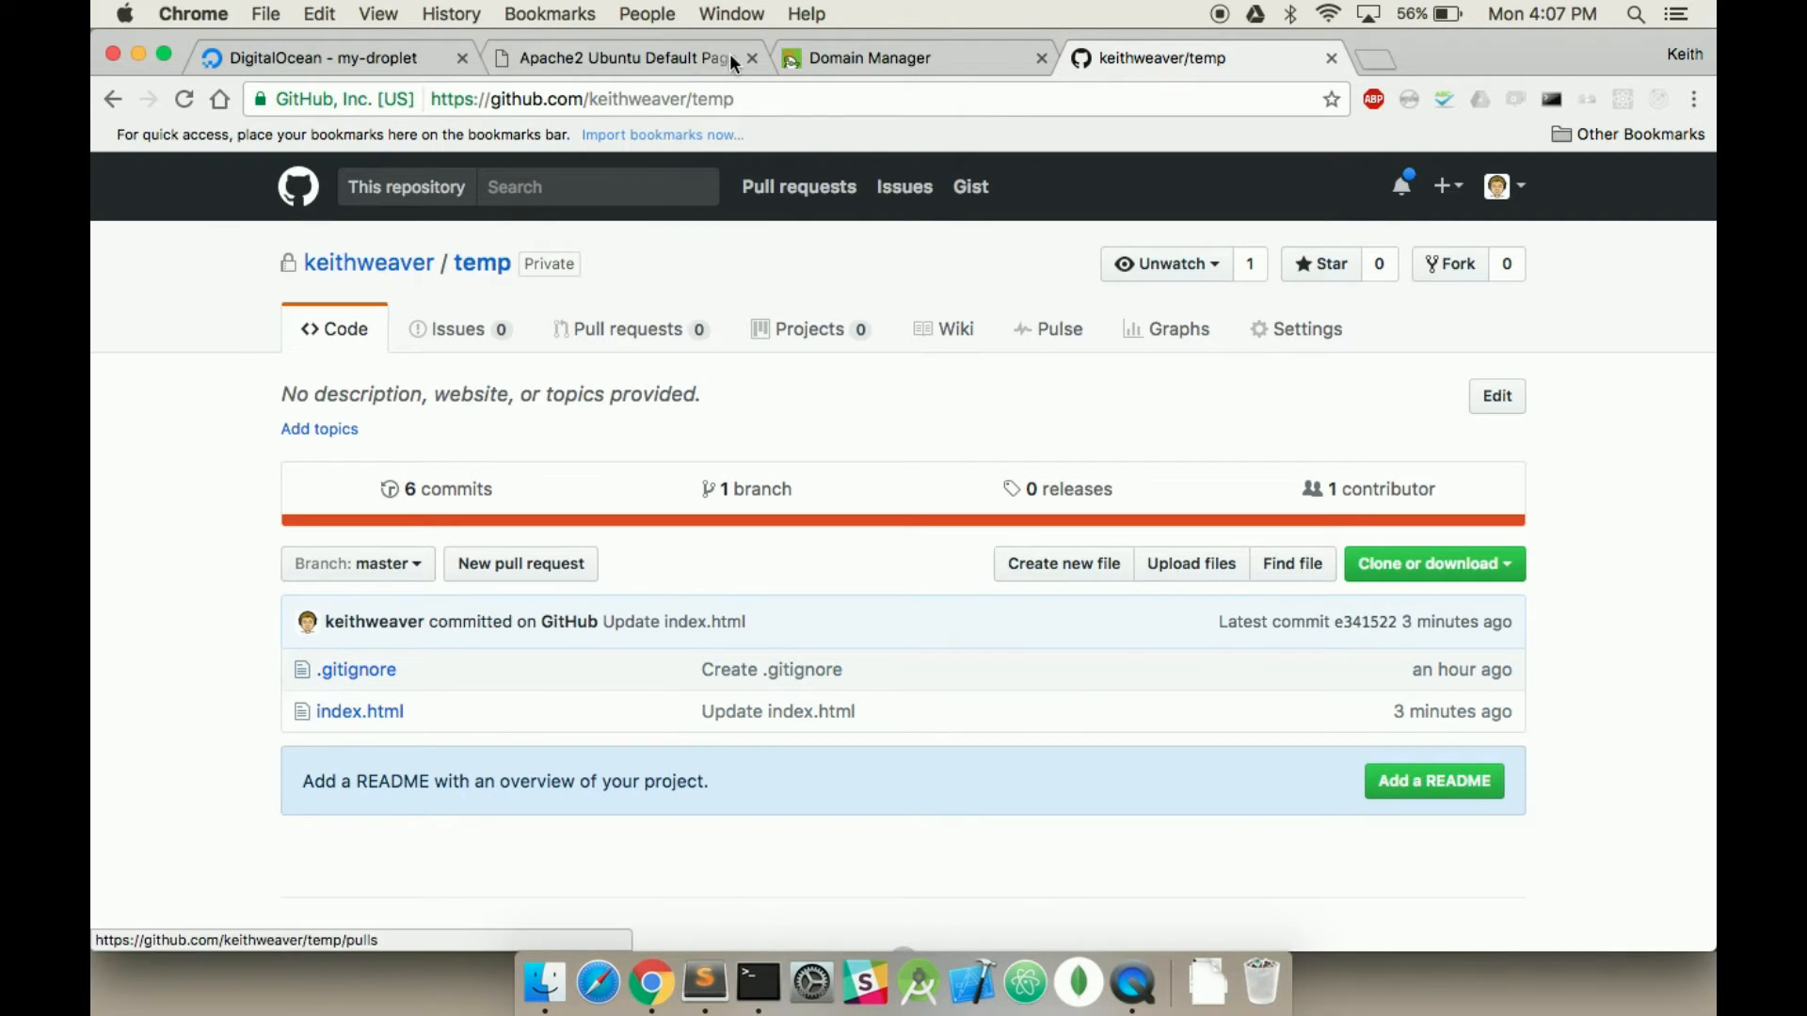
click(622, 57)
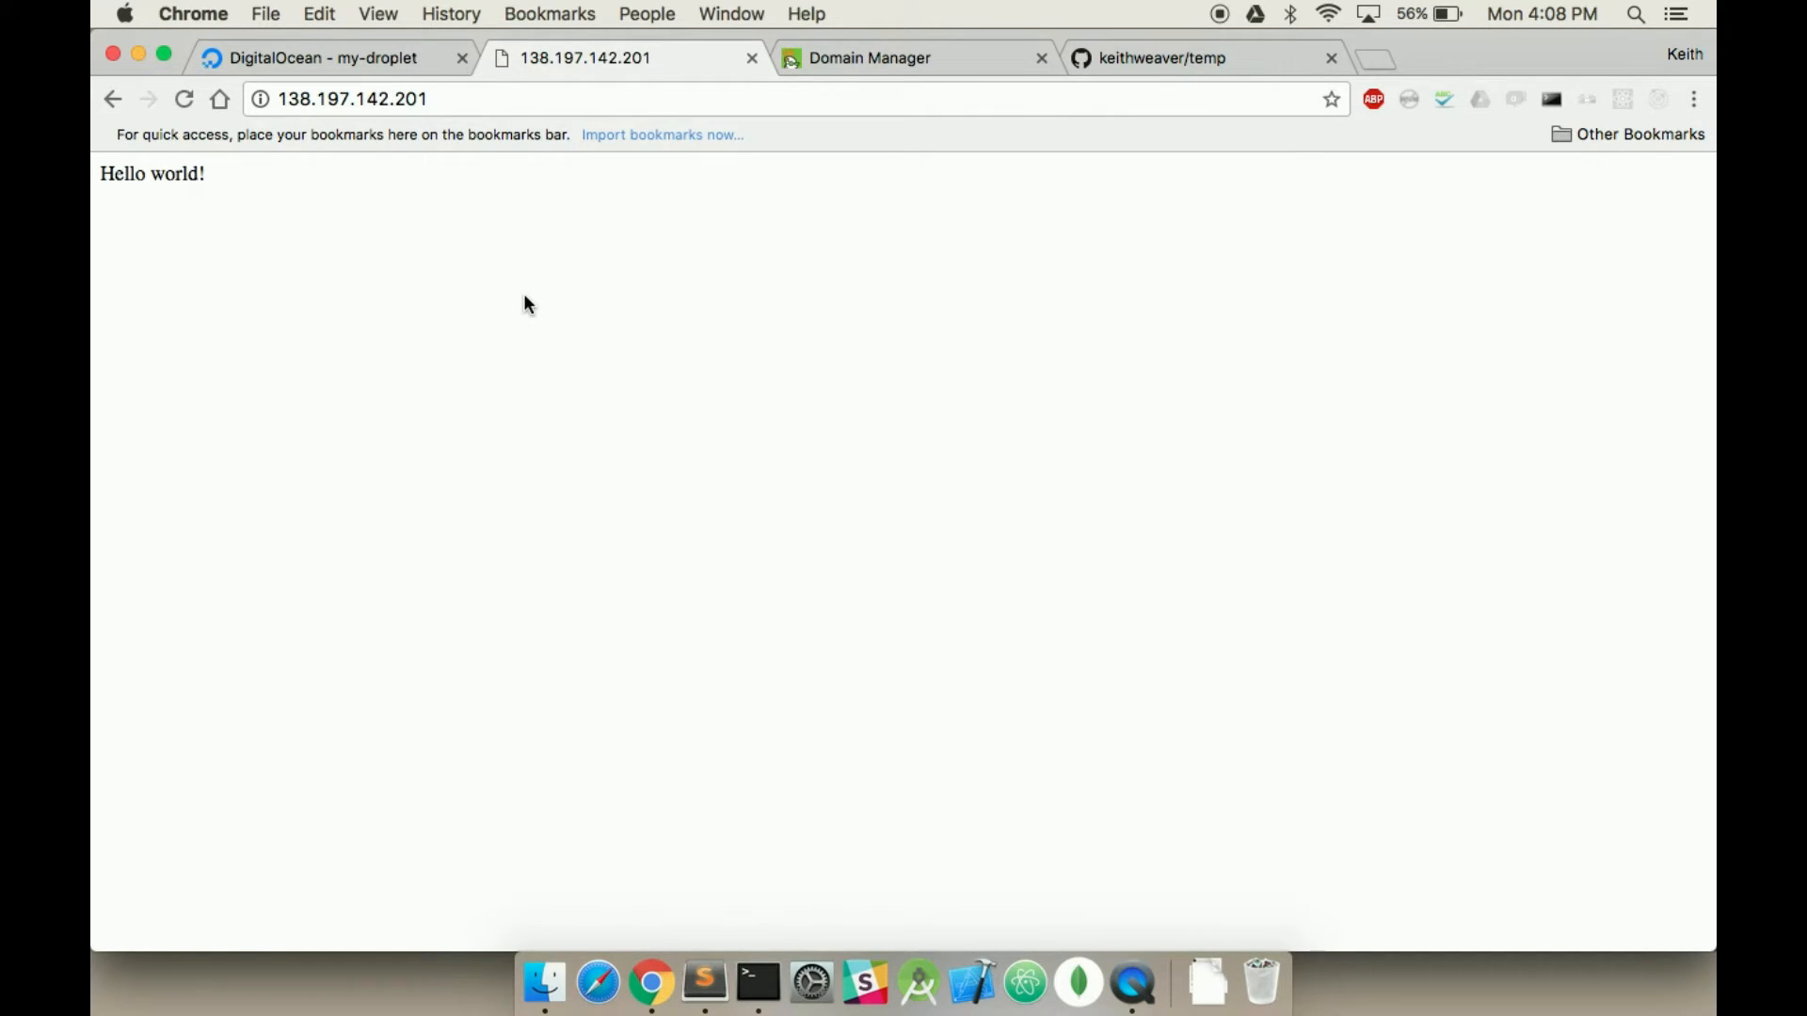
click(1161, 58)
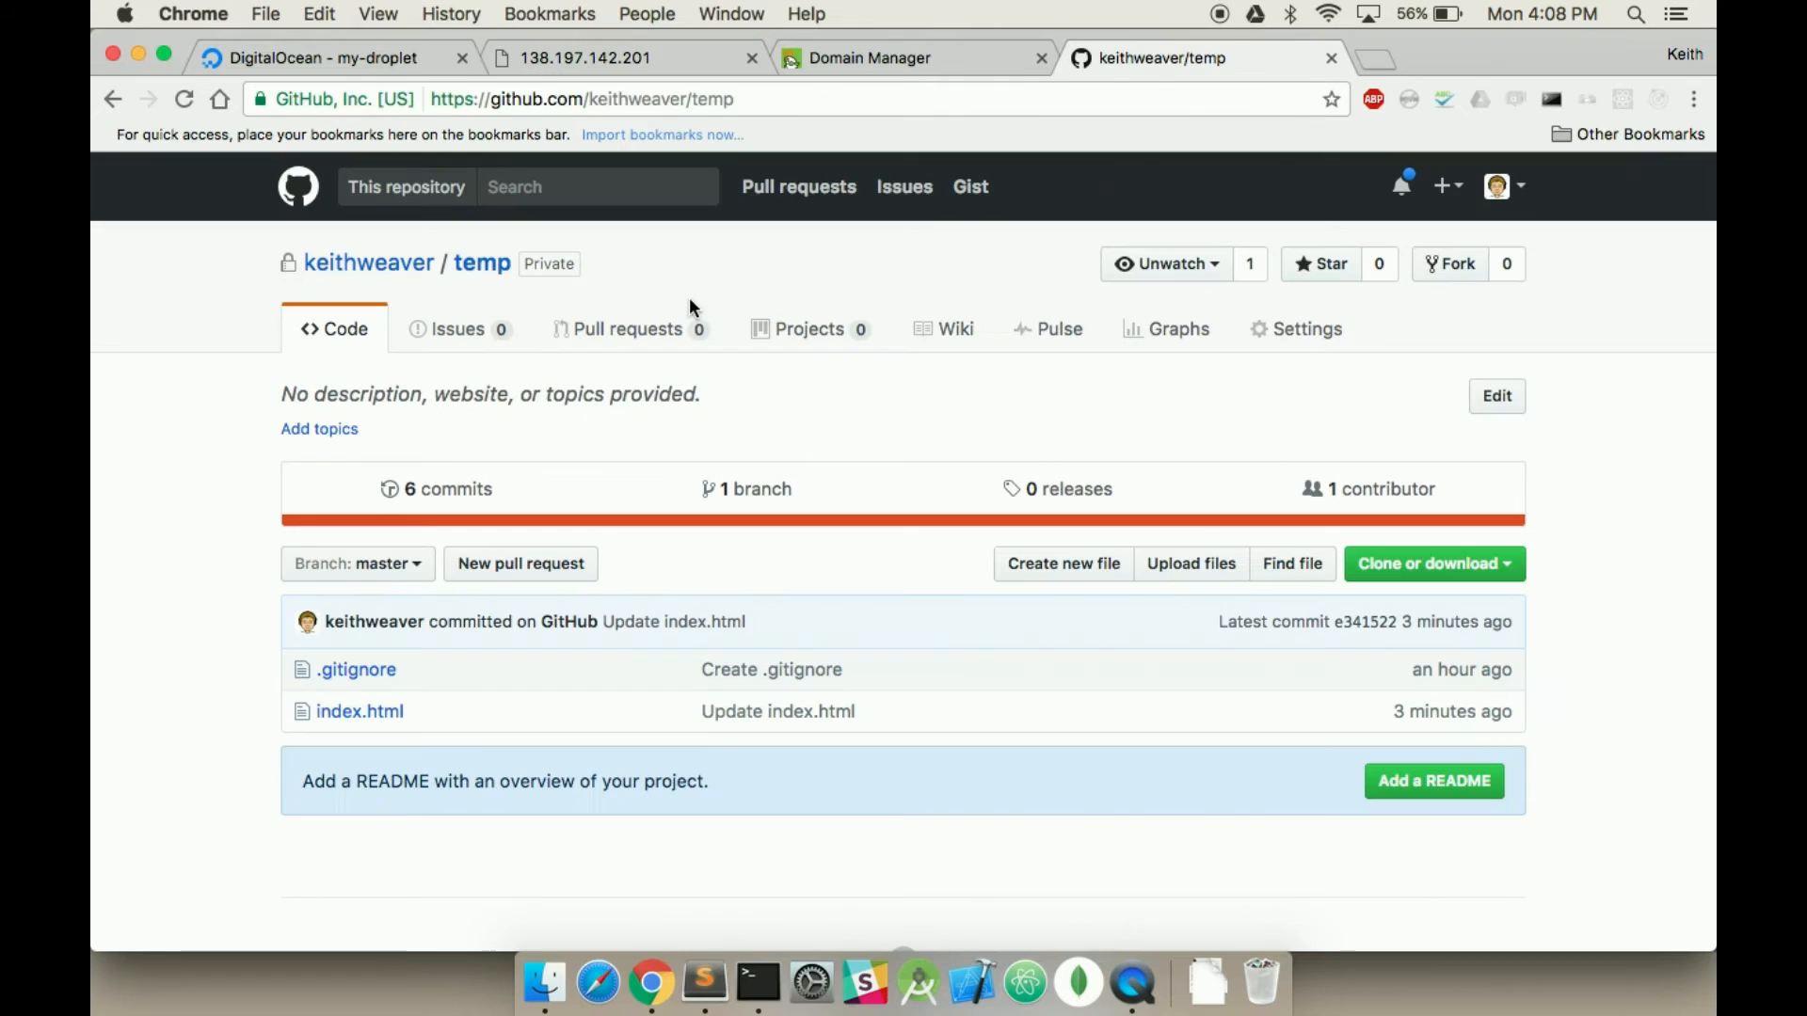
Edit index.html to read 'Hello world from github!' and commit it to master.
click(359, 711)
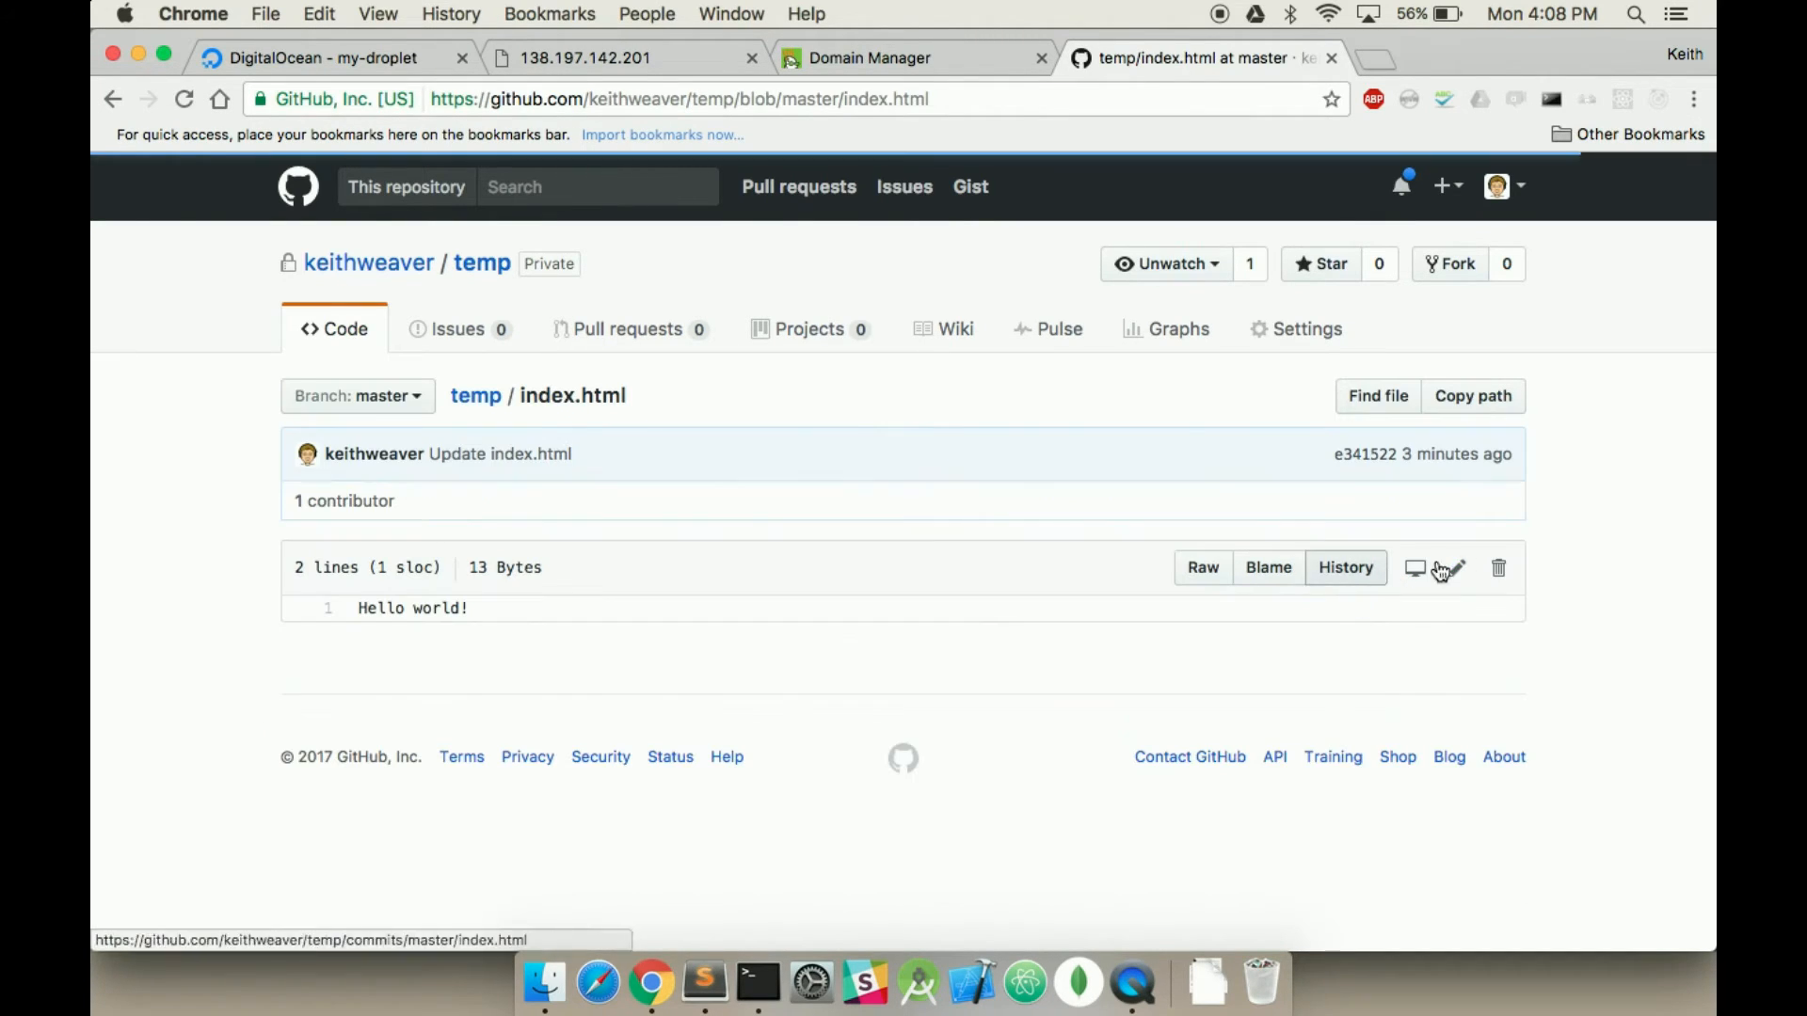
click(1449, 567)
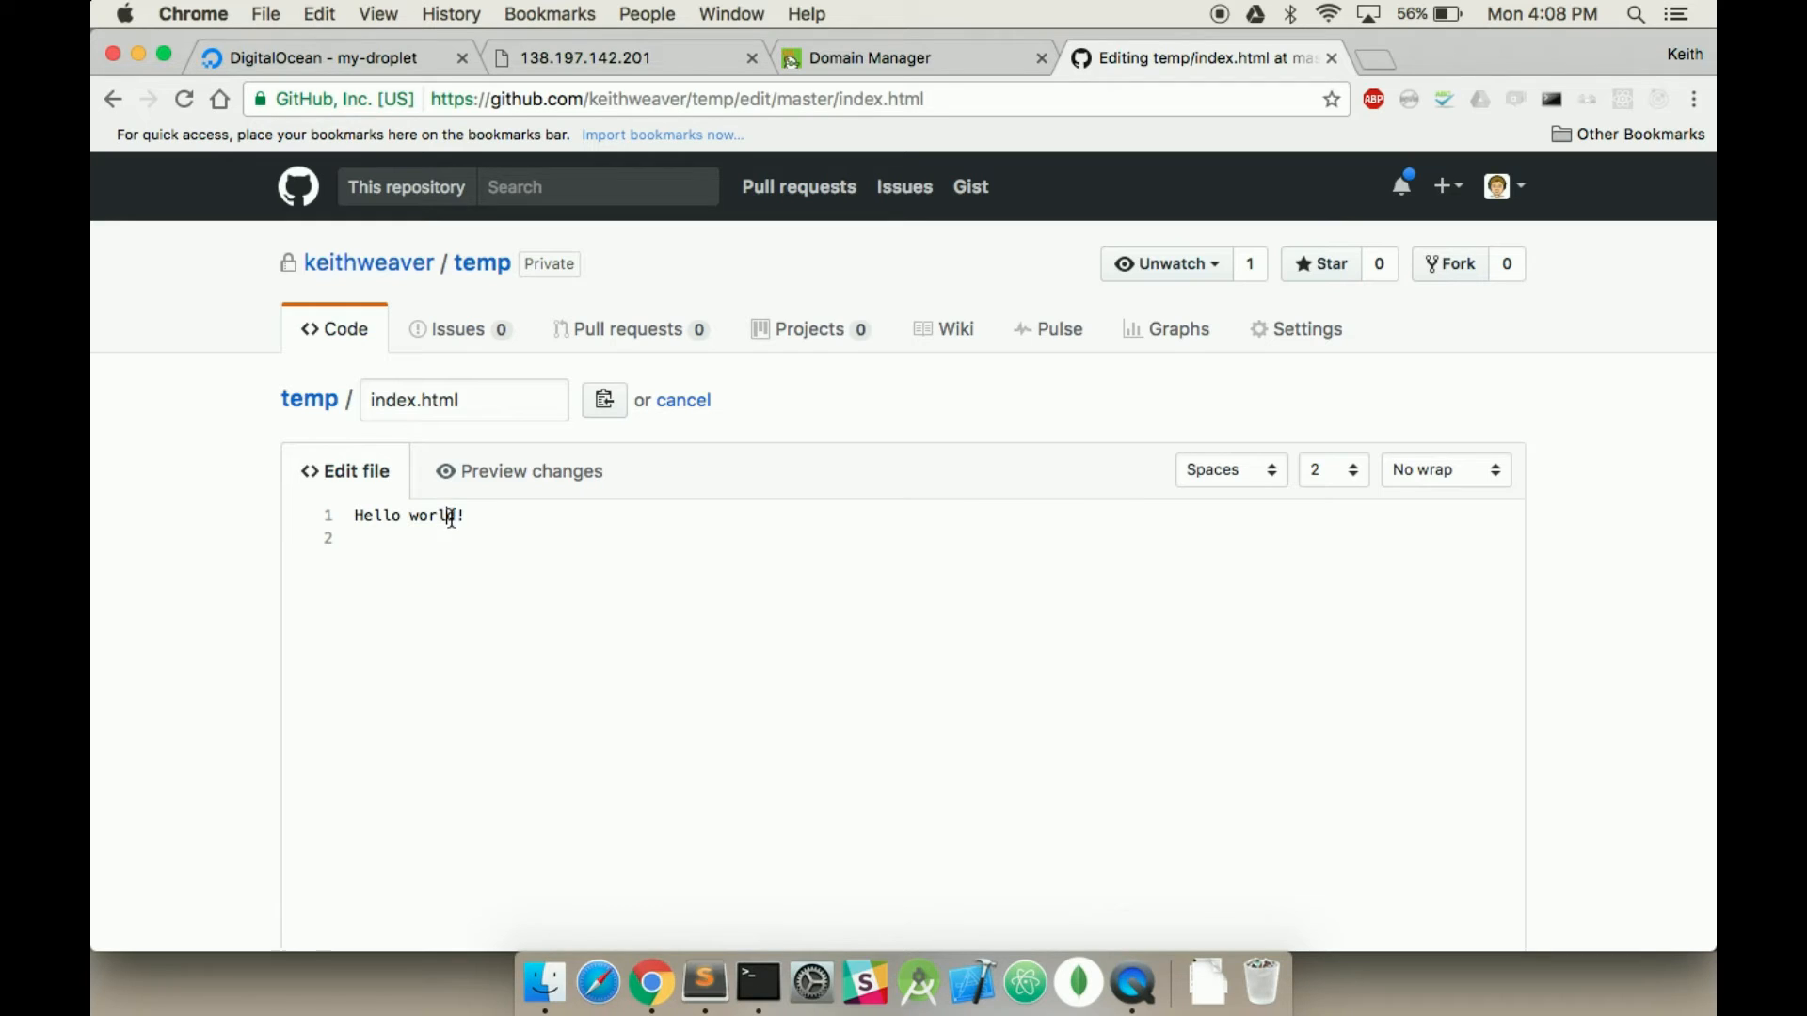
text(from g)
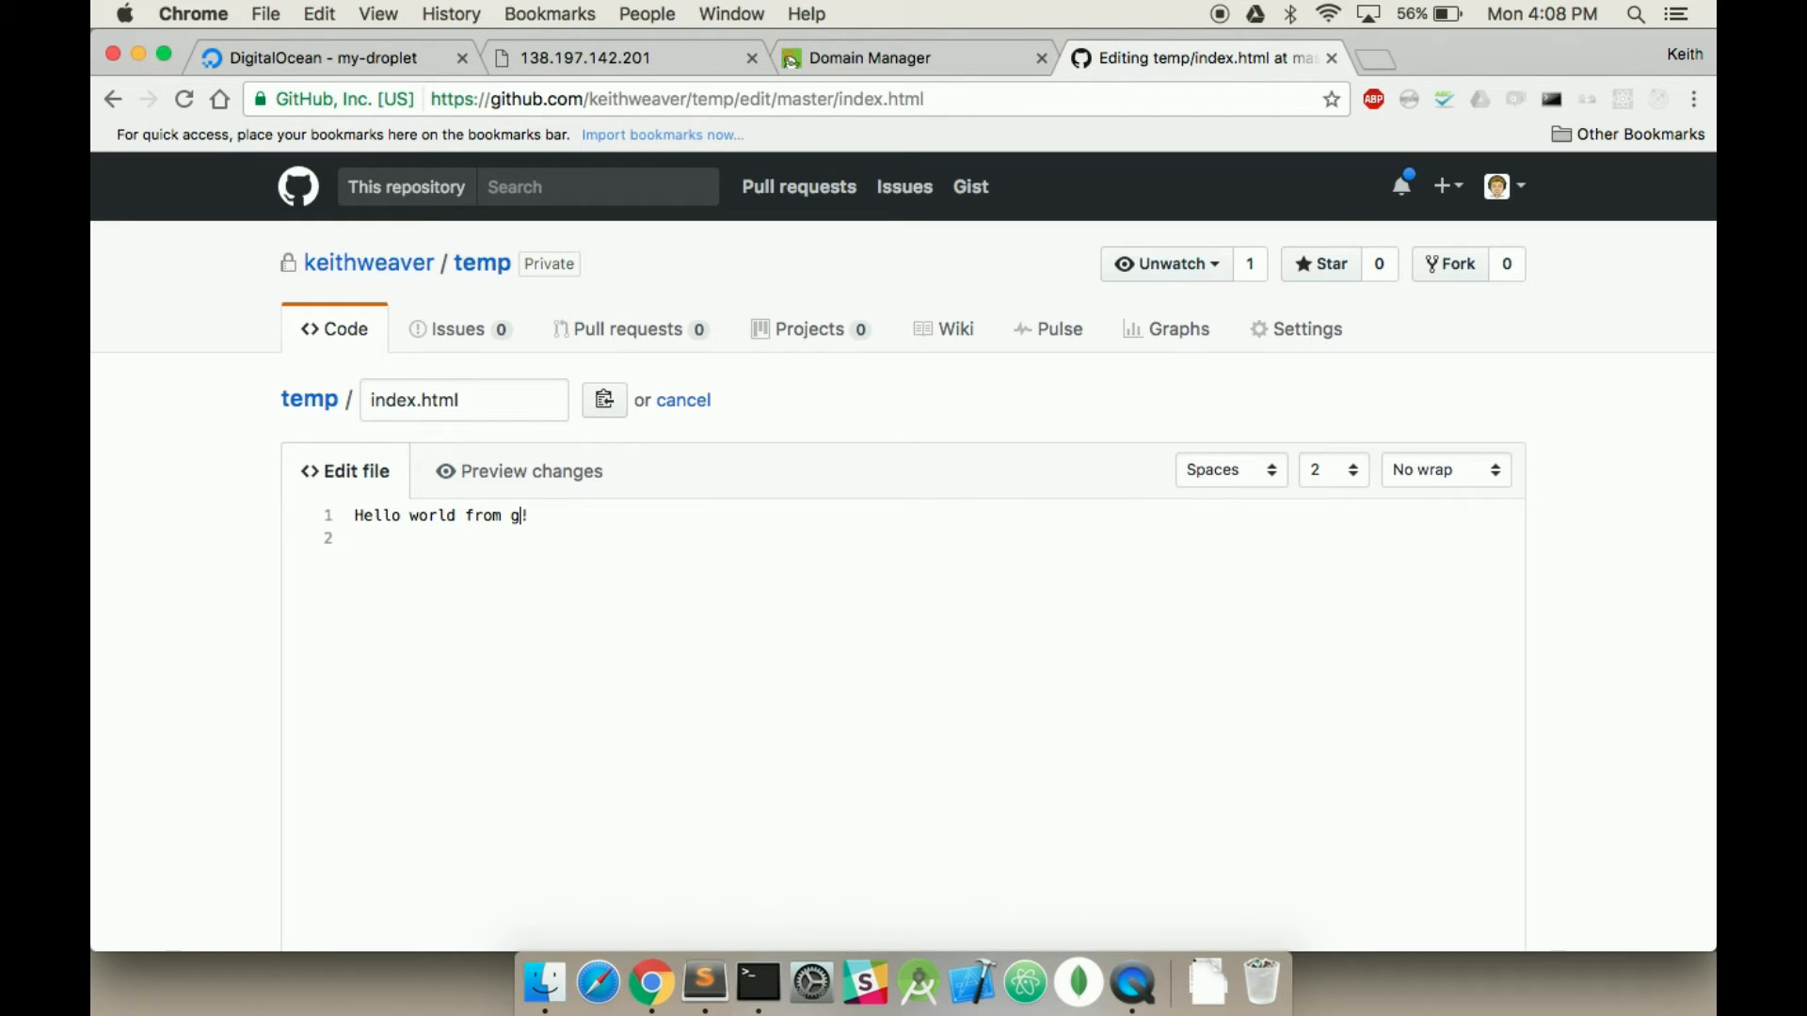
scroll(down, 3)
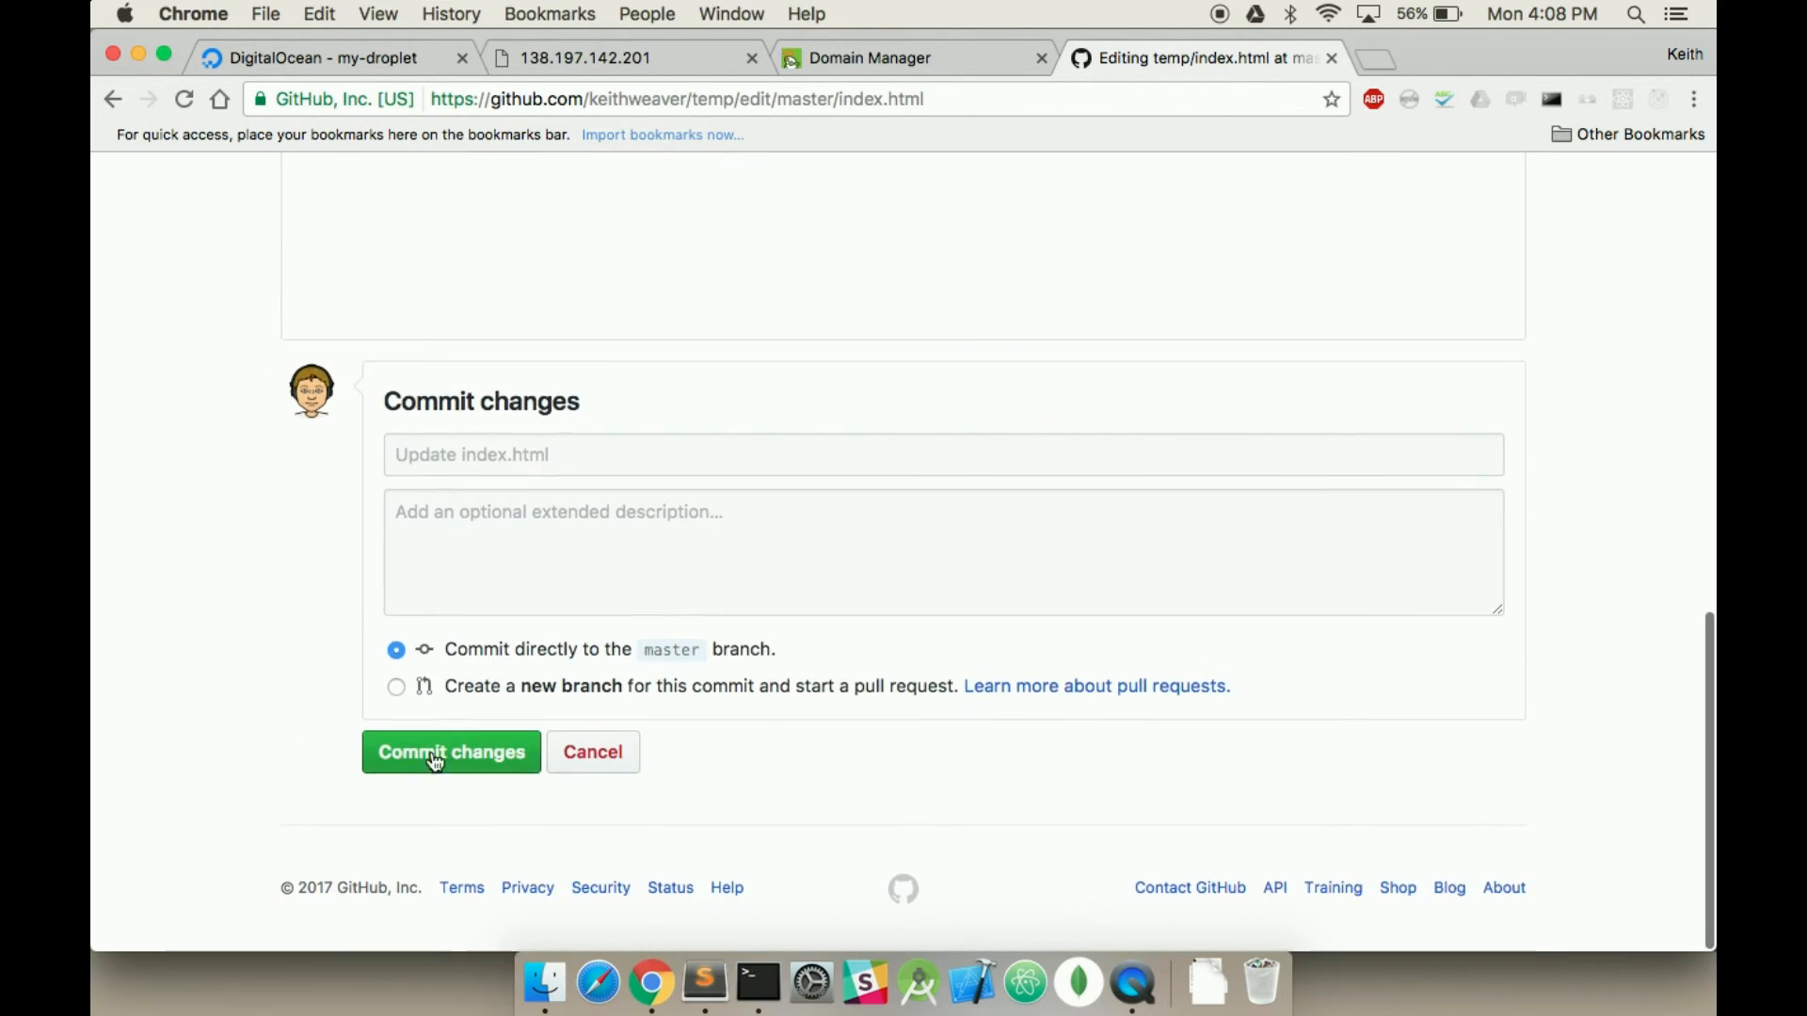
click(450, 751)
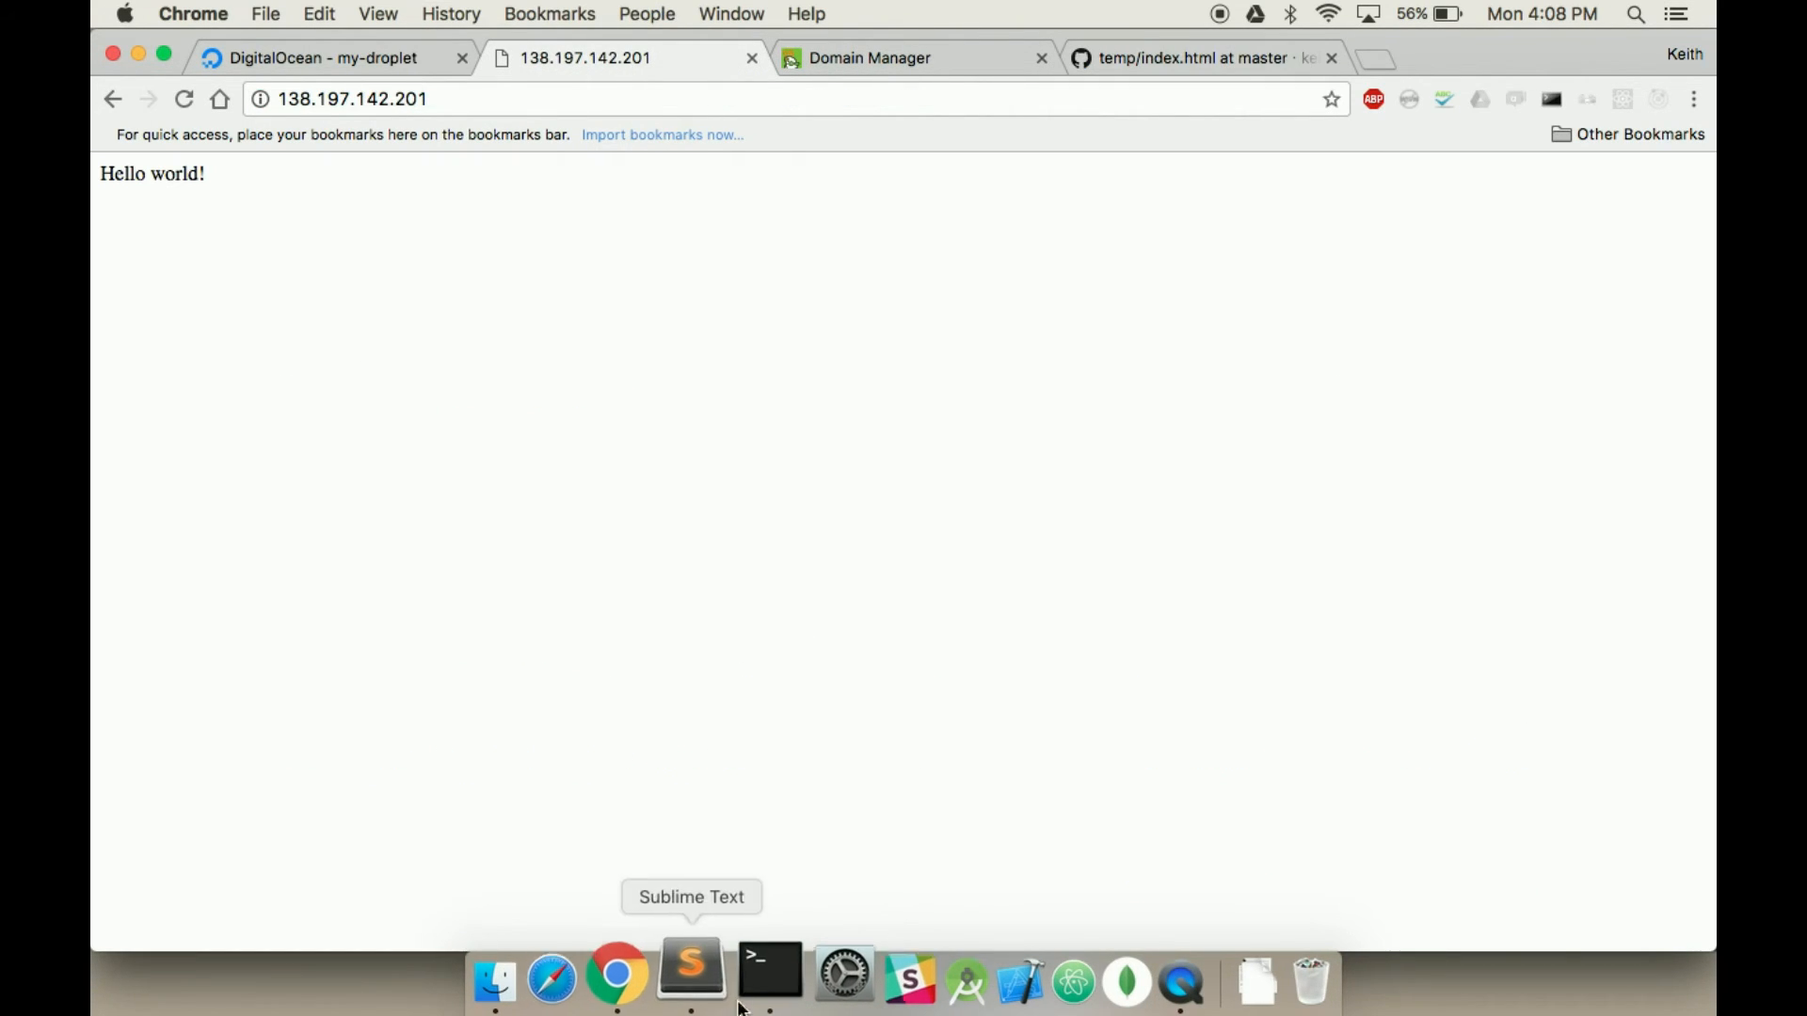
Switch to an app in the Dock to bring the droplet's site up to date.
click(753, 980)
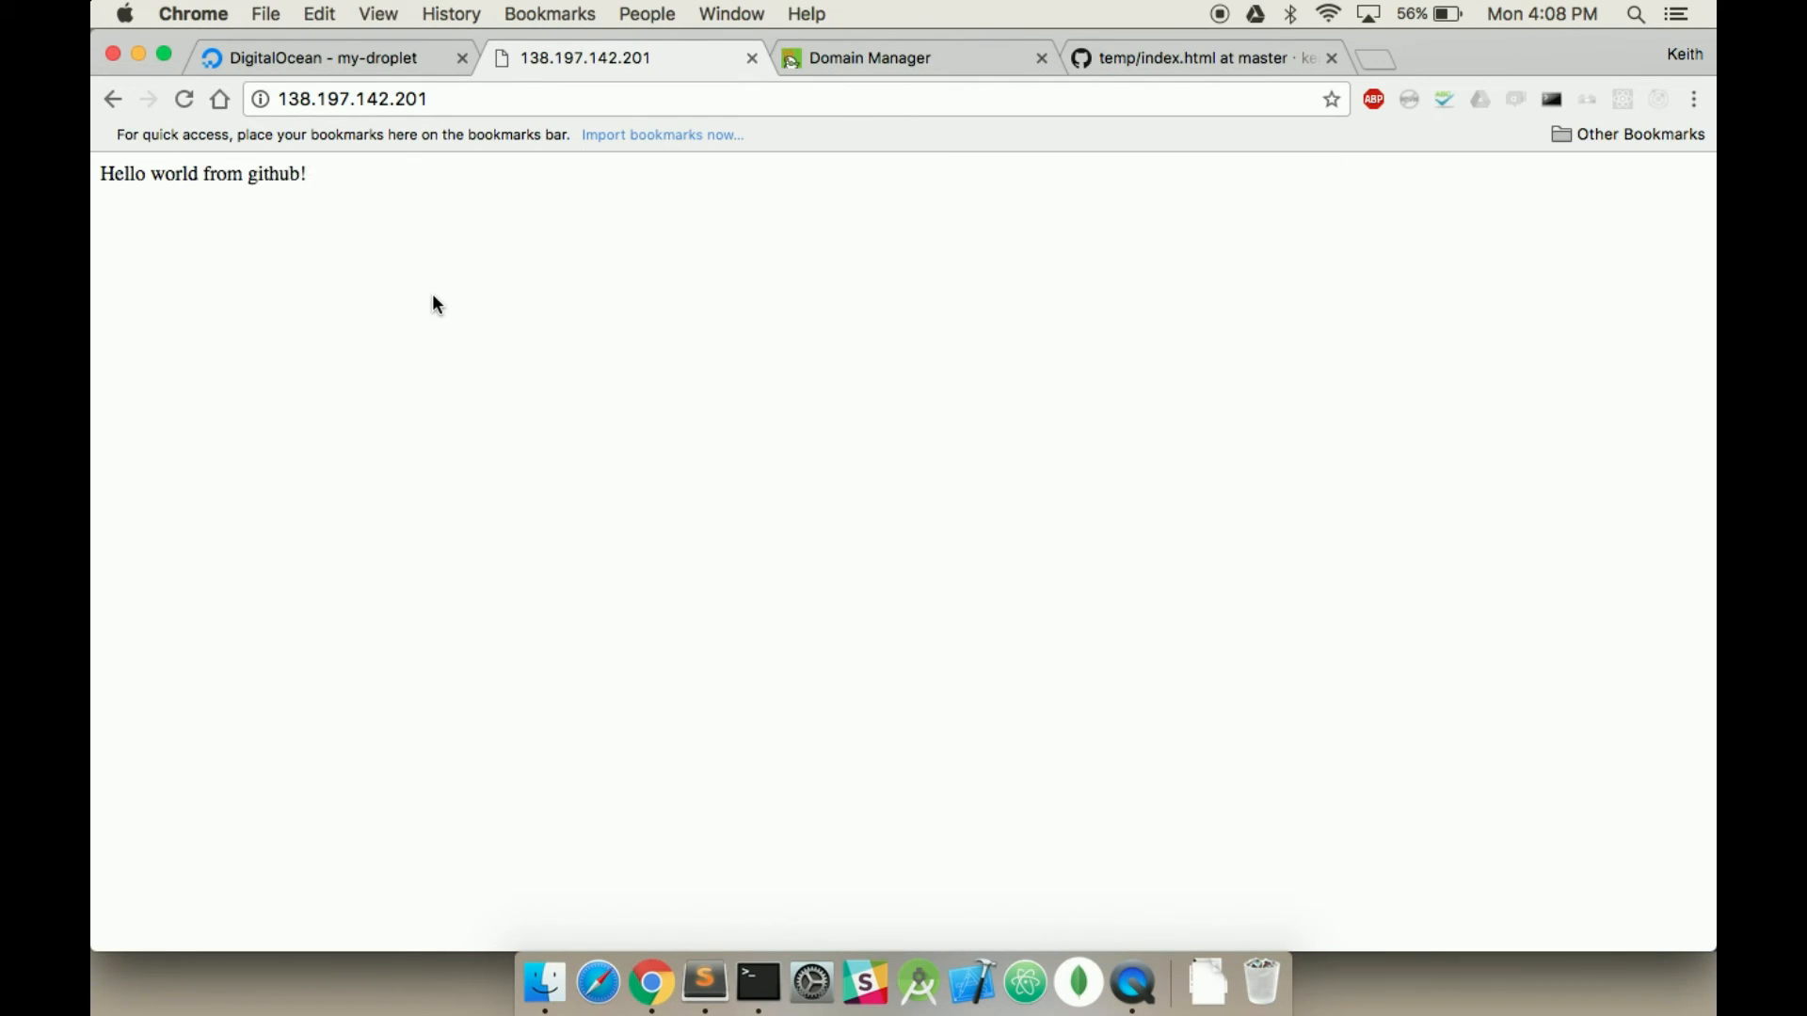
mouse_move(188, 159)
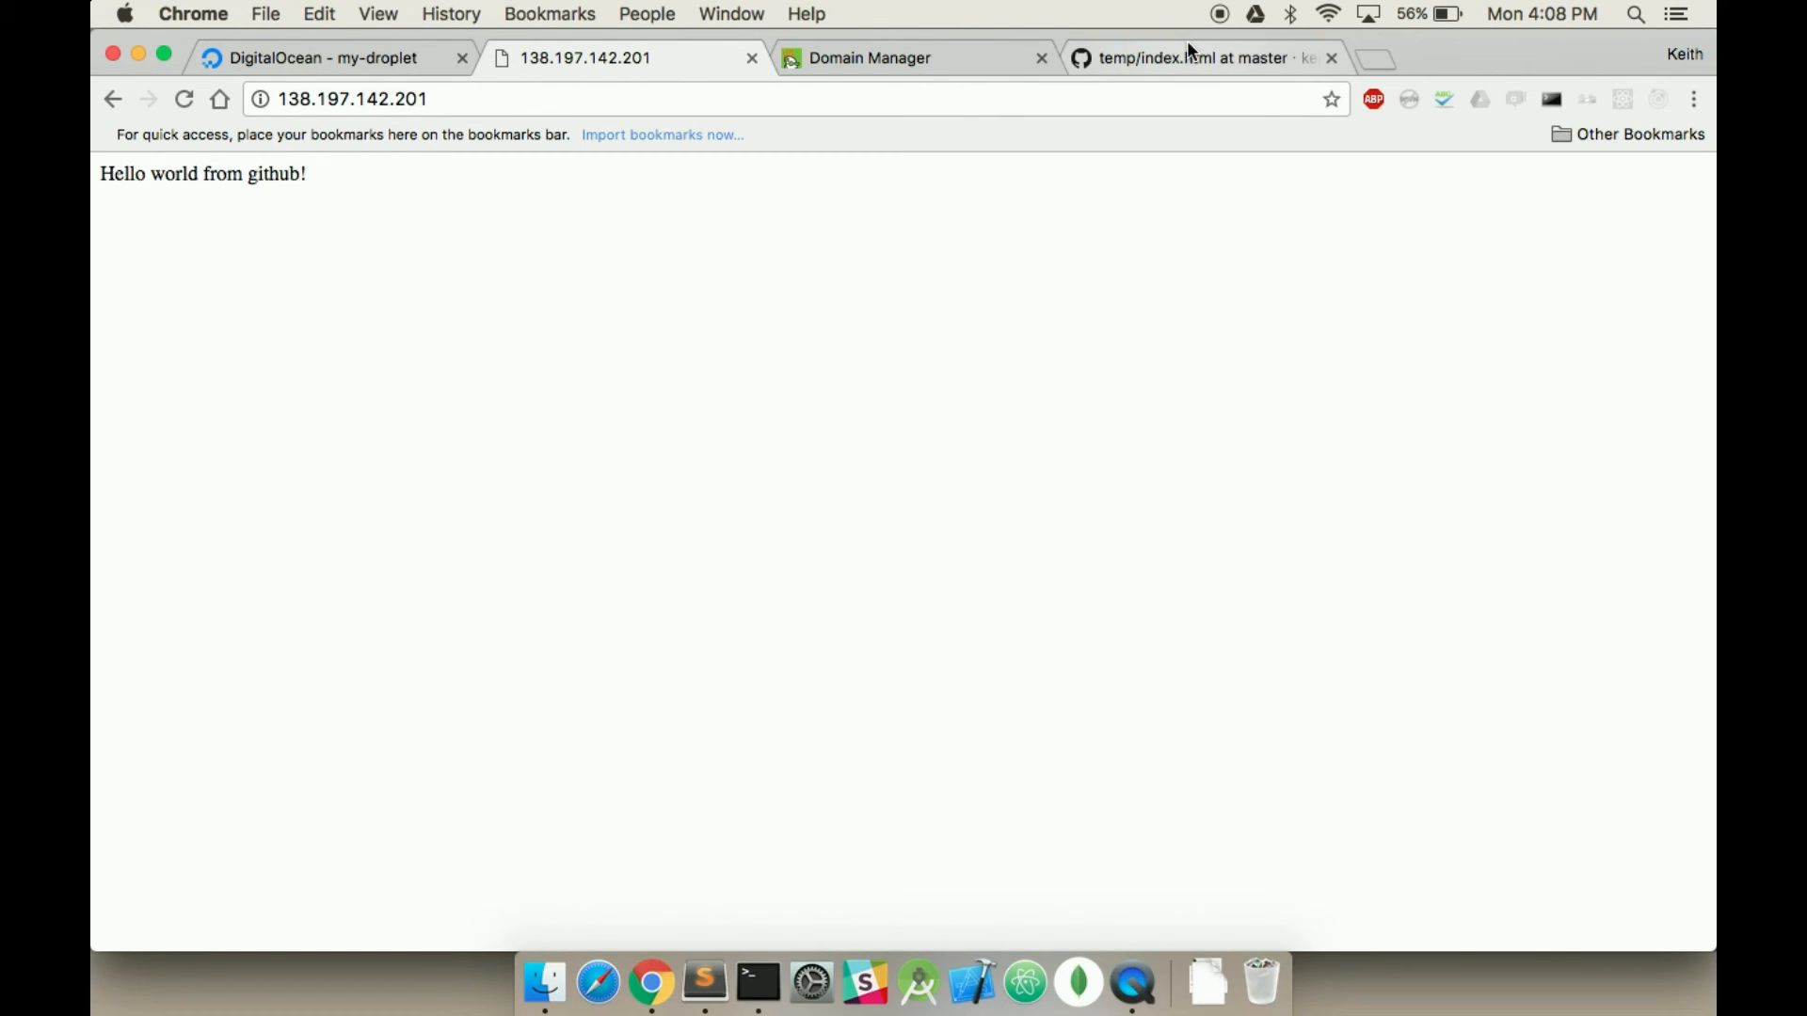
mouse_move(1198, 57)
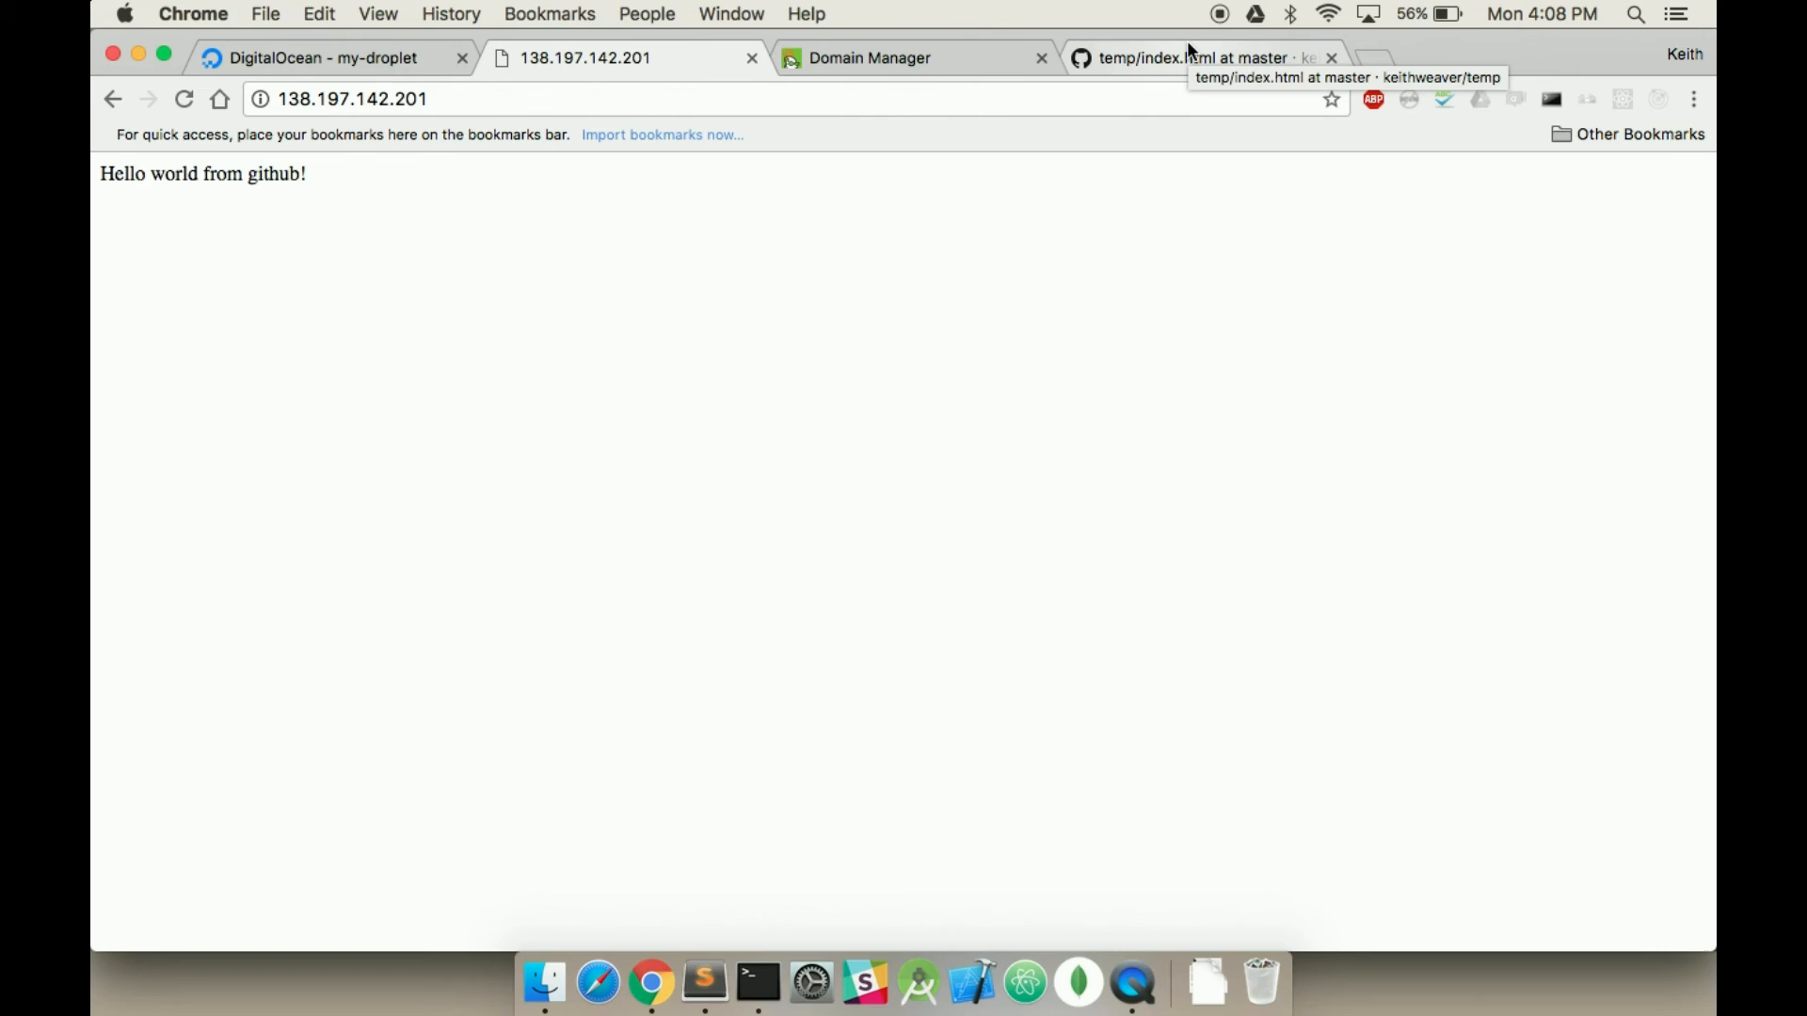